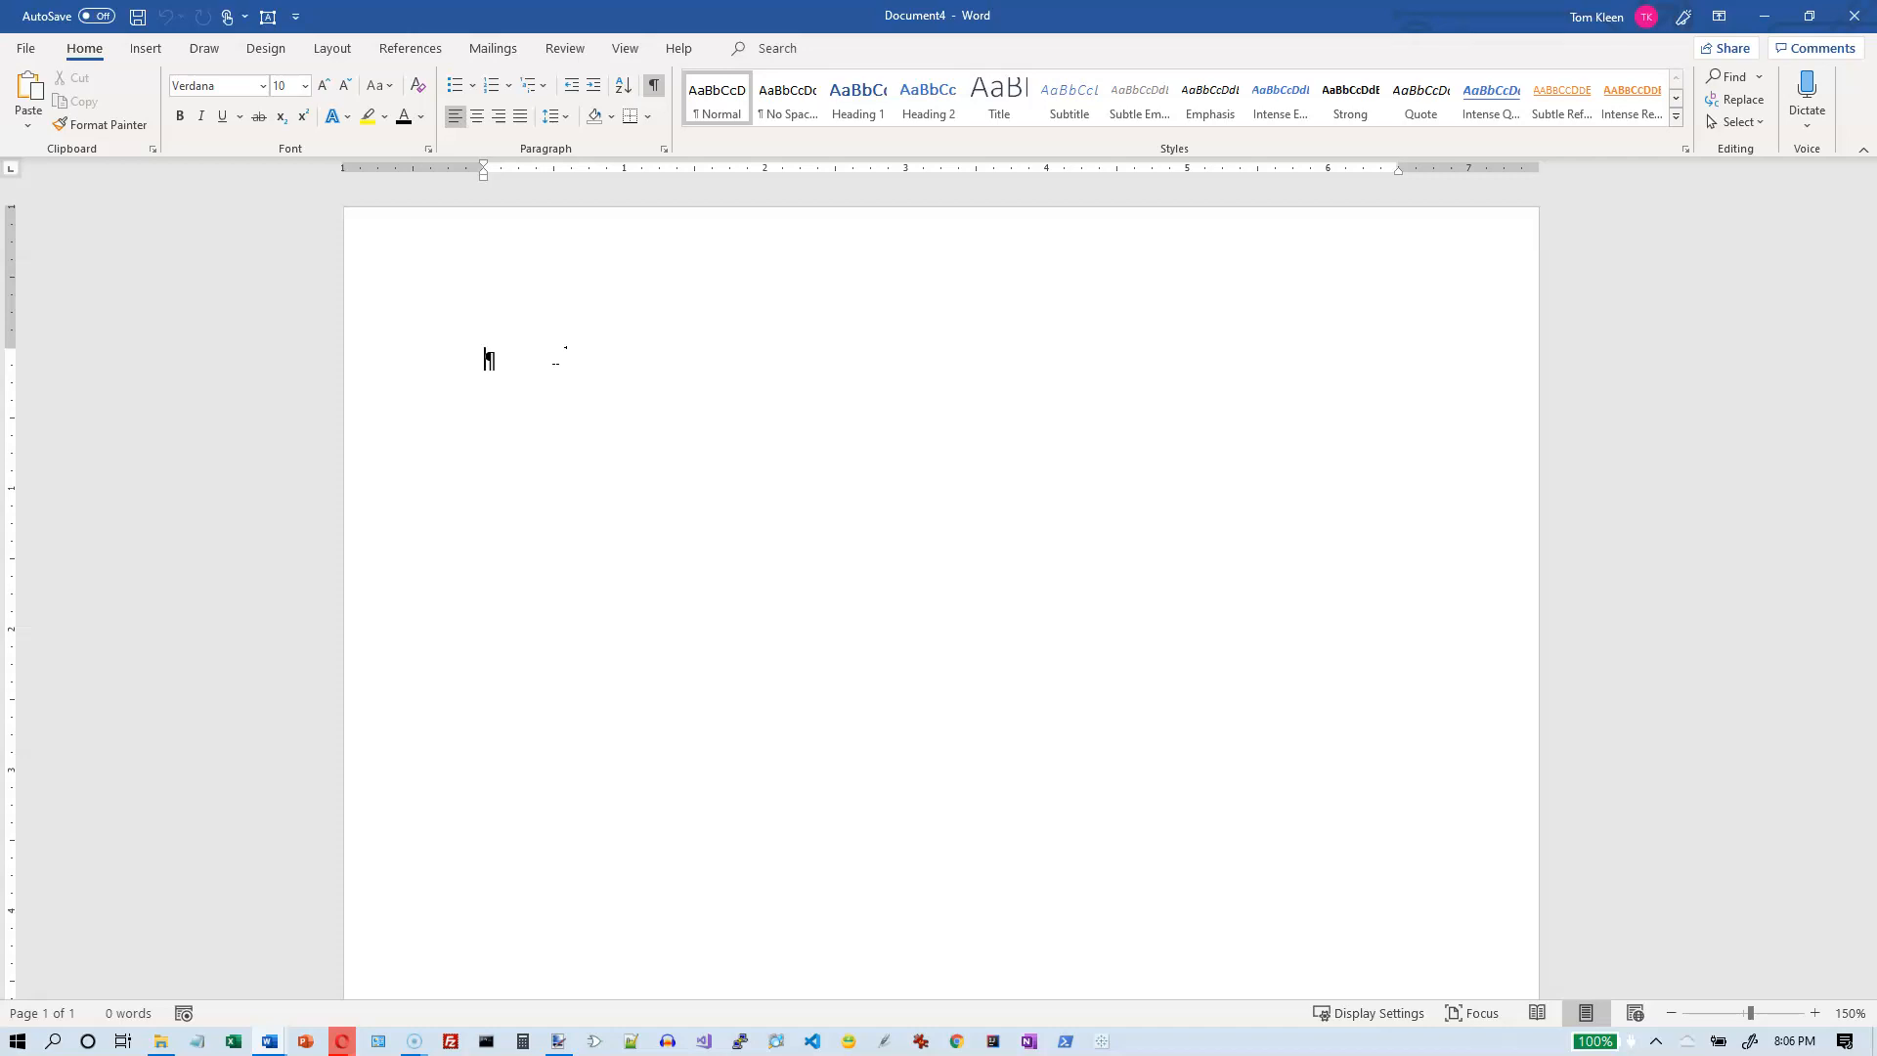
# Enter (c) on the first line, then start a new paragraph
pyautogui.write('(c')
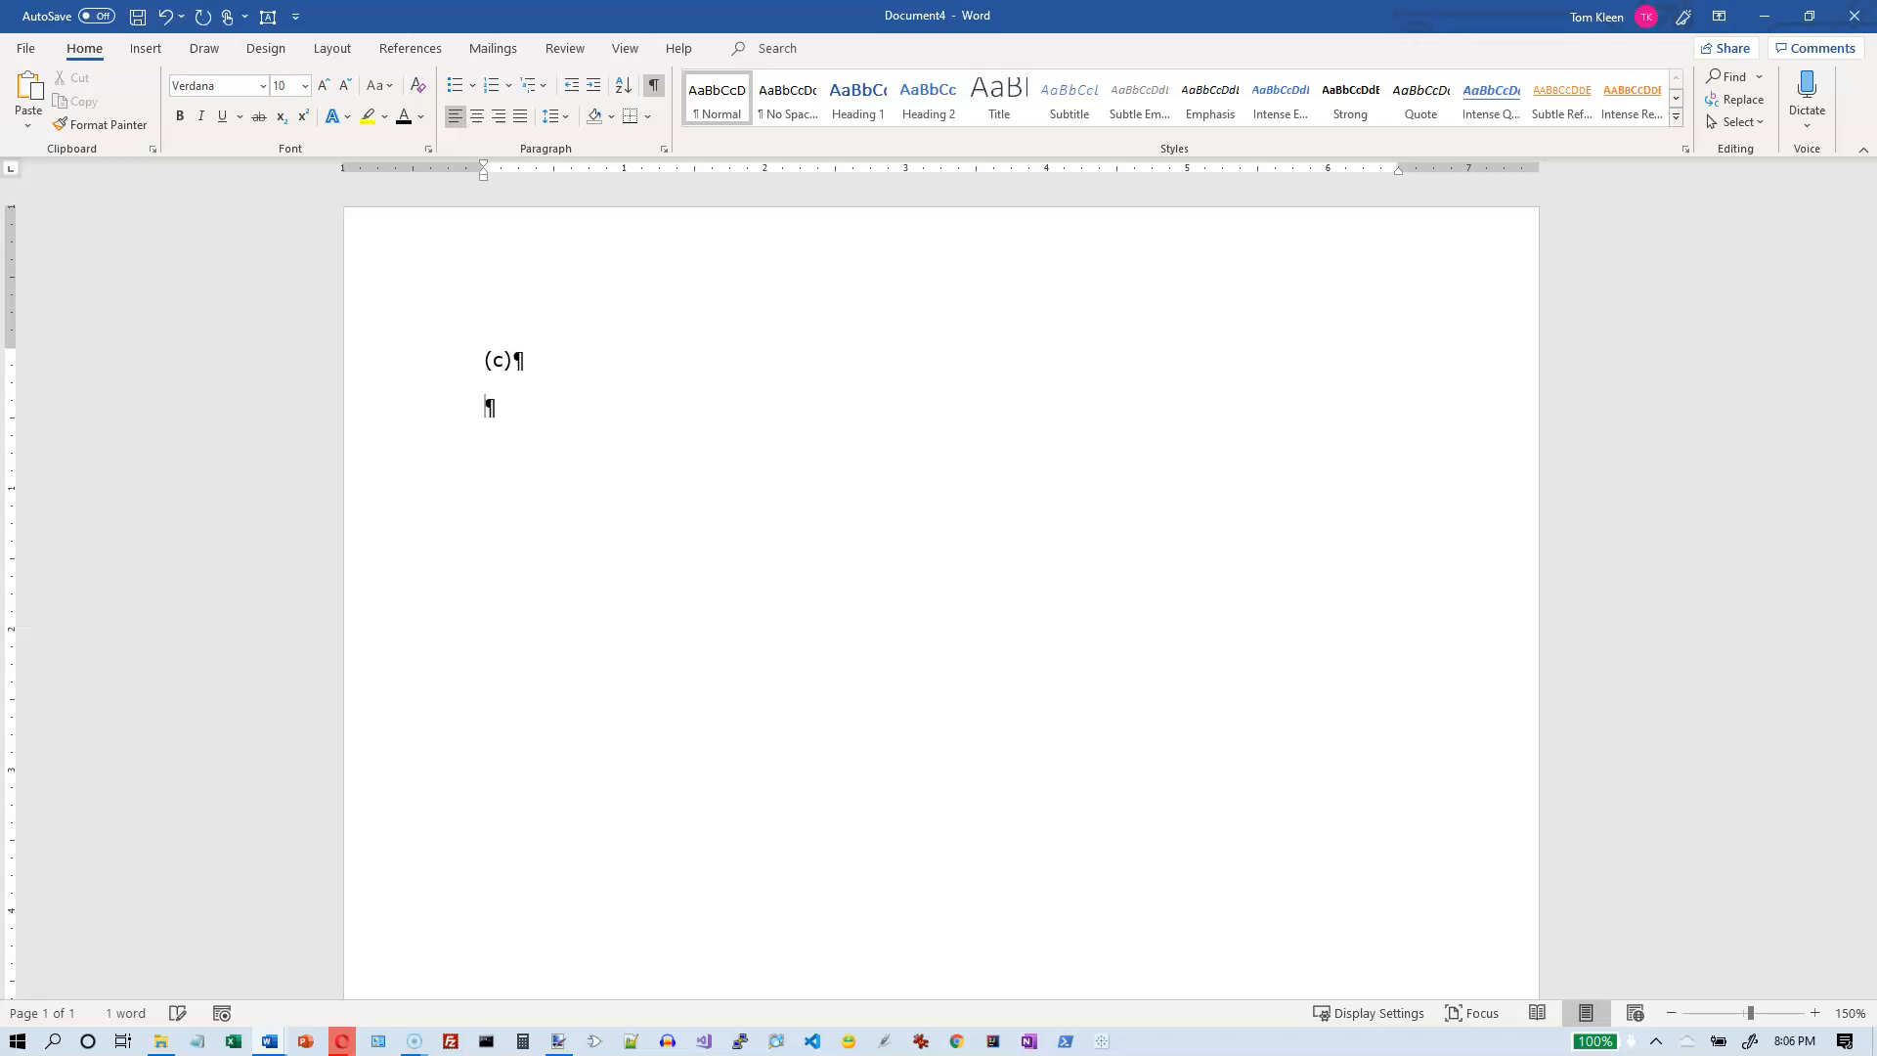
pyautogui.write('(c')
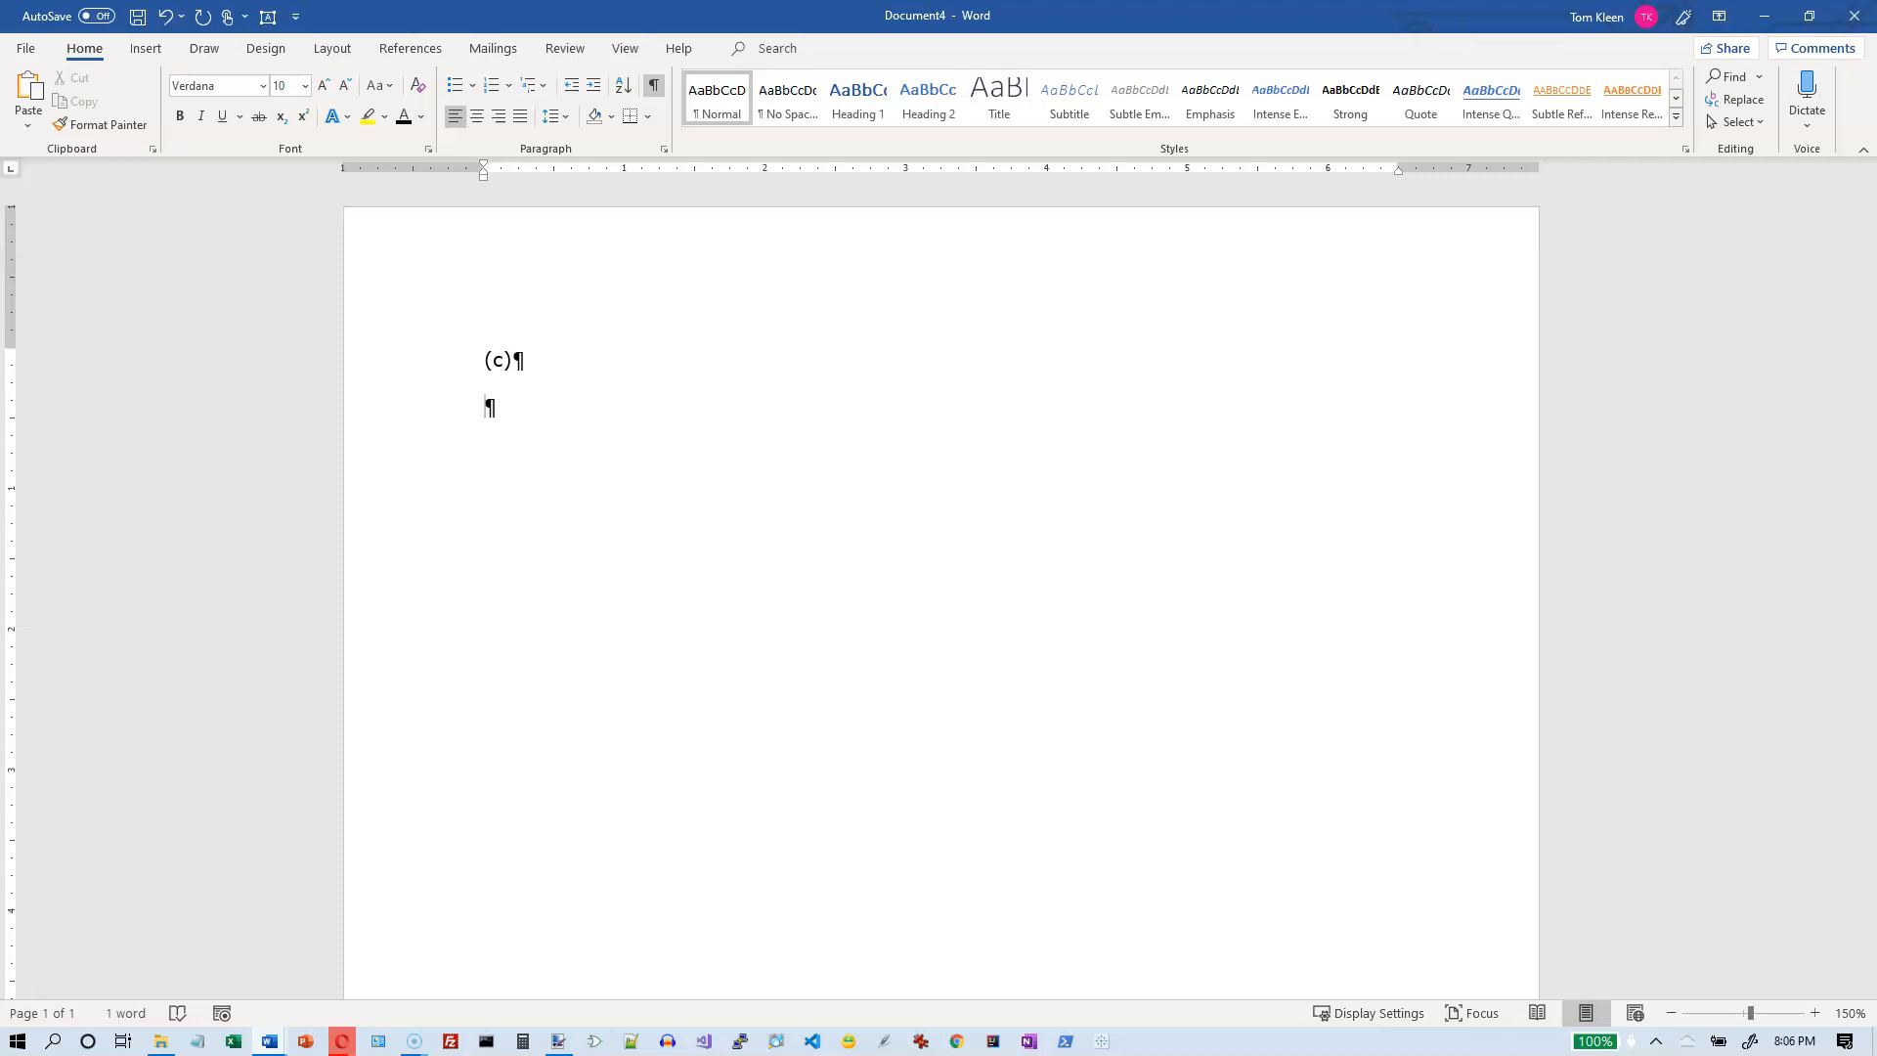
# Enter (tm), (R) and (e) on separate lines so AutoCorrect yields ™, ® and €
pyautogui.write('(')
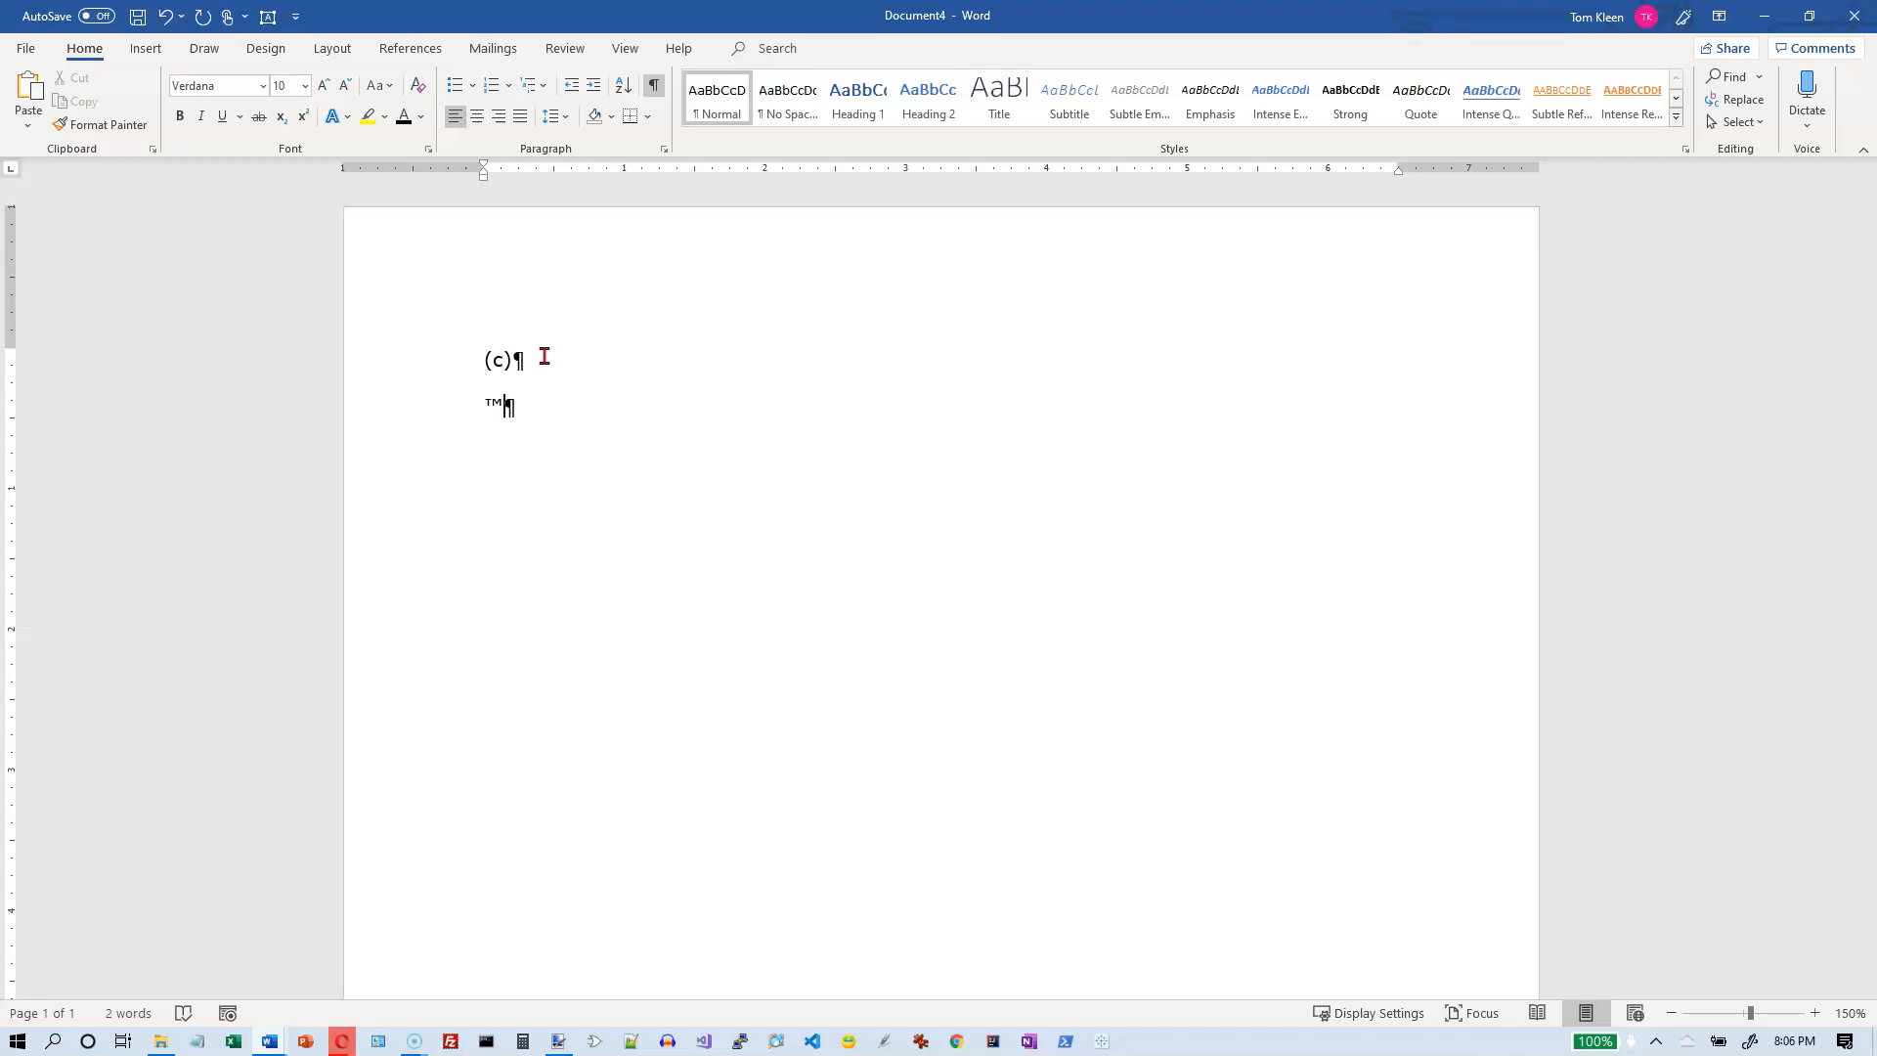
pyautogui.press('enter')
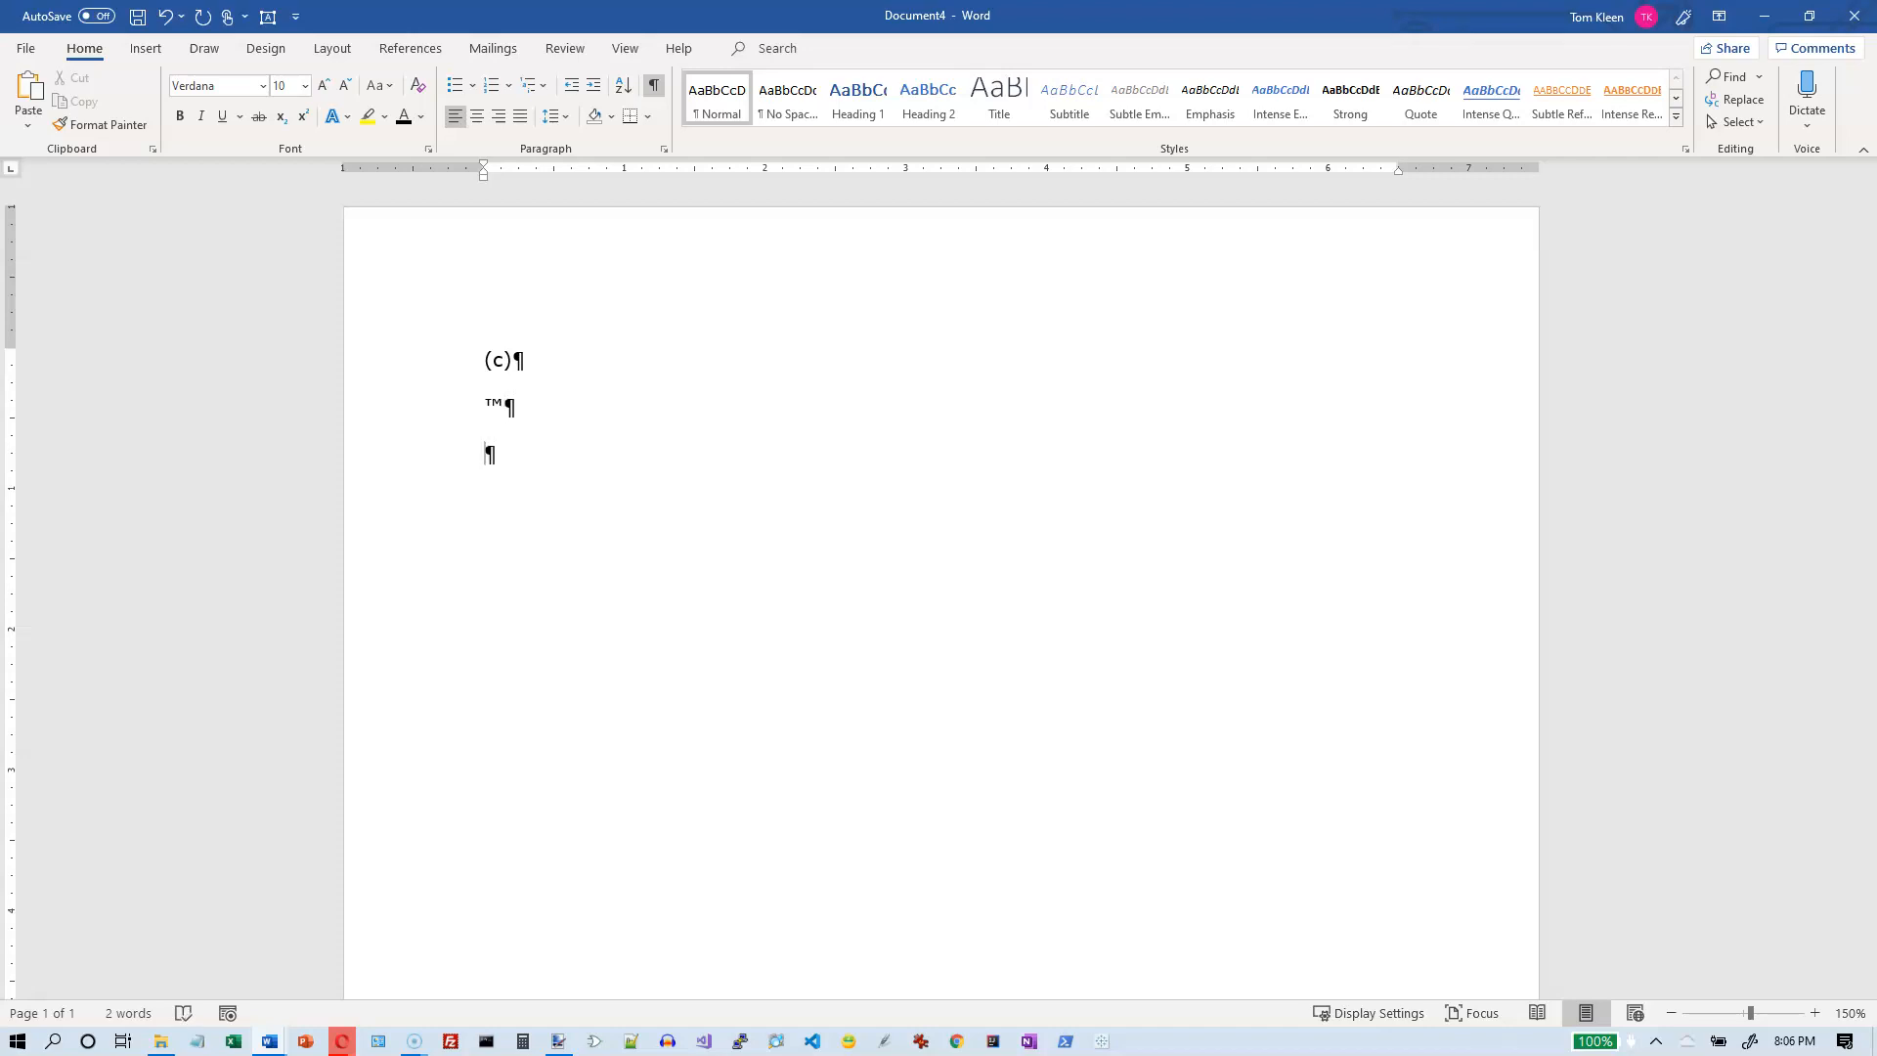
pyautogui.write('(R)')
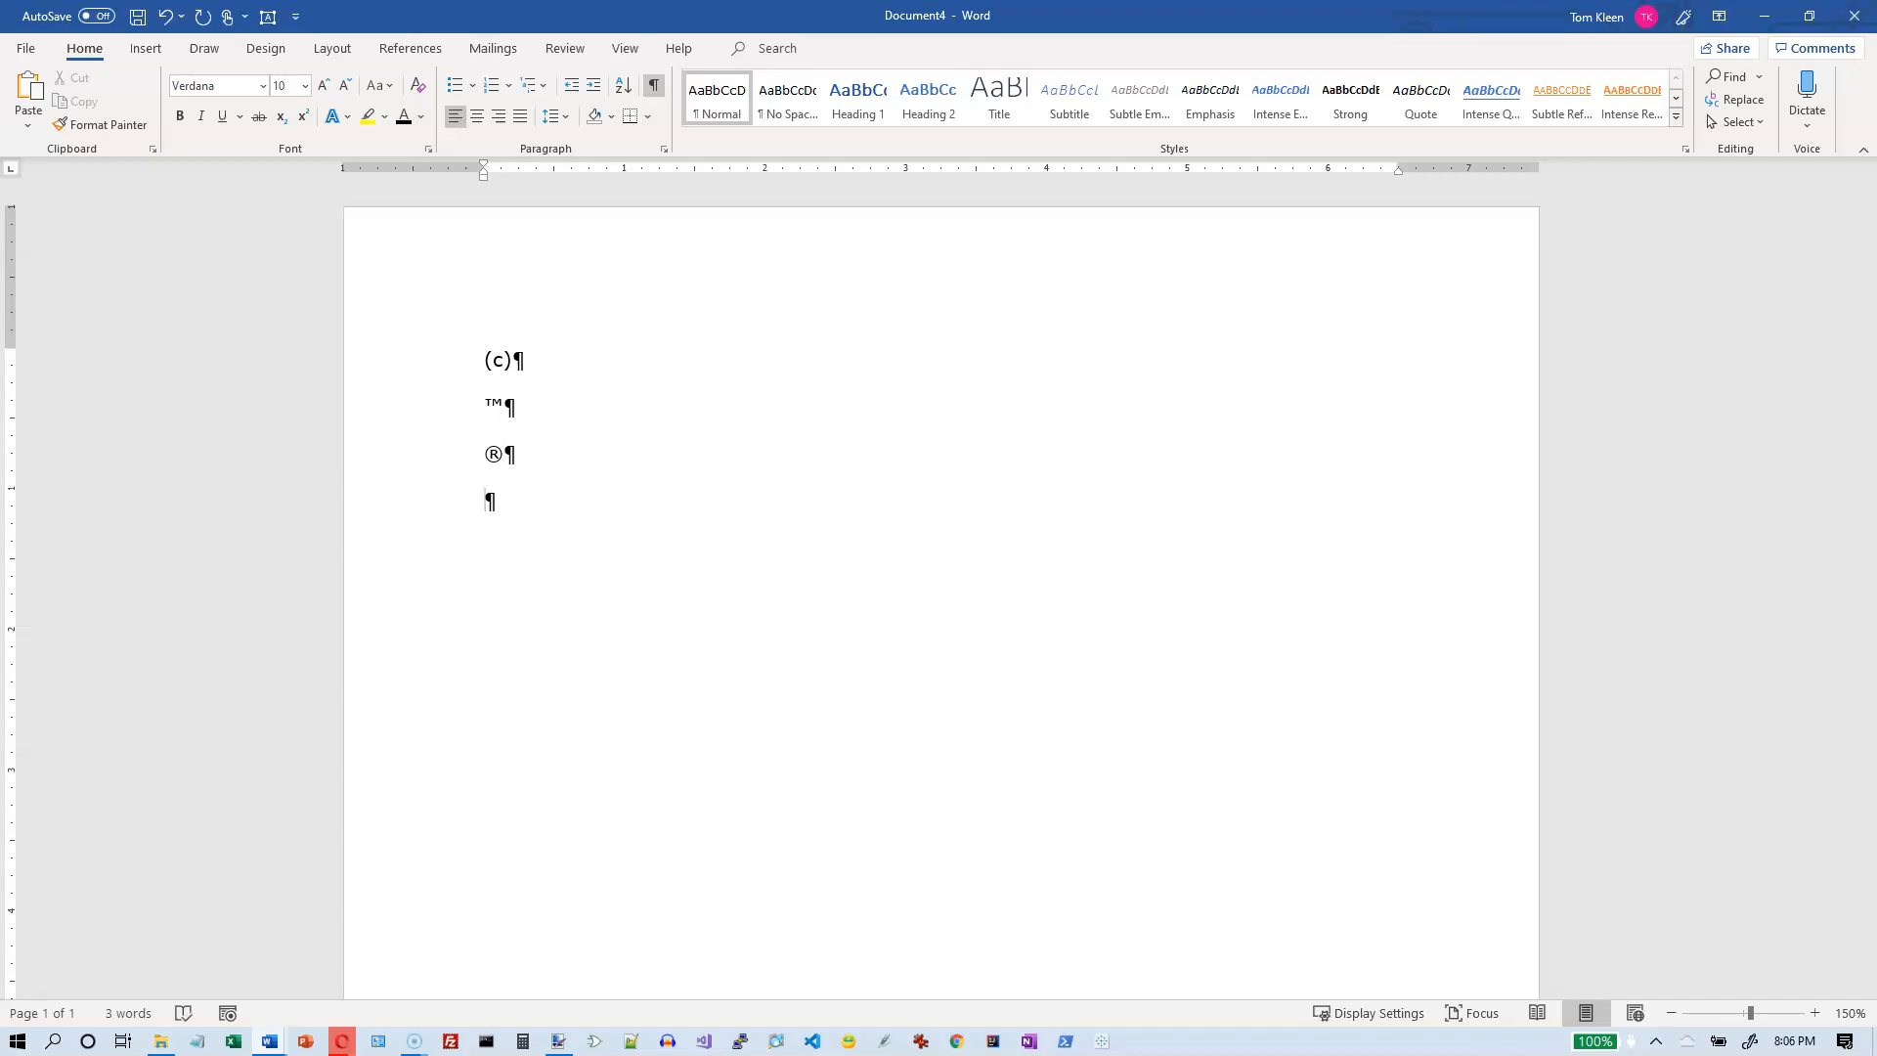
pyautogui.write('(e')
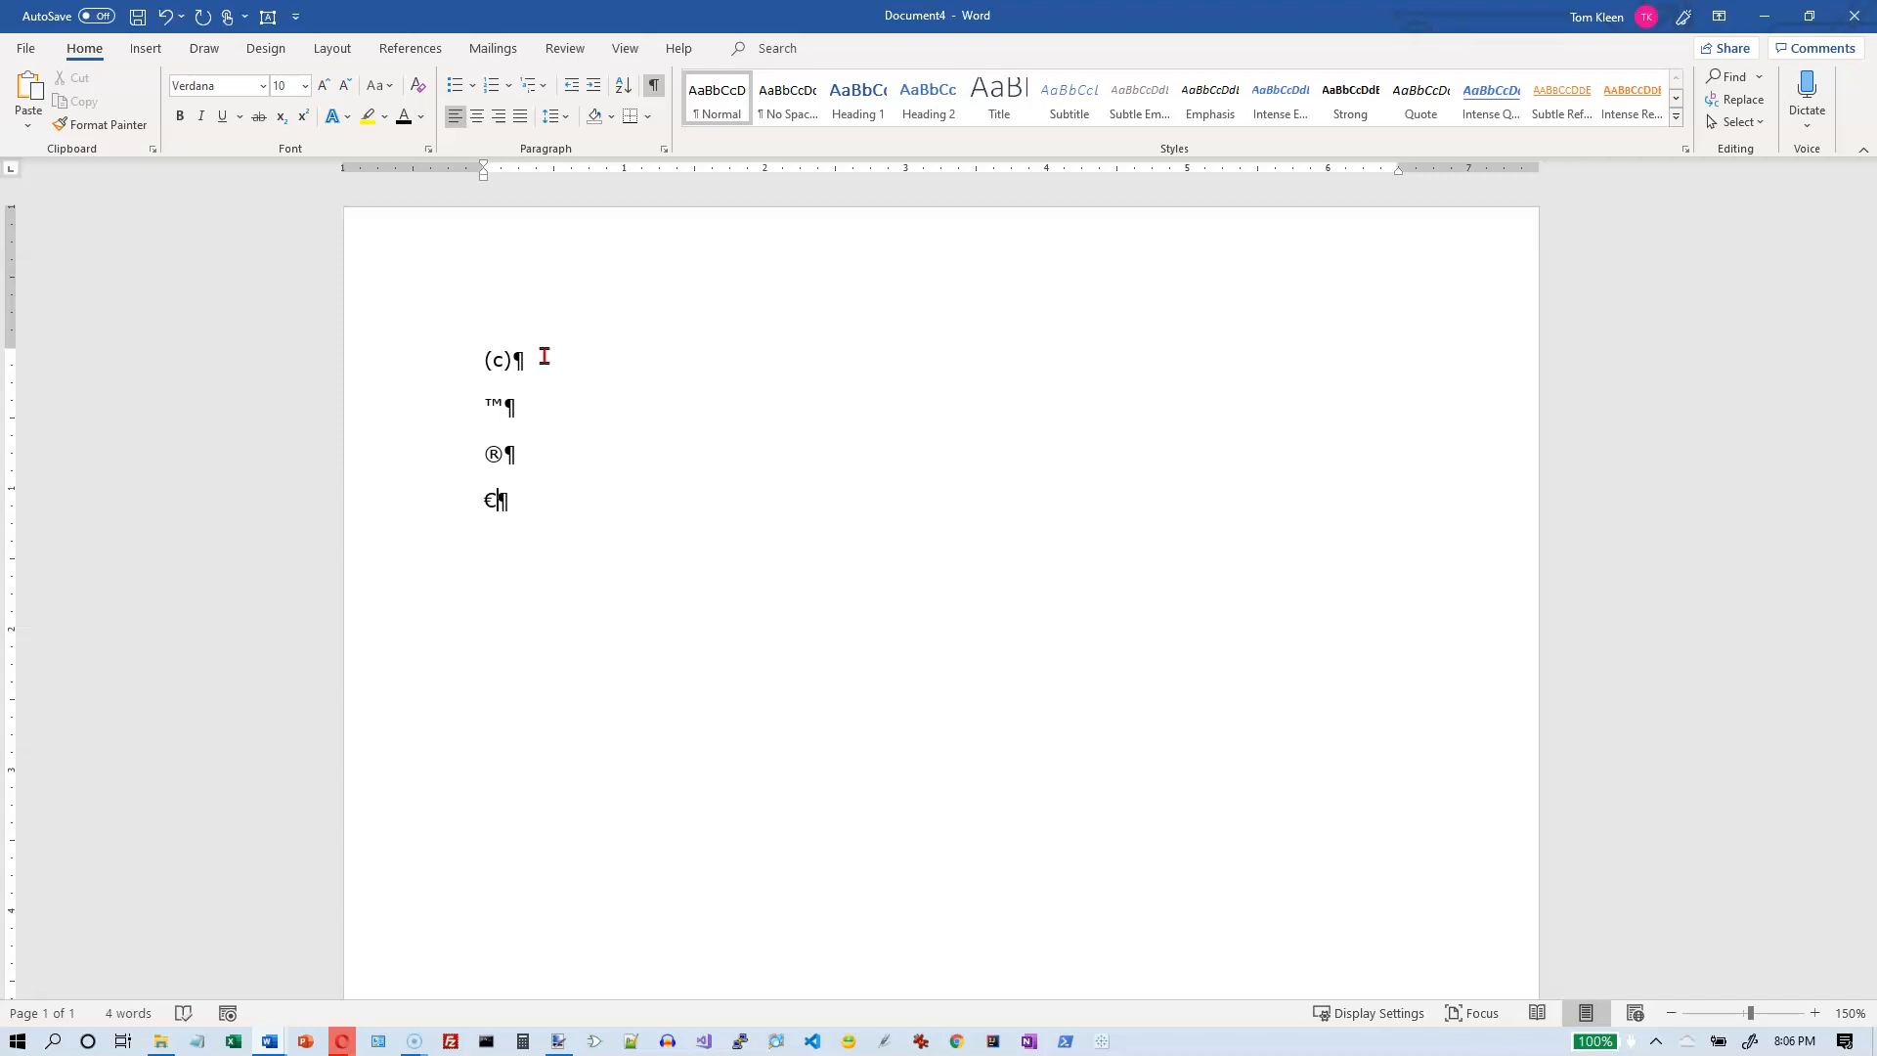
pyautogui.press('enter')
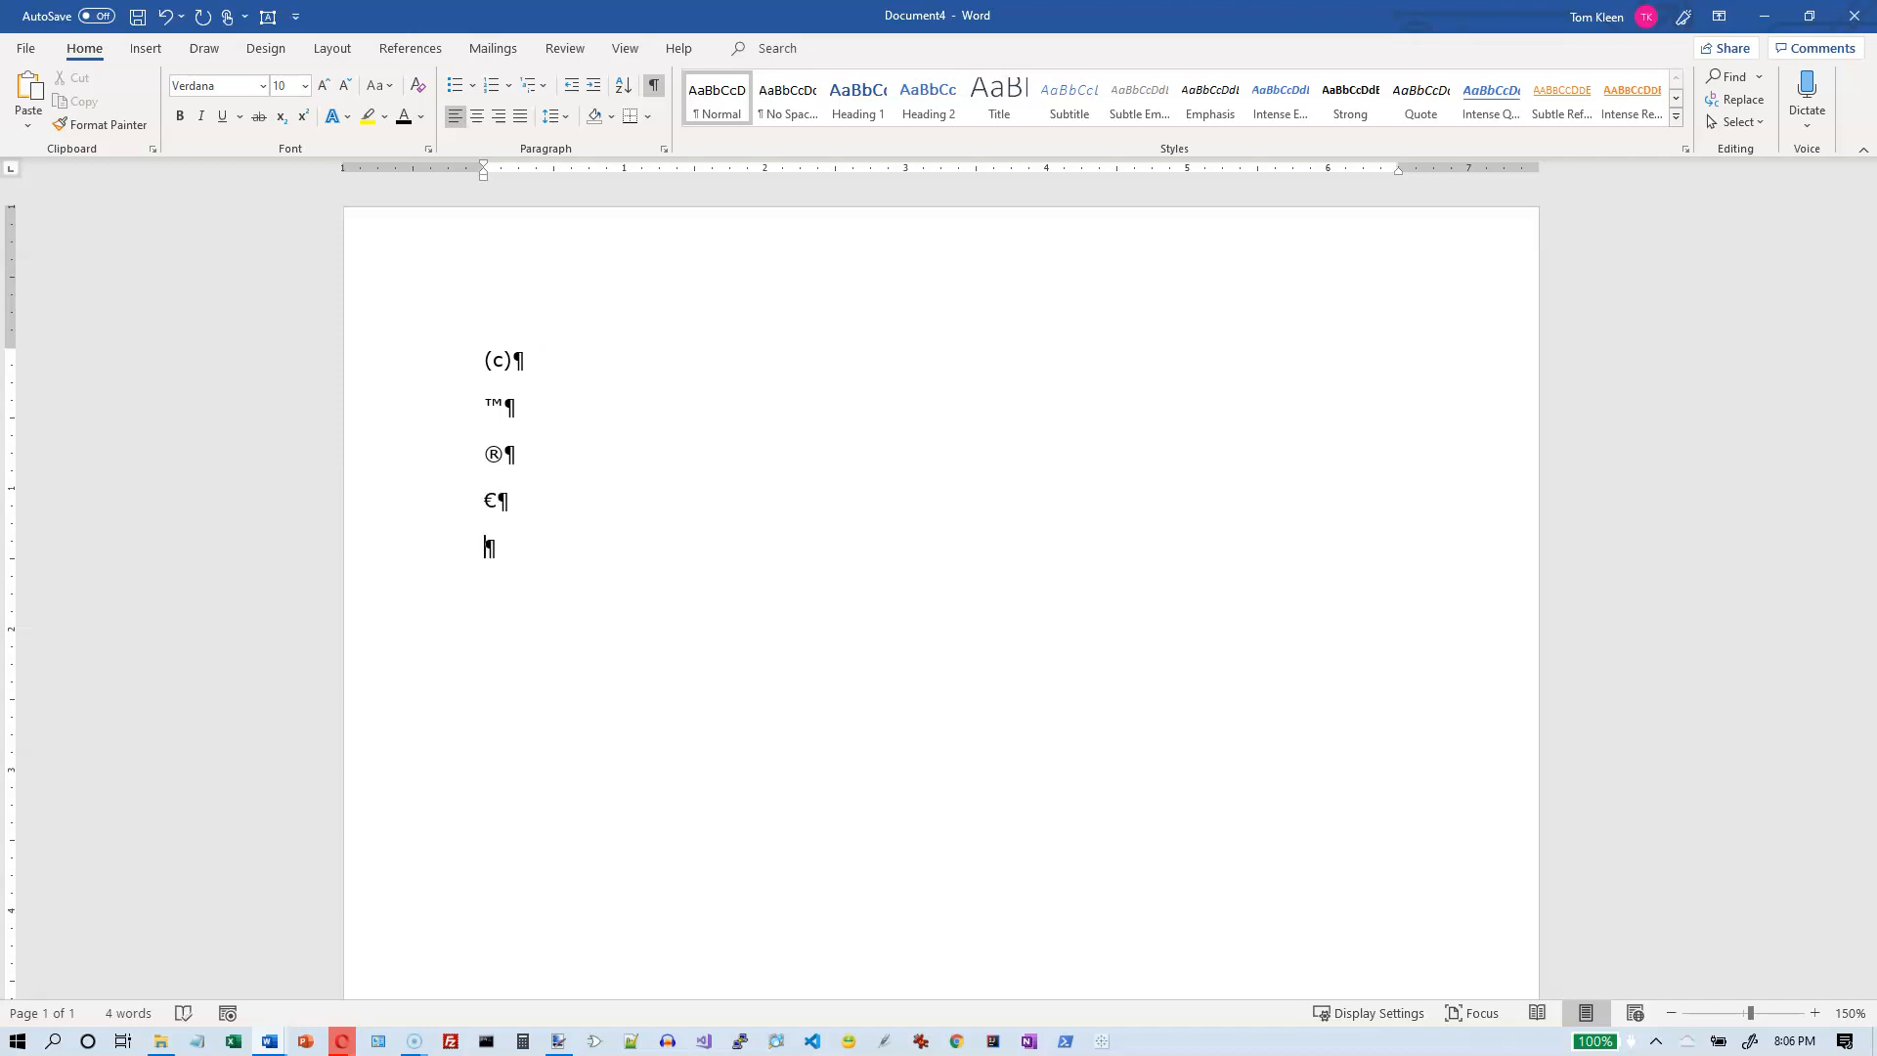
pyautogui.moveTo(543, 356)
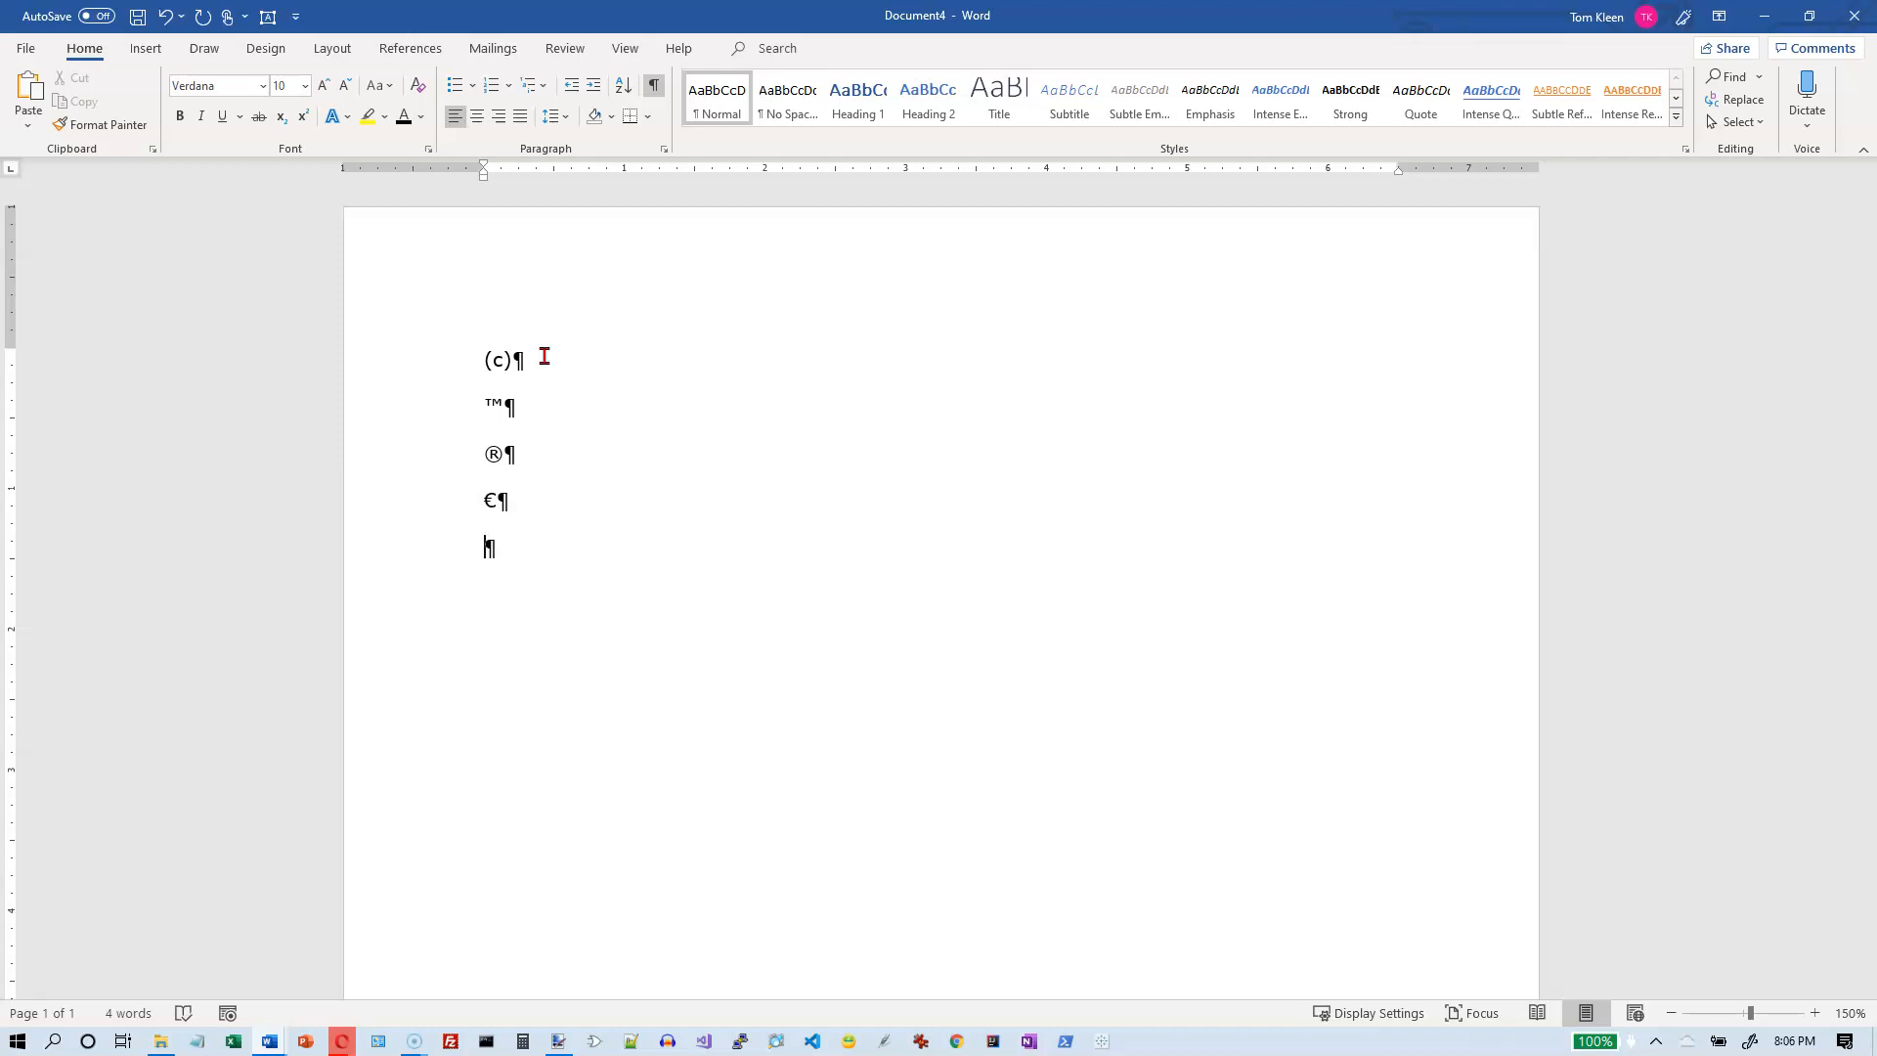
# Enter :) :( :| and ;-) on one line so AutoCorrect shows four emoticon faces
pyautogui.write(':')
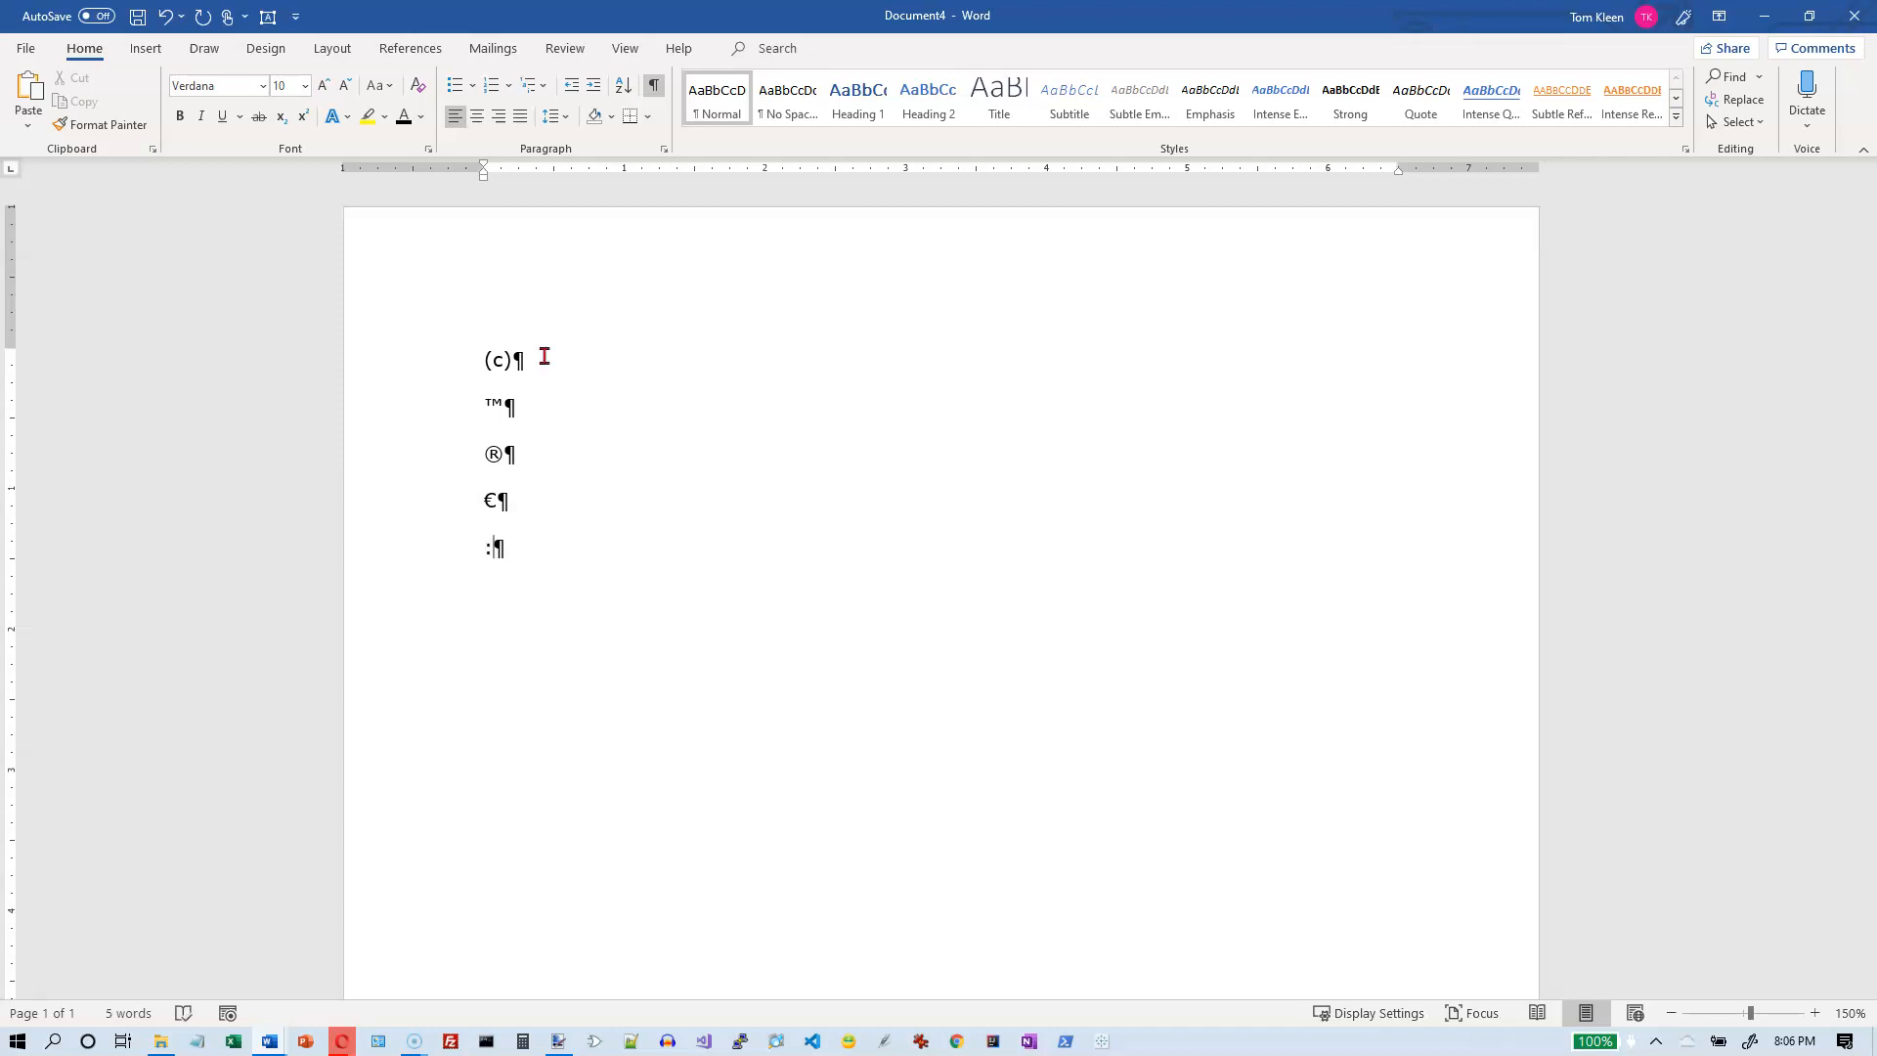
pyautogui.write(')')
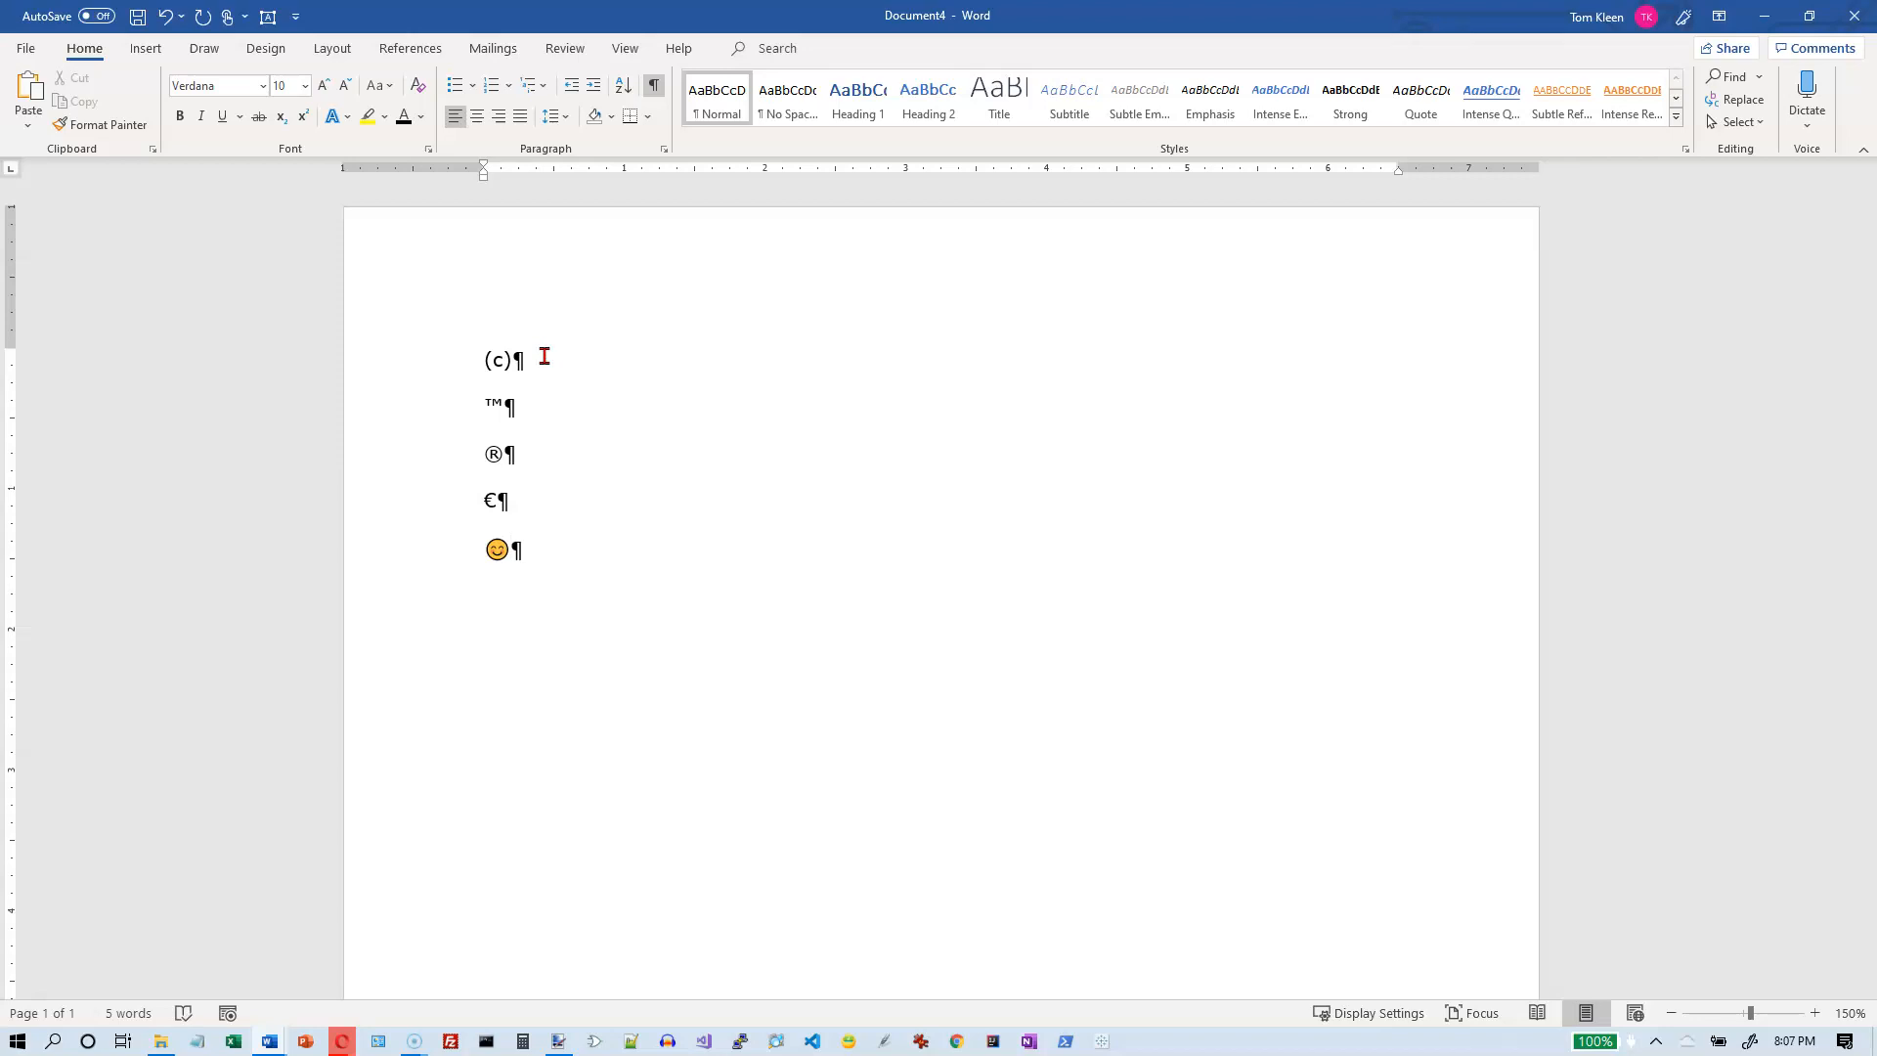
pyautogui.write(':')
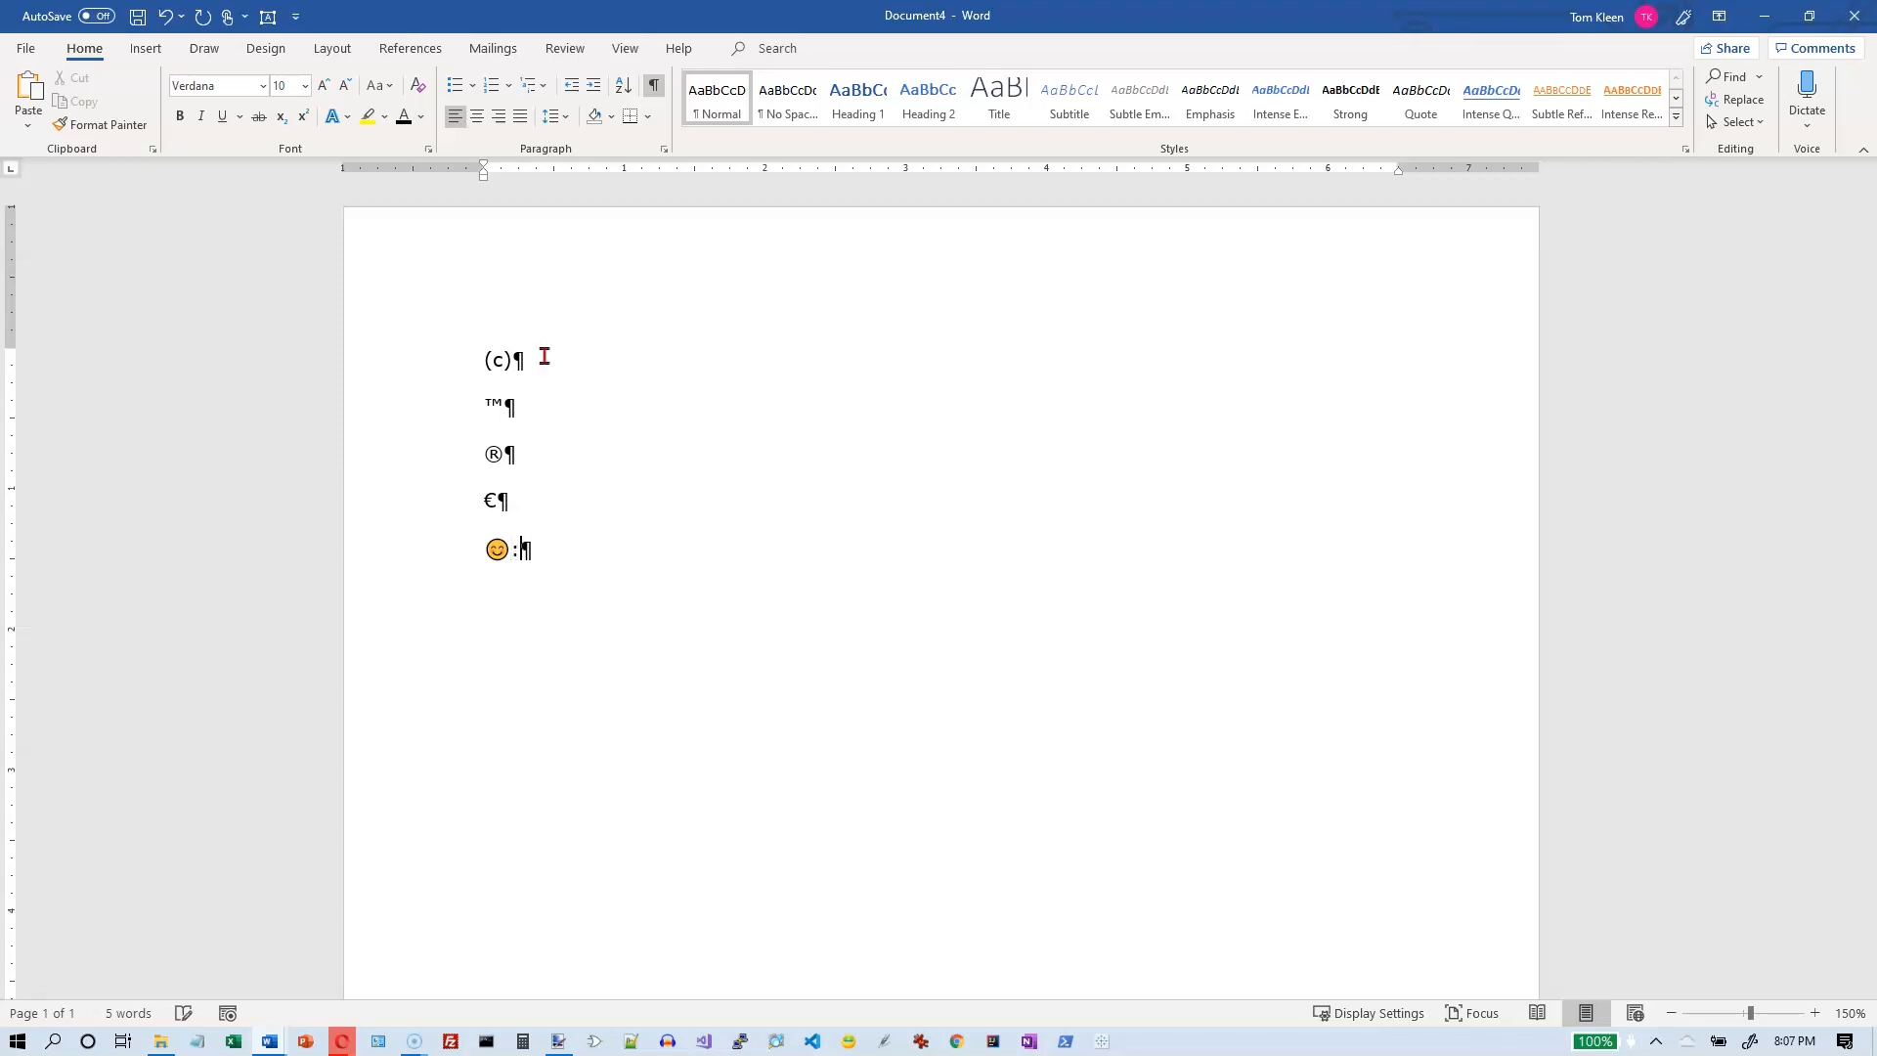
pyautogui.write(':(')
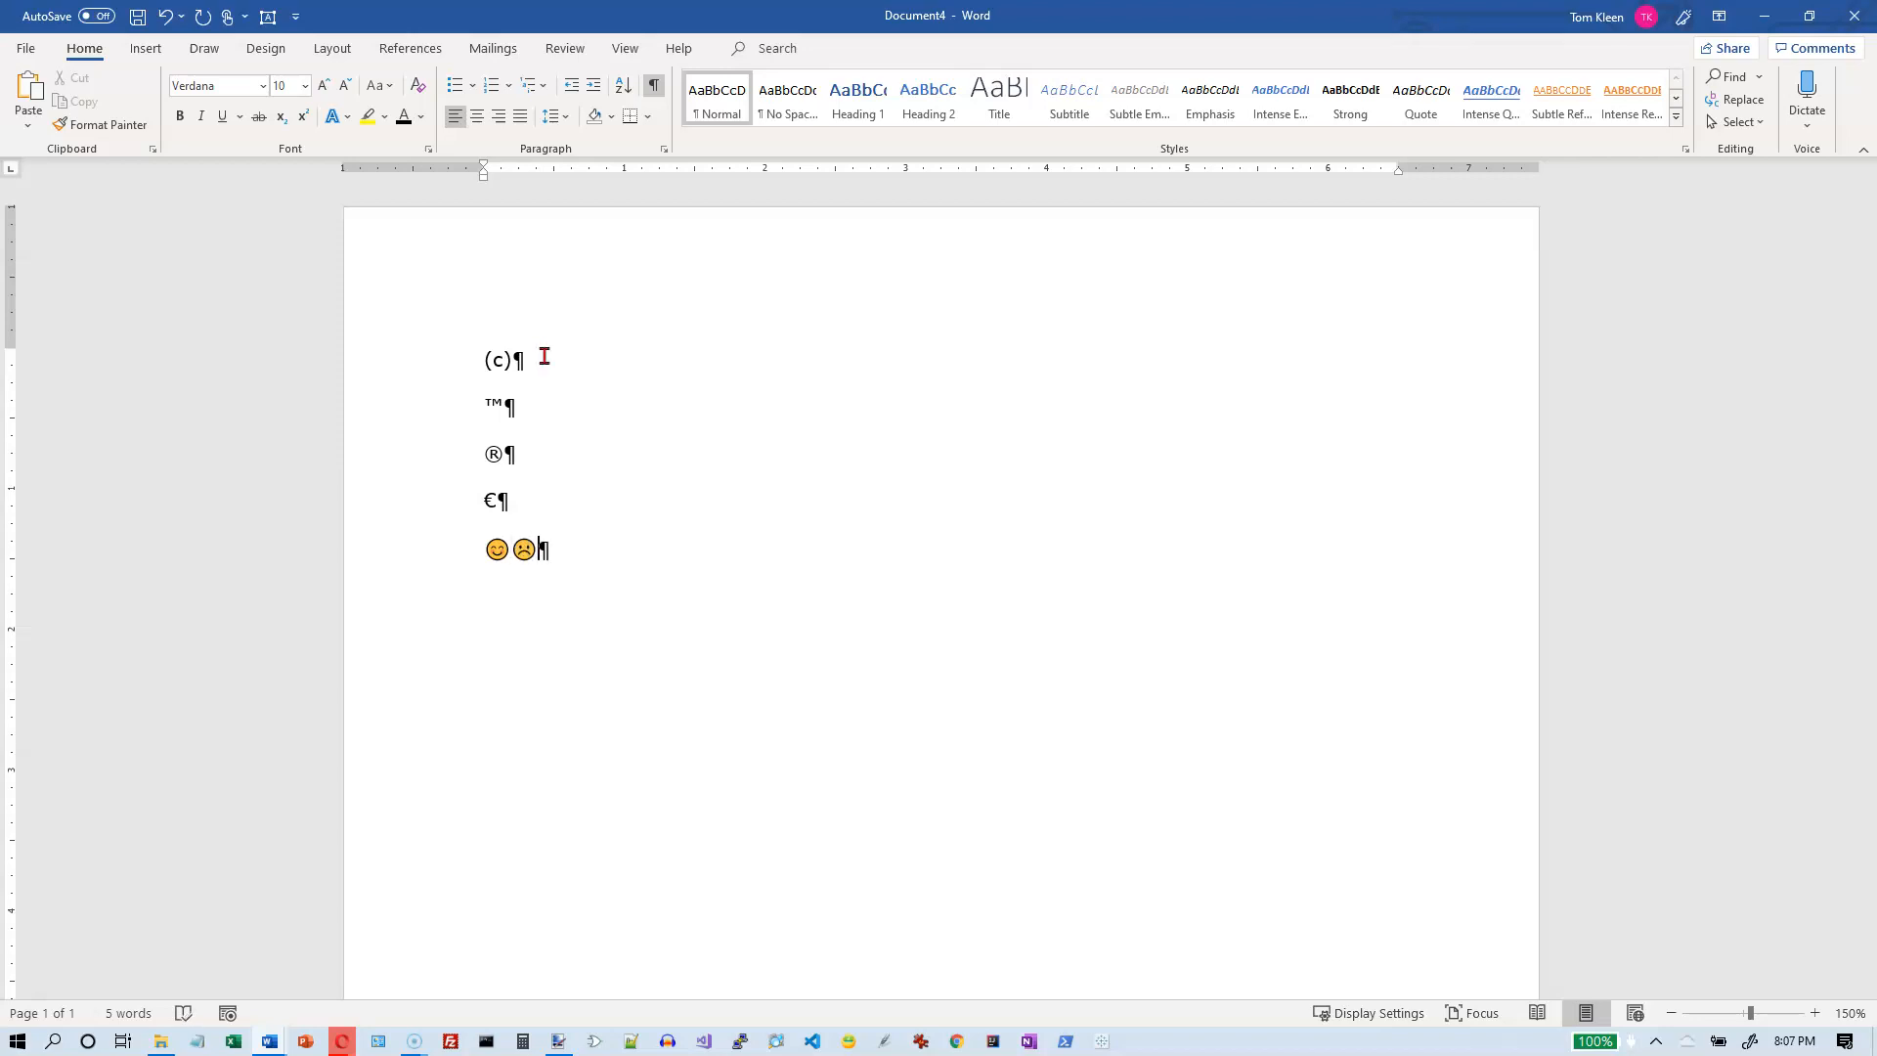
pyautogui.write(':')
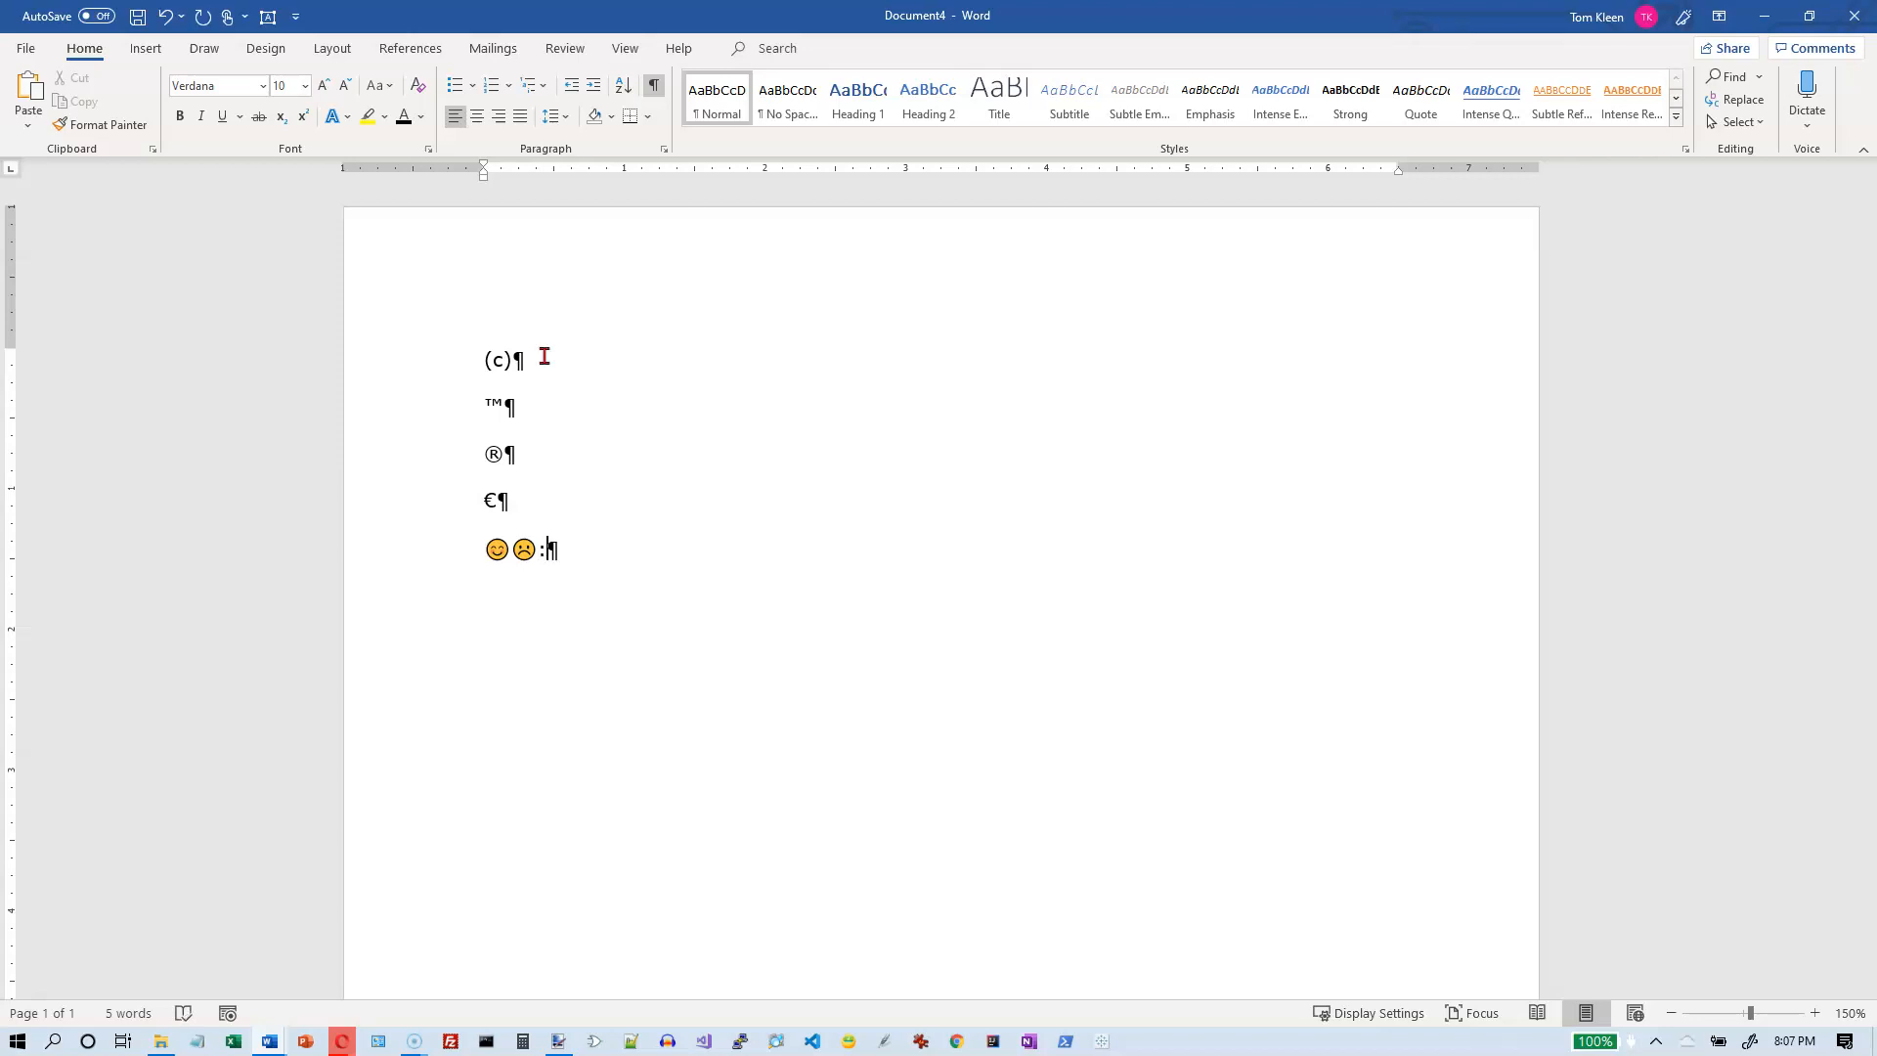
pyautogui.write(':|')
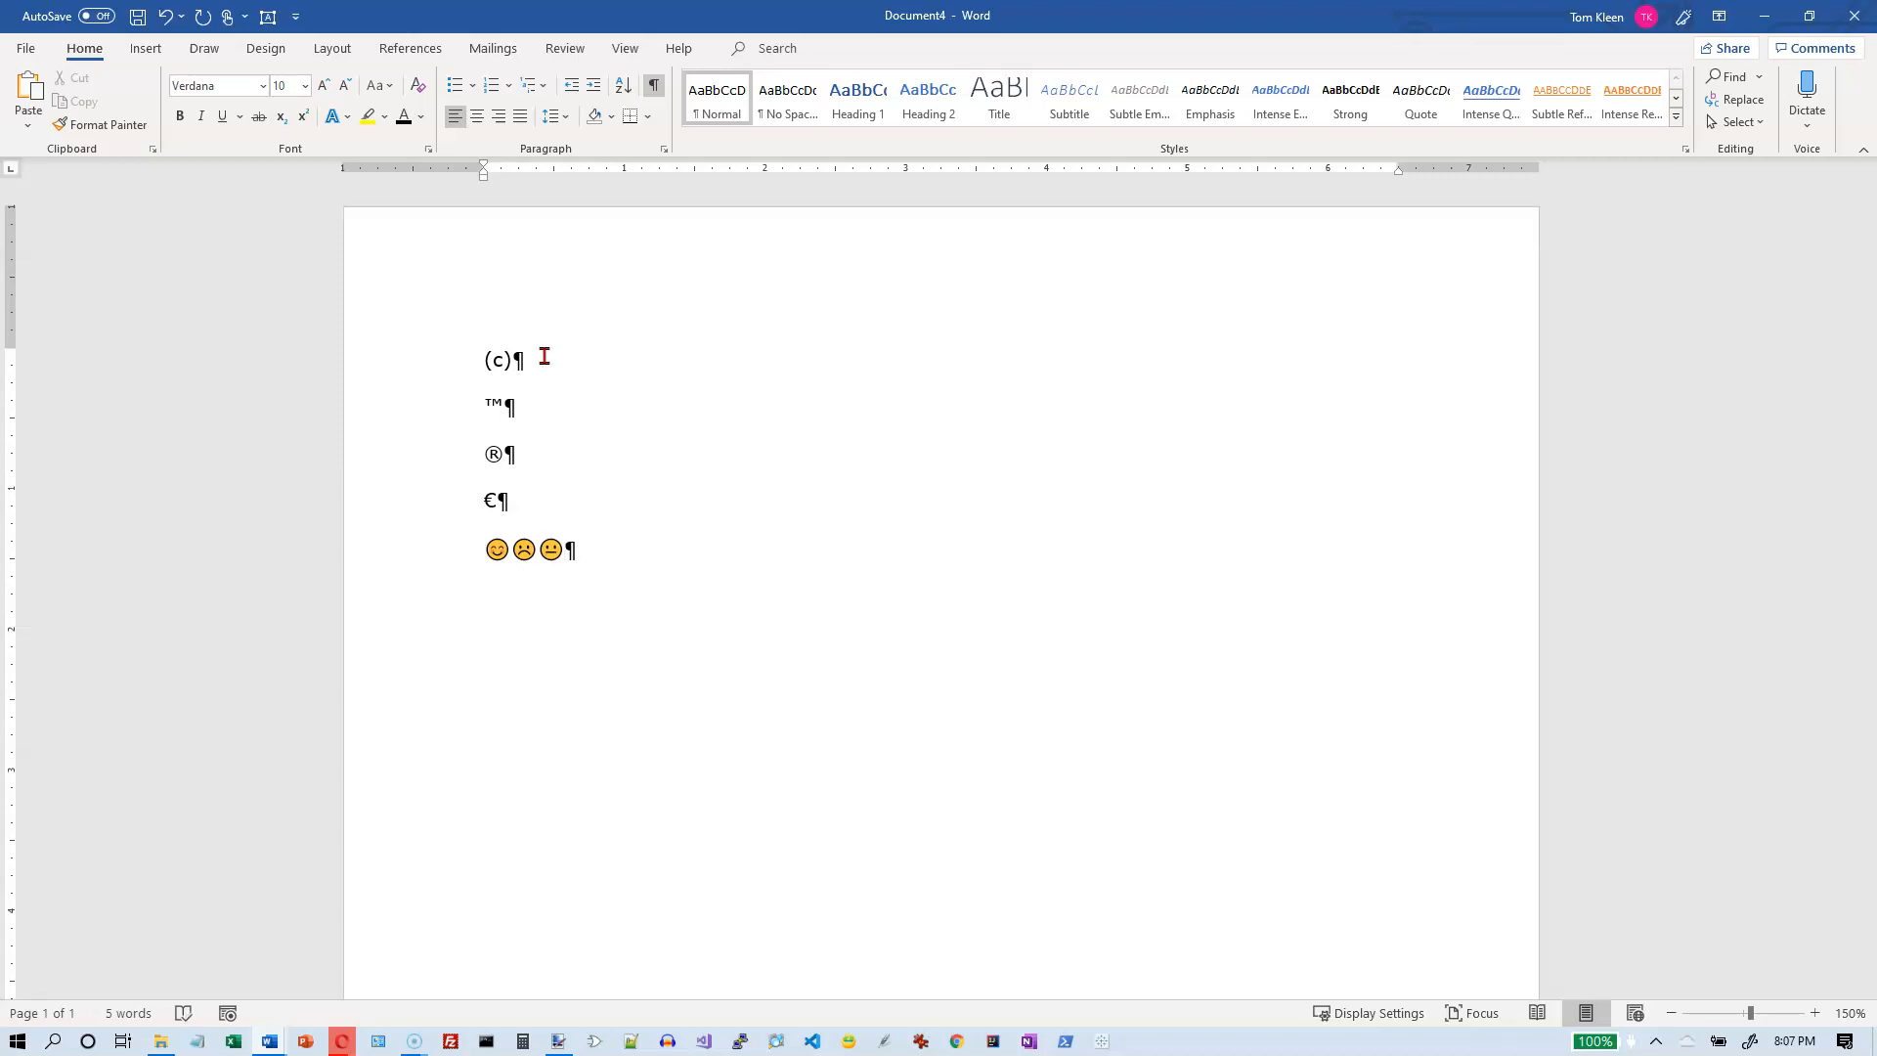
pyautogui.write(':')
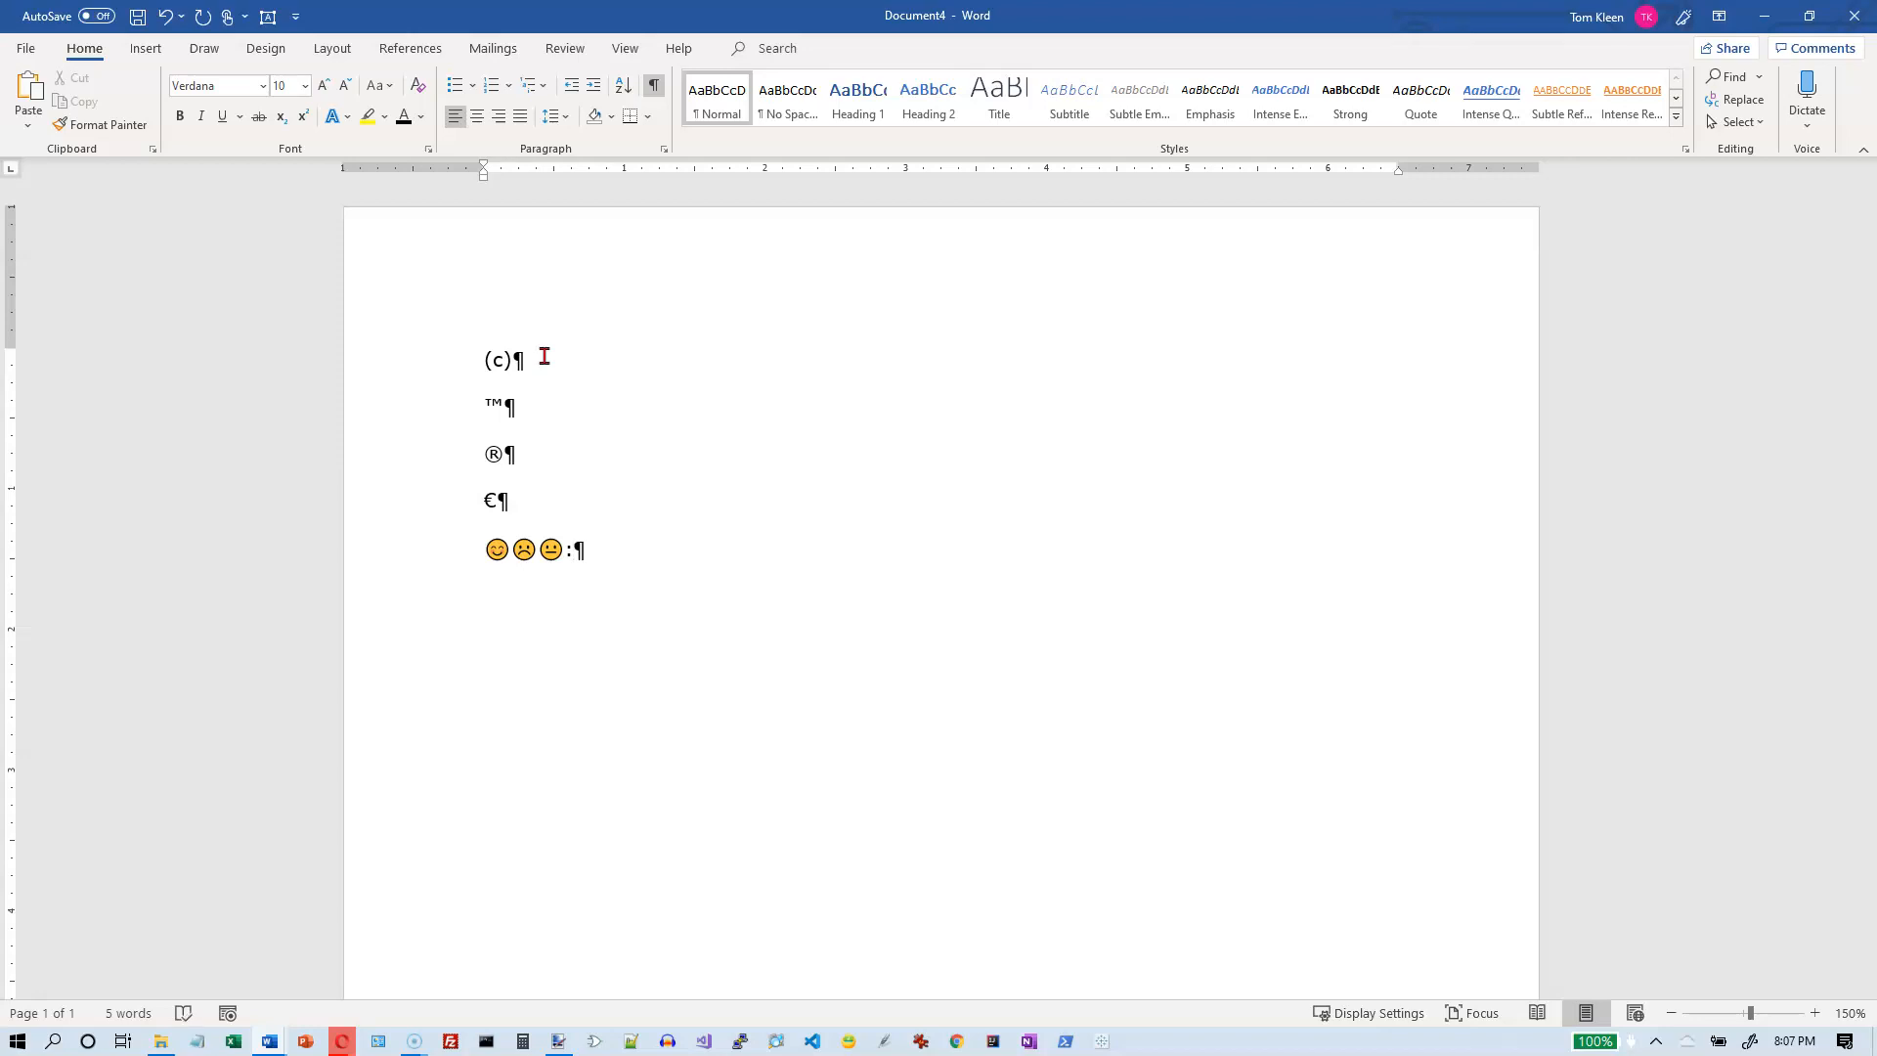
pyautogui.write(';-')
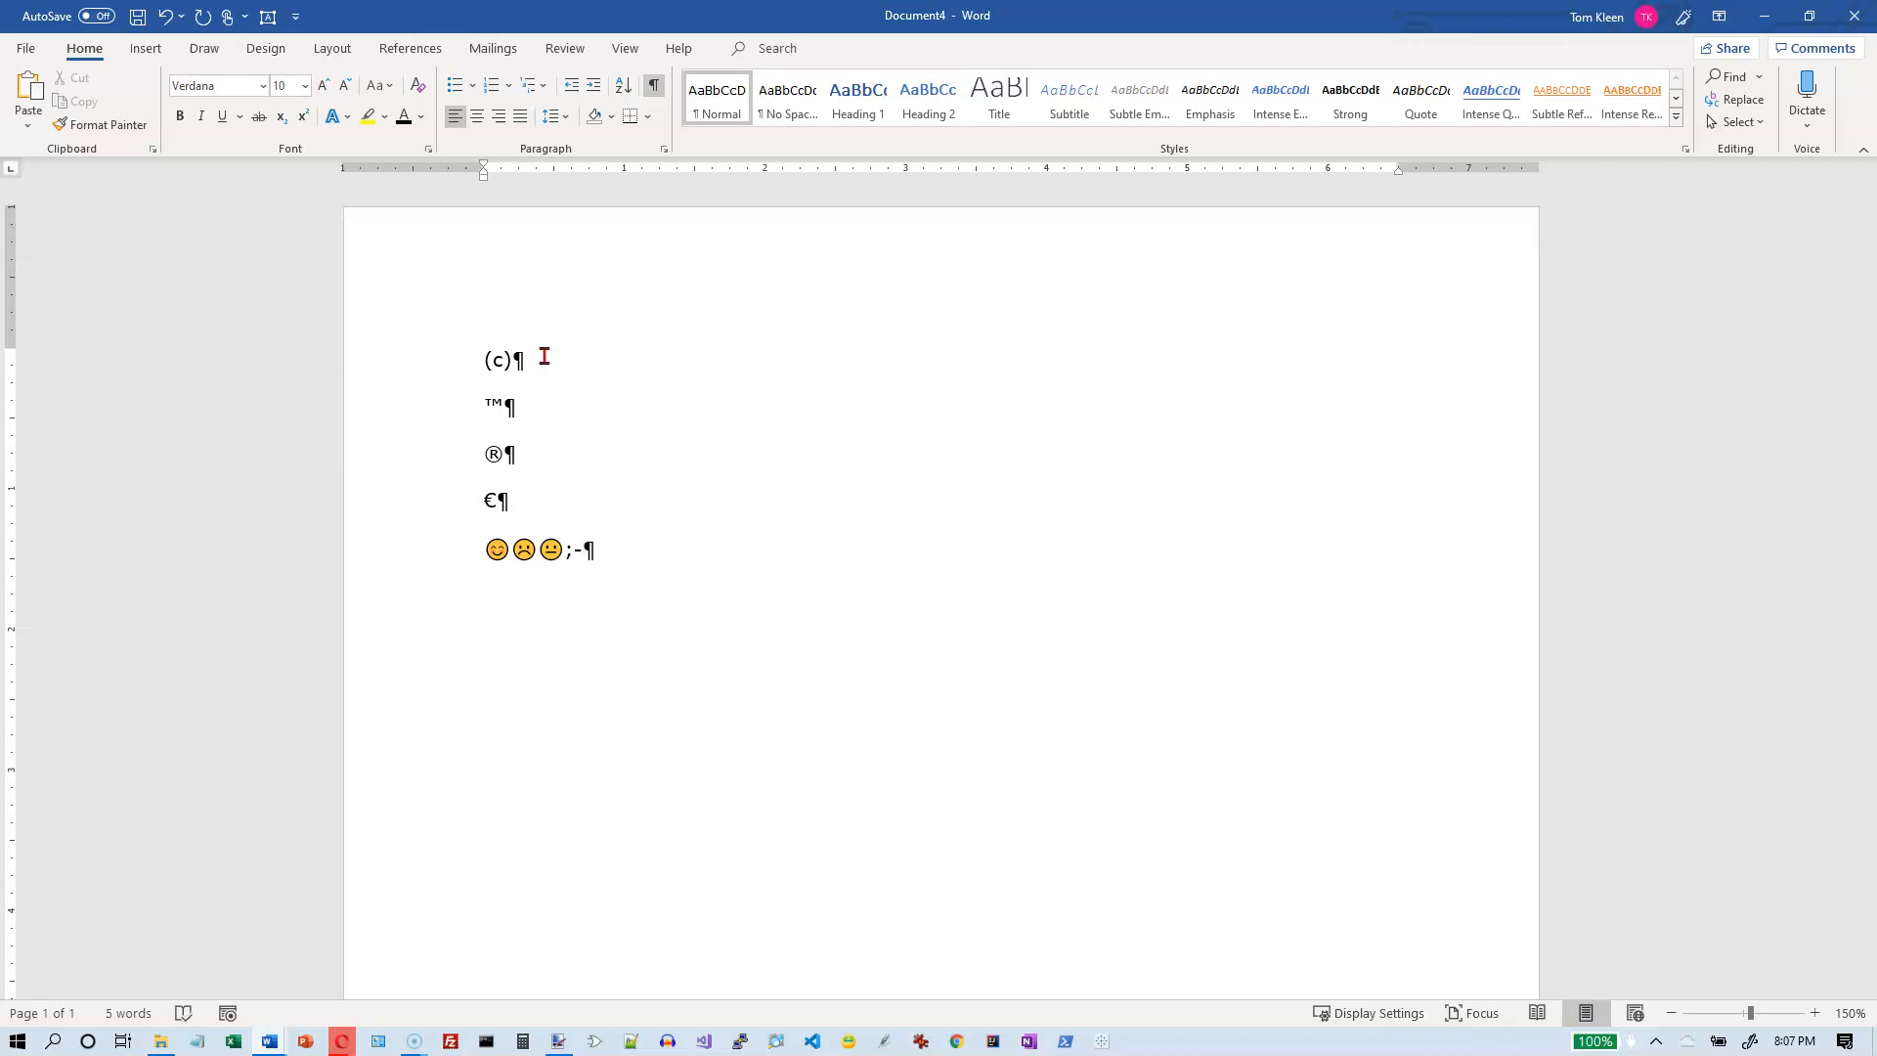
pyautogui.write(')')
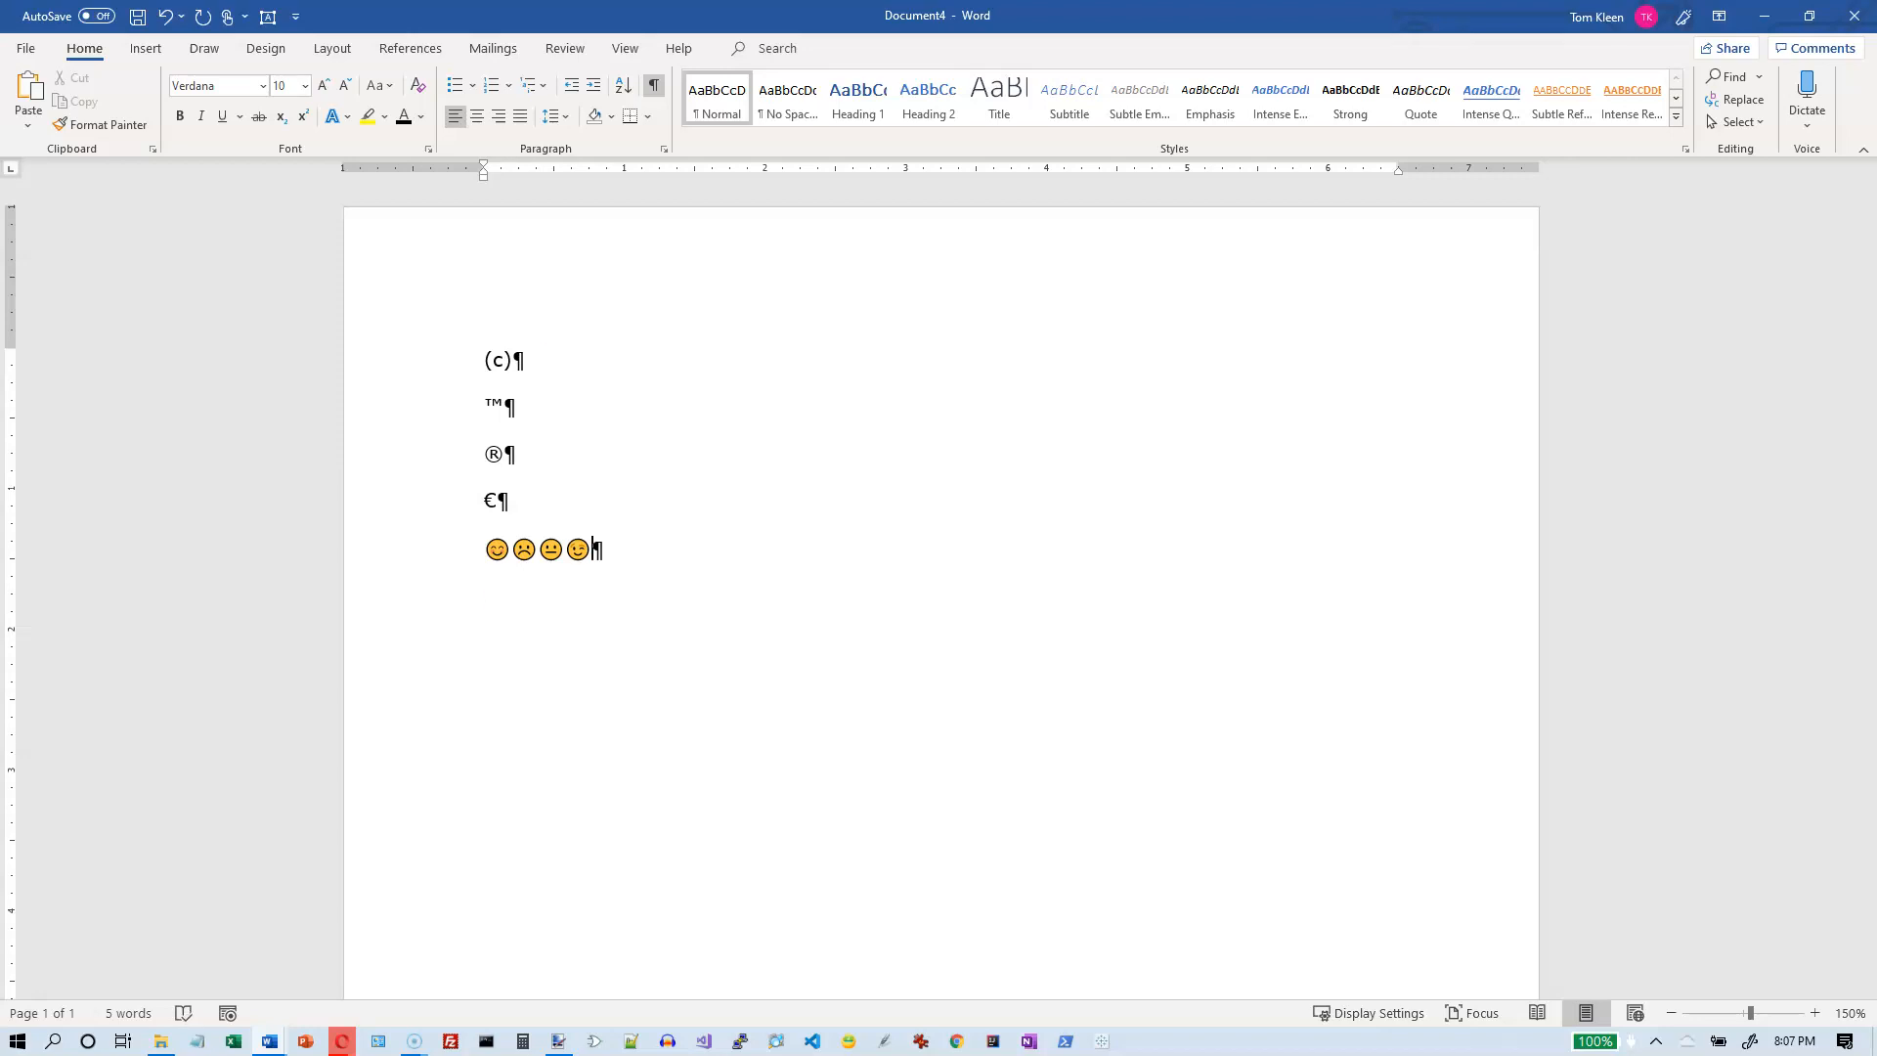
pyautogui.press('enter')
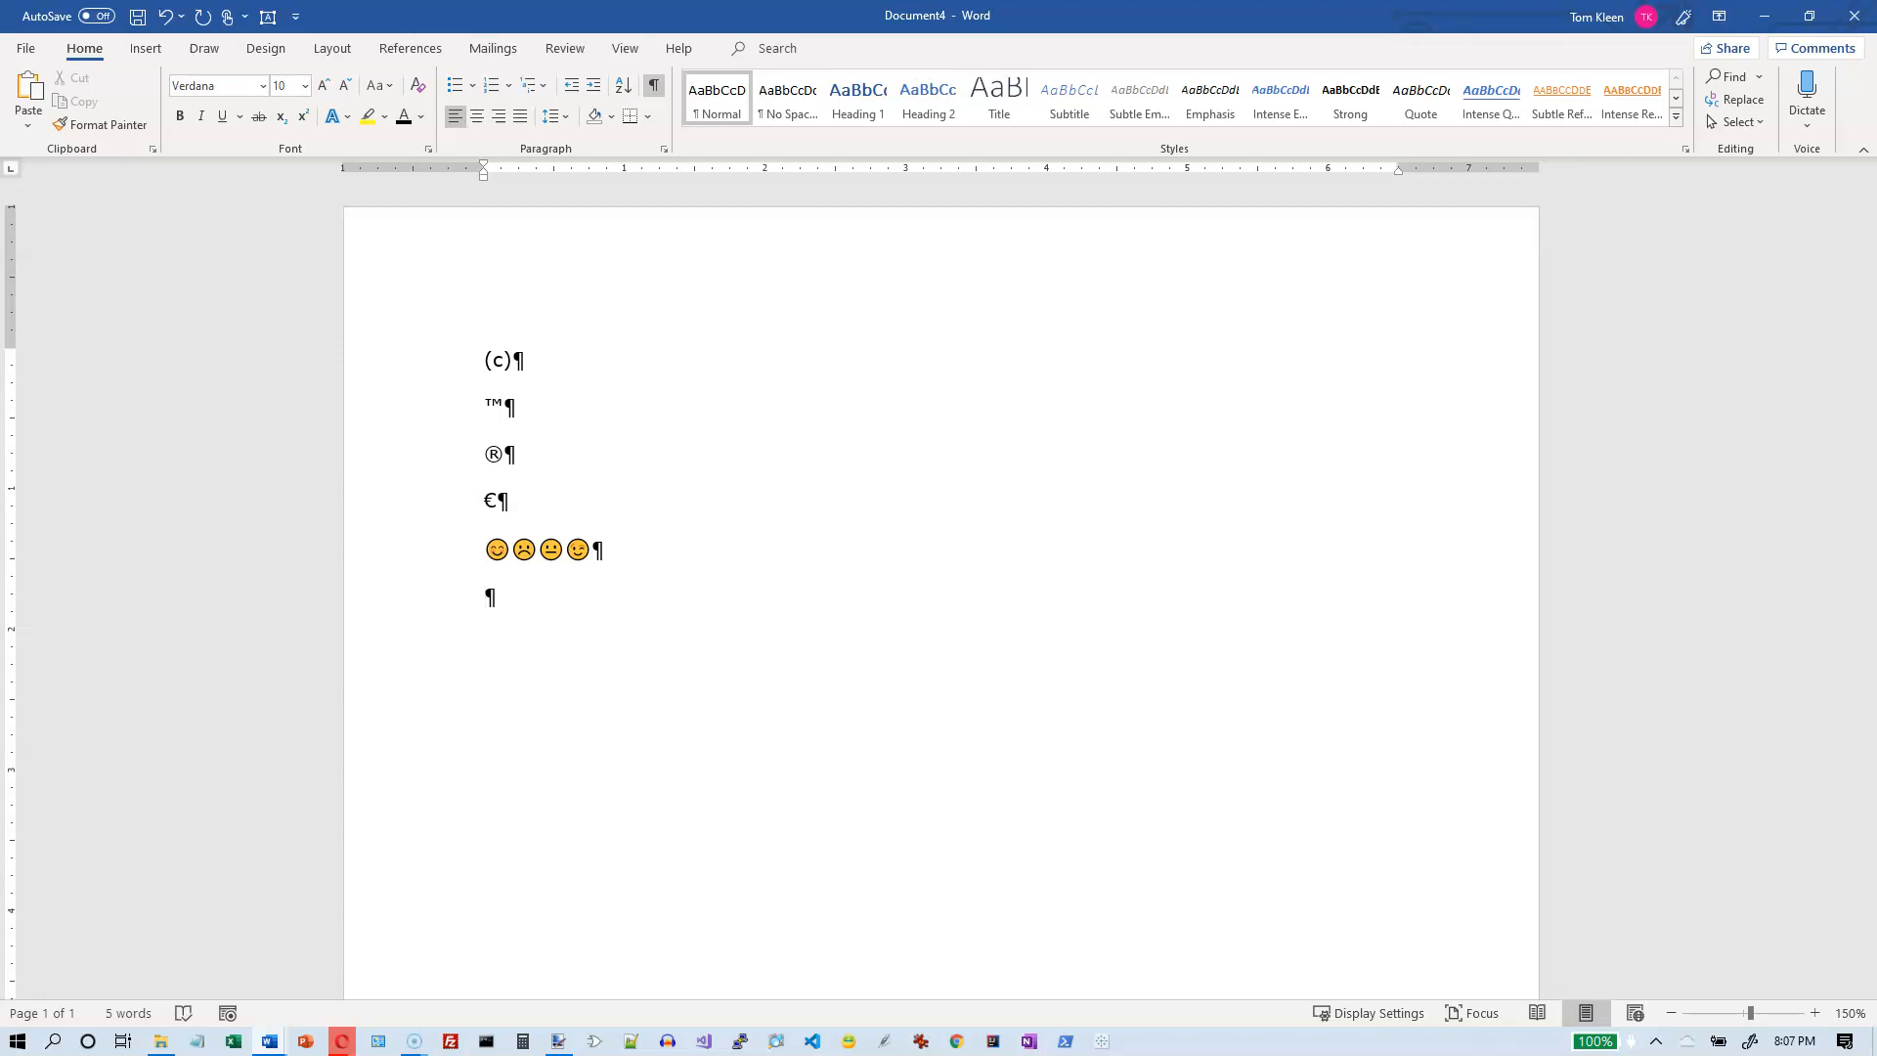
# Enter arrow shortcuts like --> and <== to produce a row of right and left arrows
pyautogui.write('--')
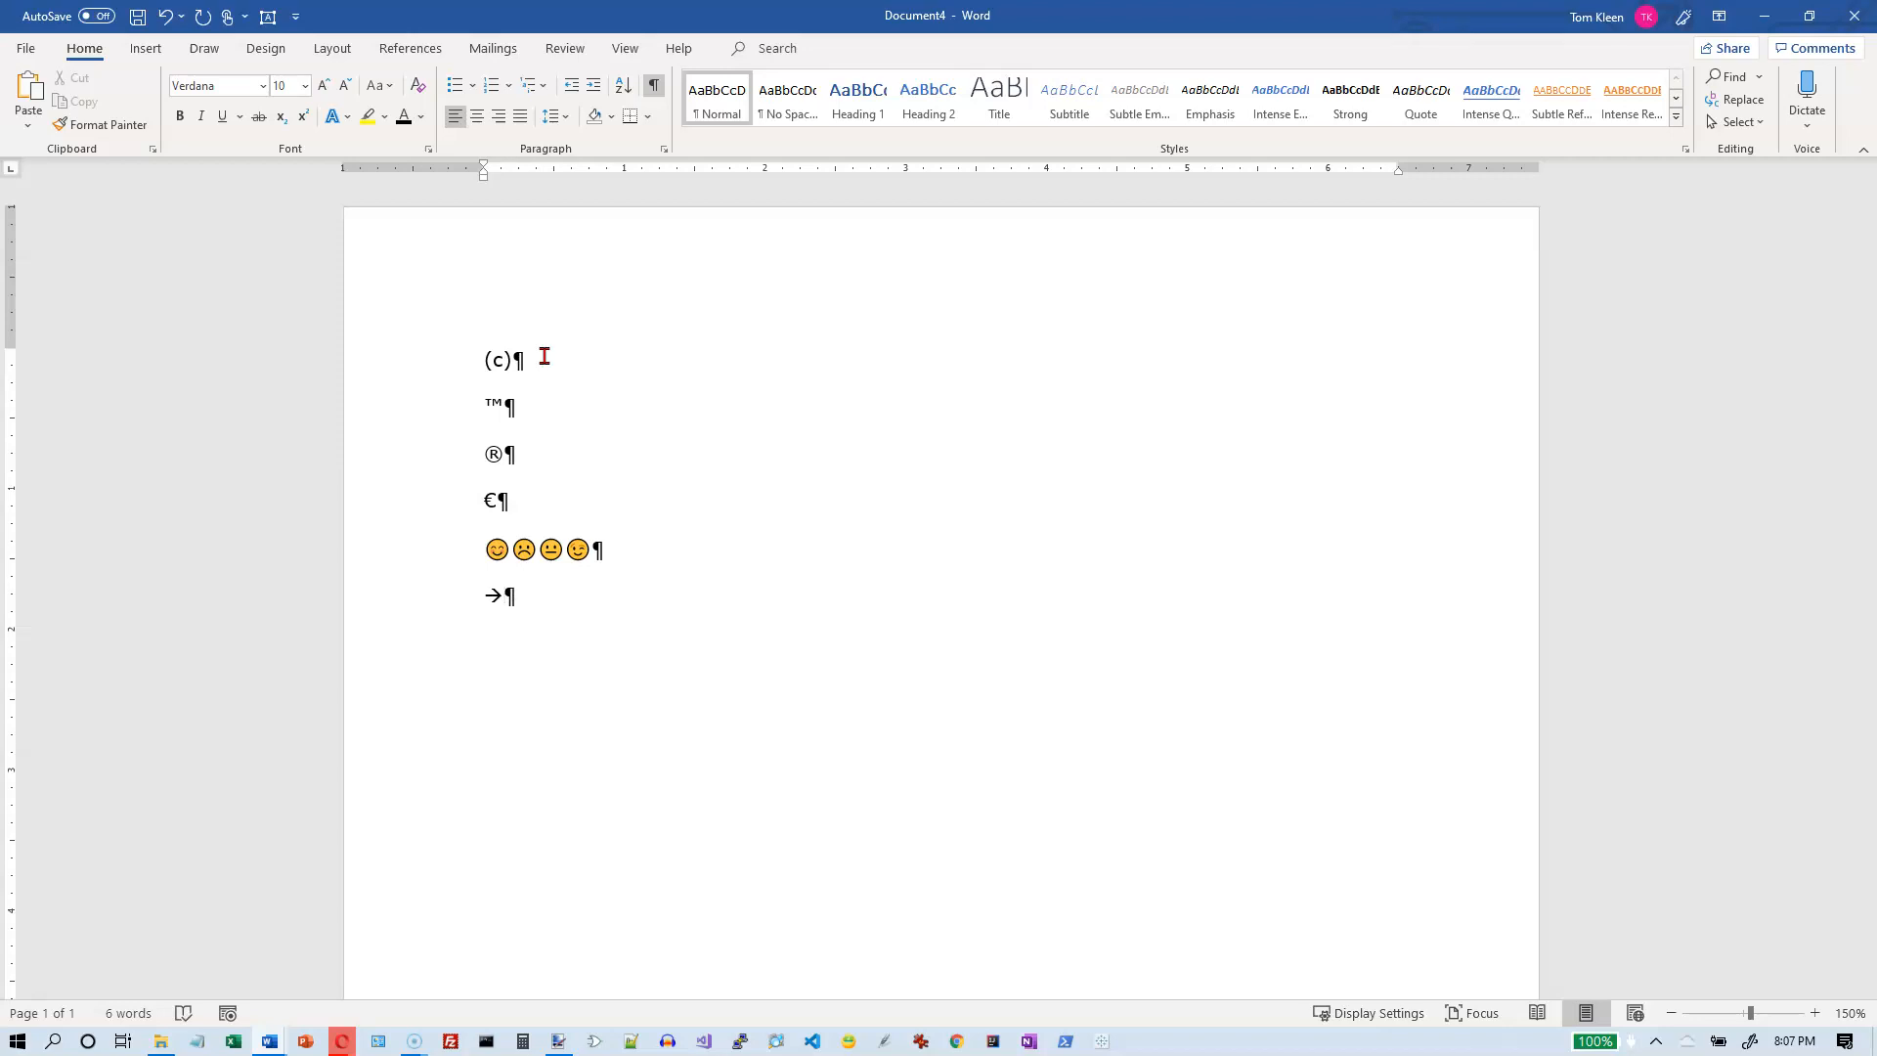
pyautogui.write('←')
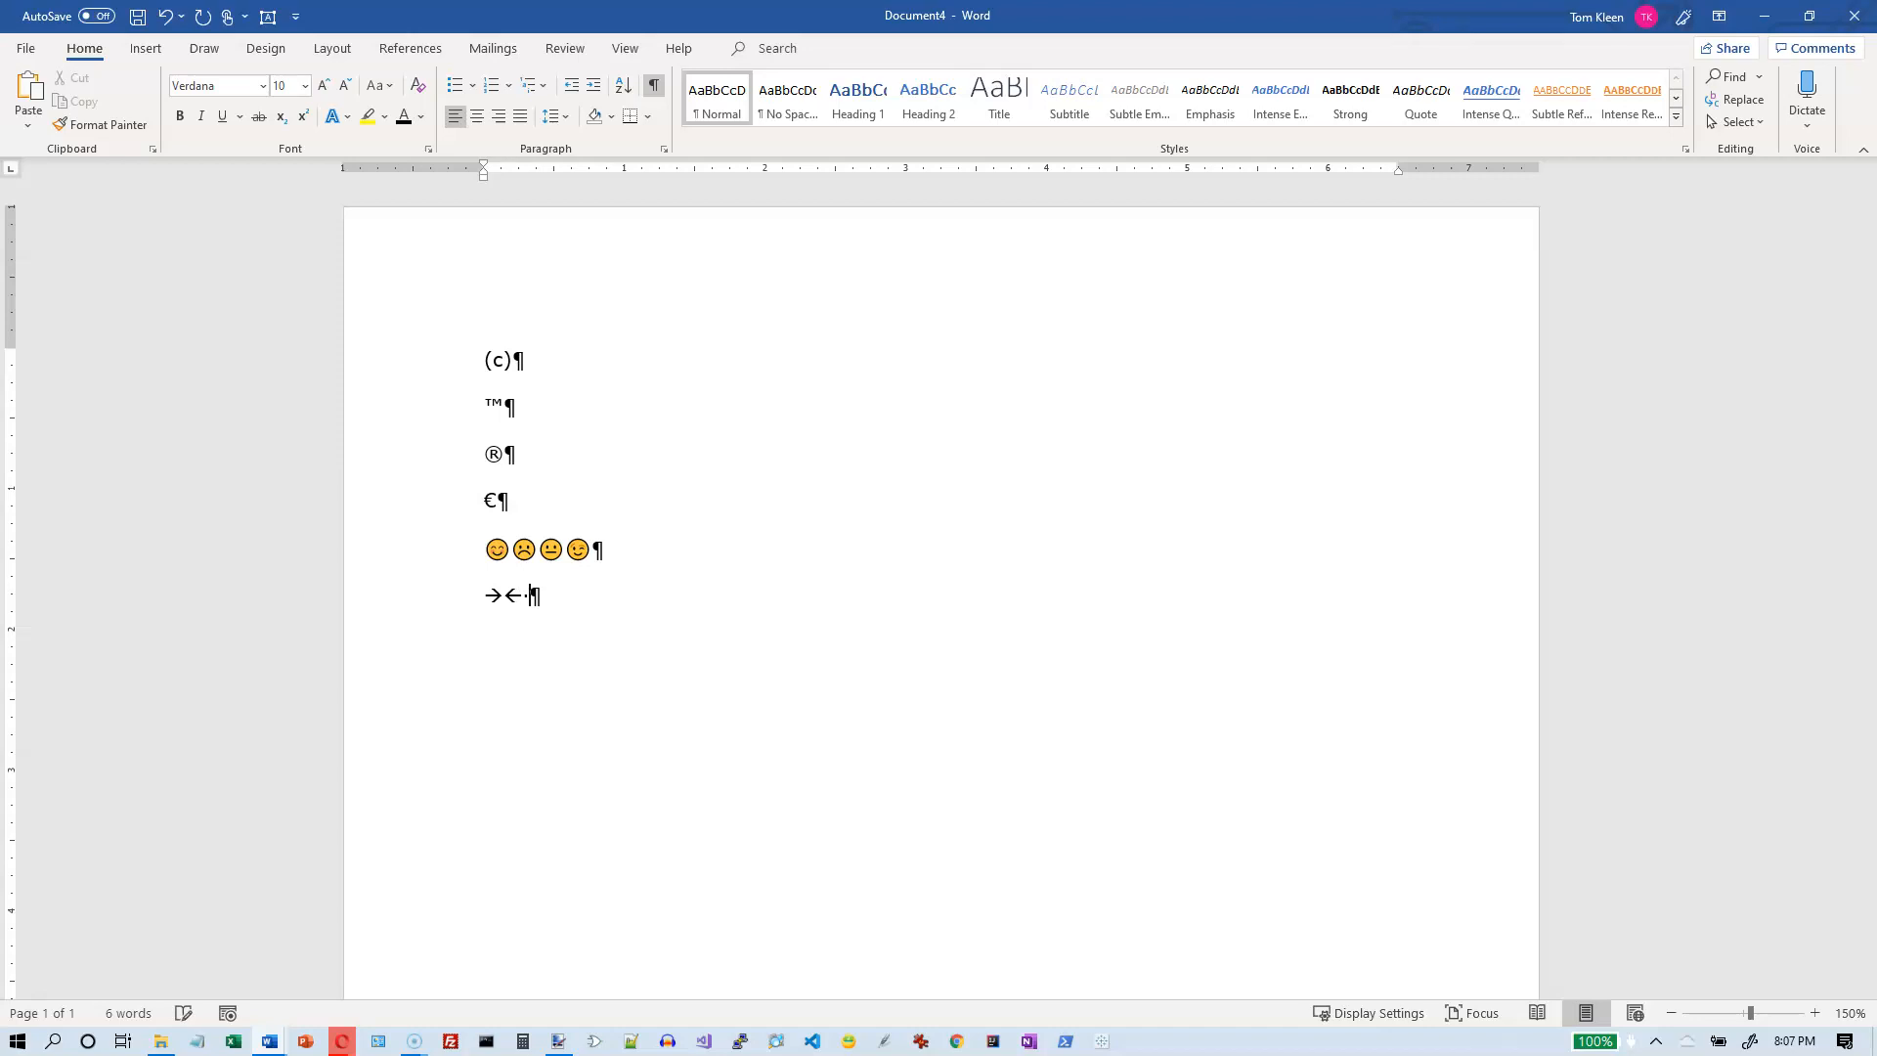
pyautogui.write('-')
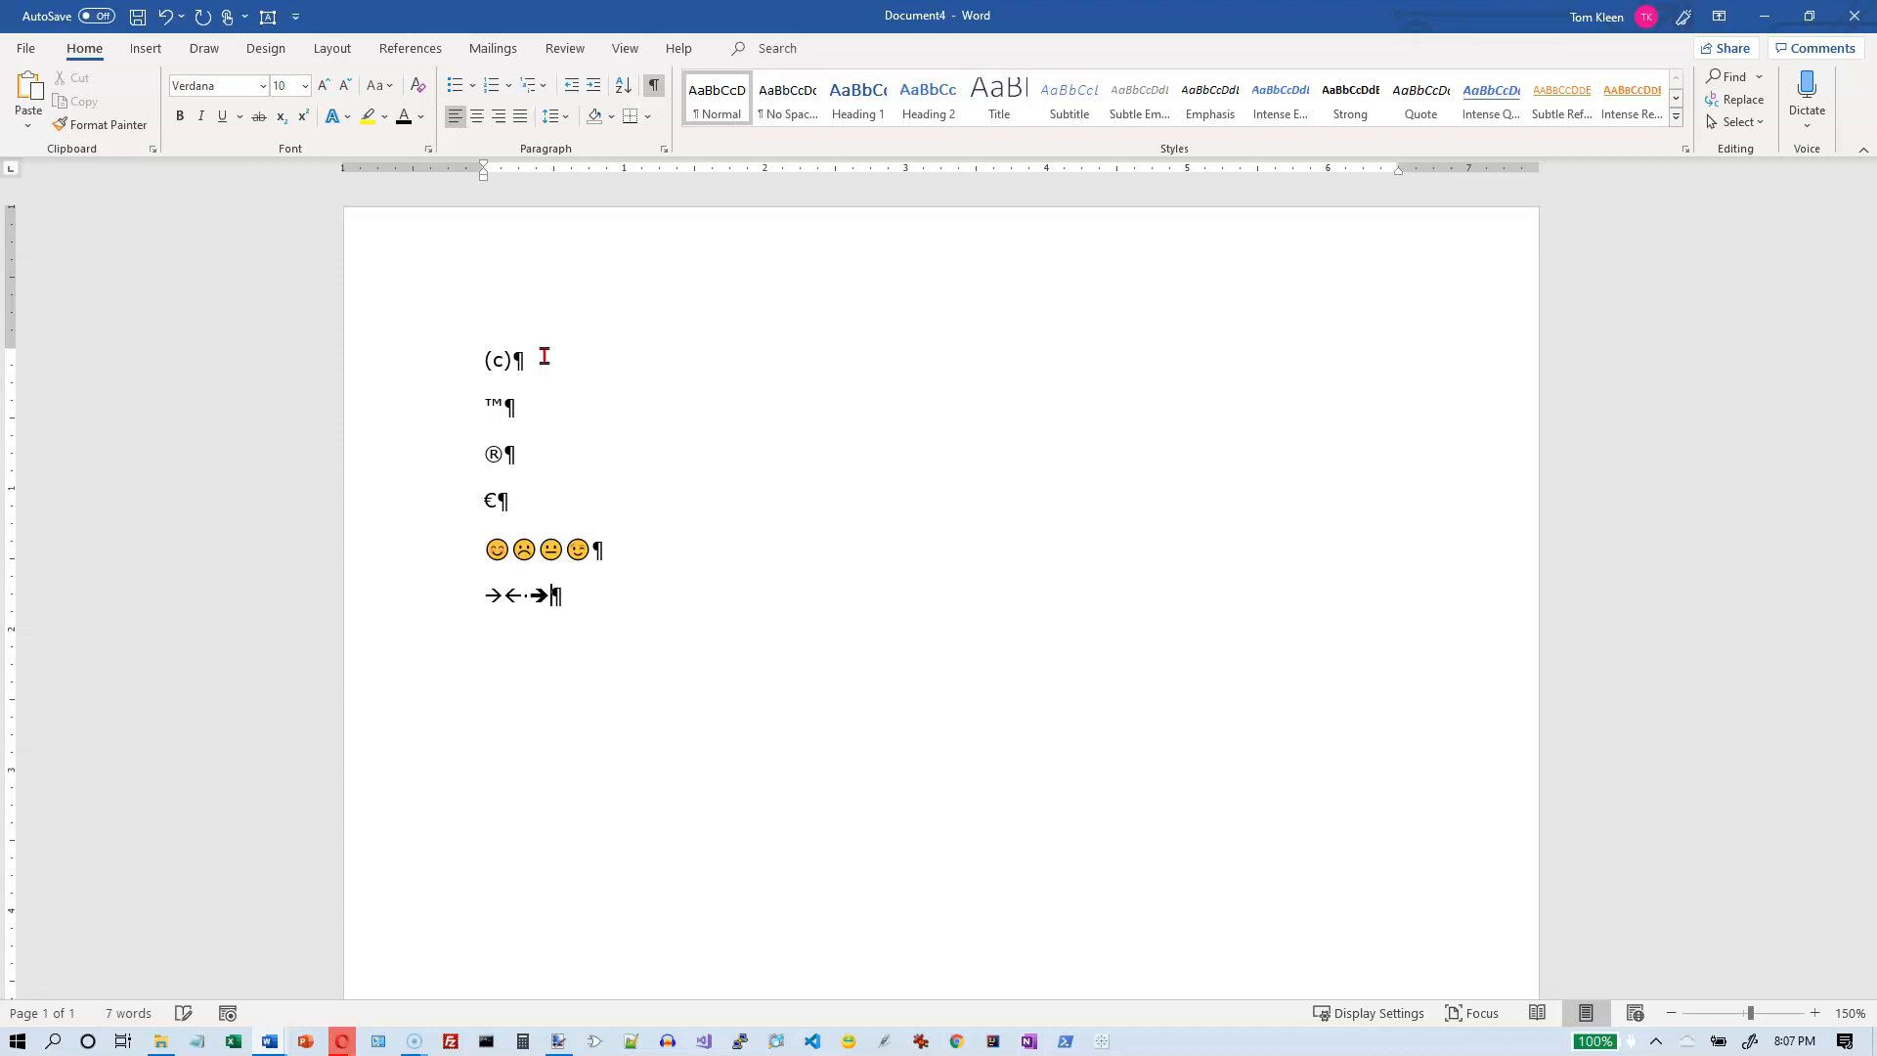
pyautogui.write('<')
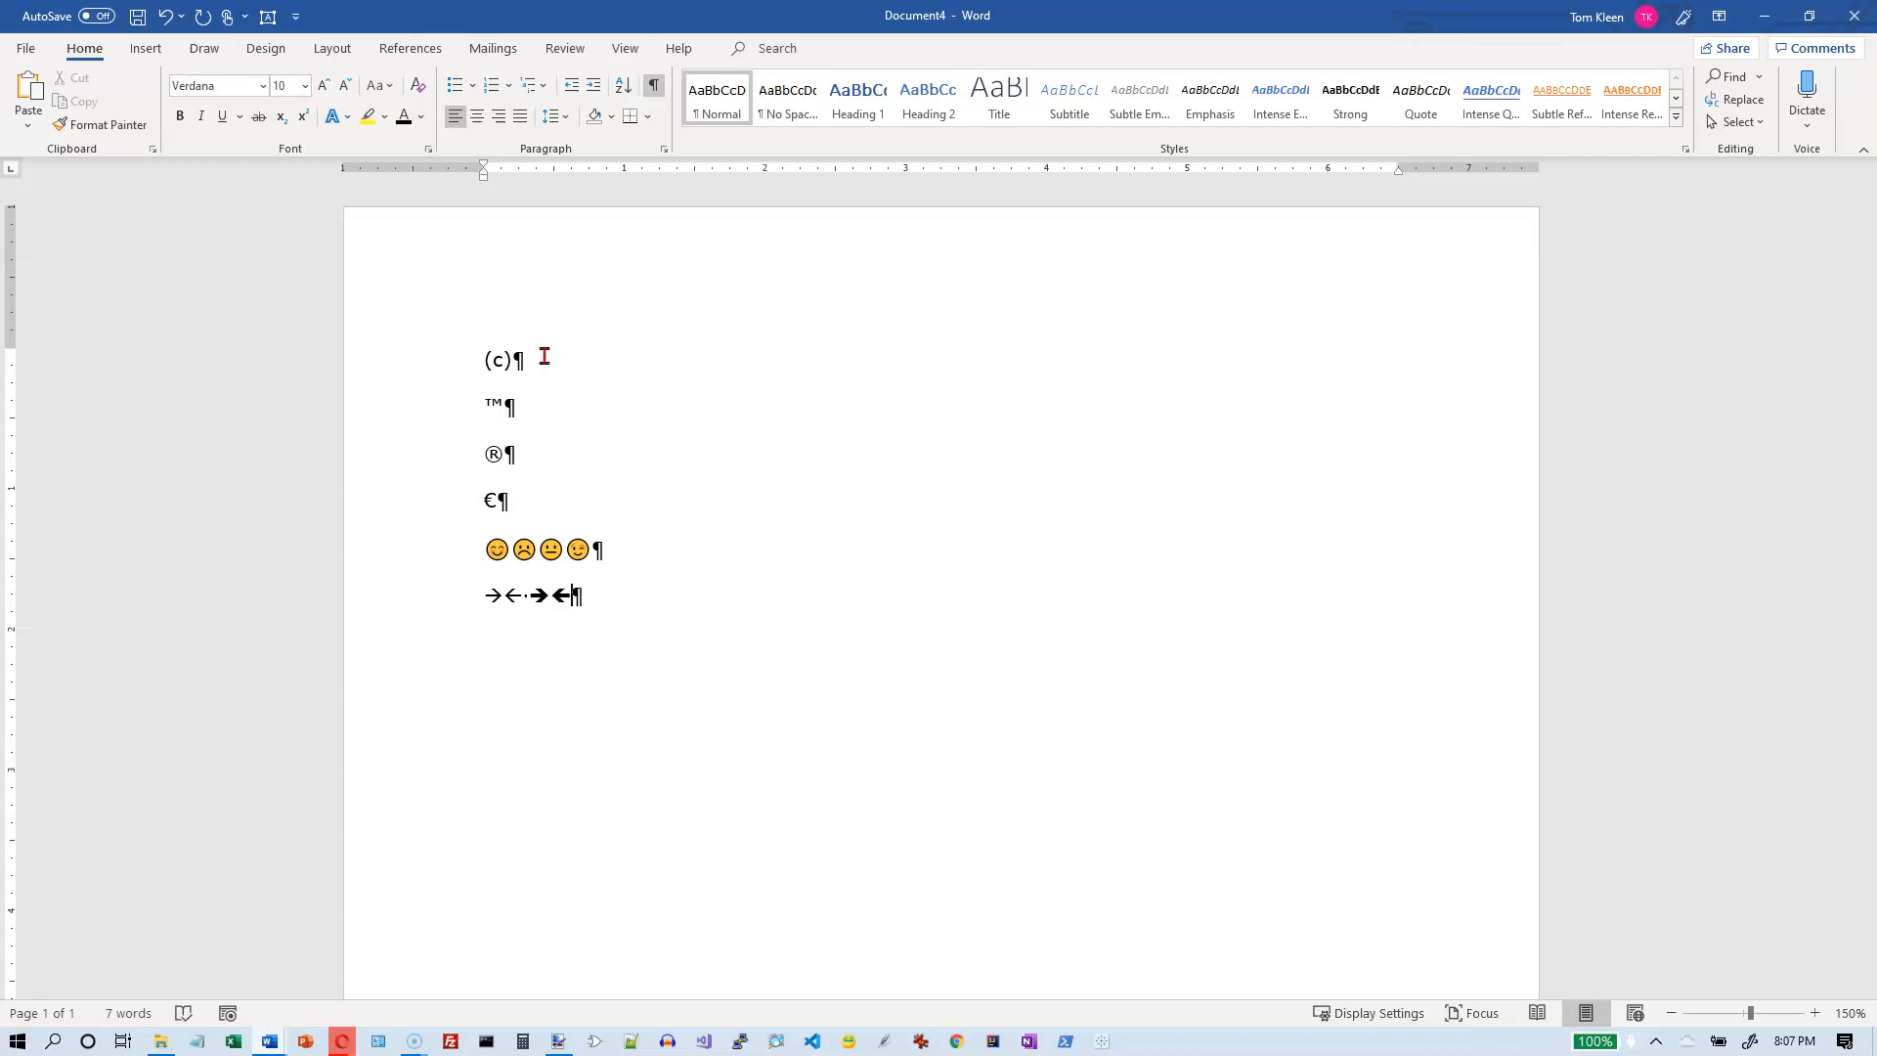
pyautogui.press('enter')
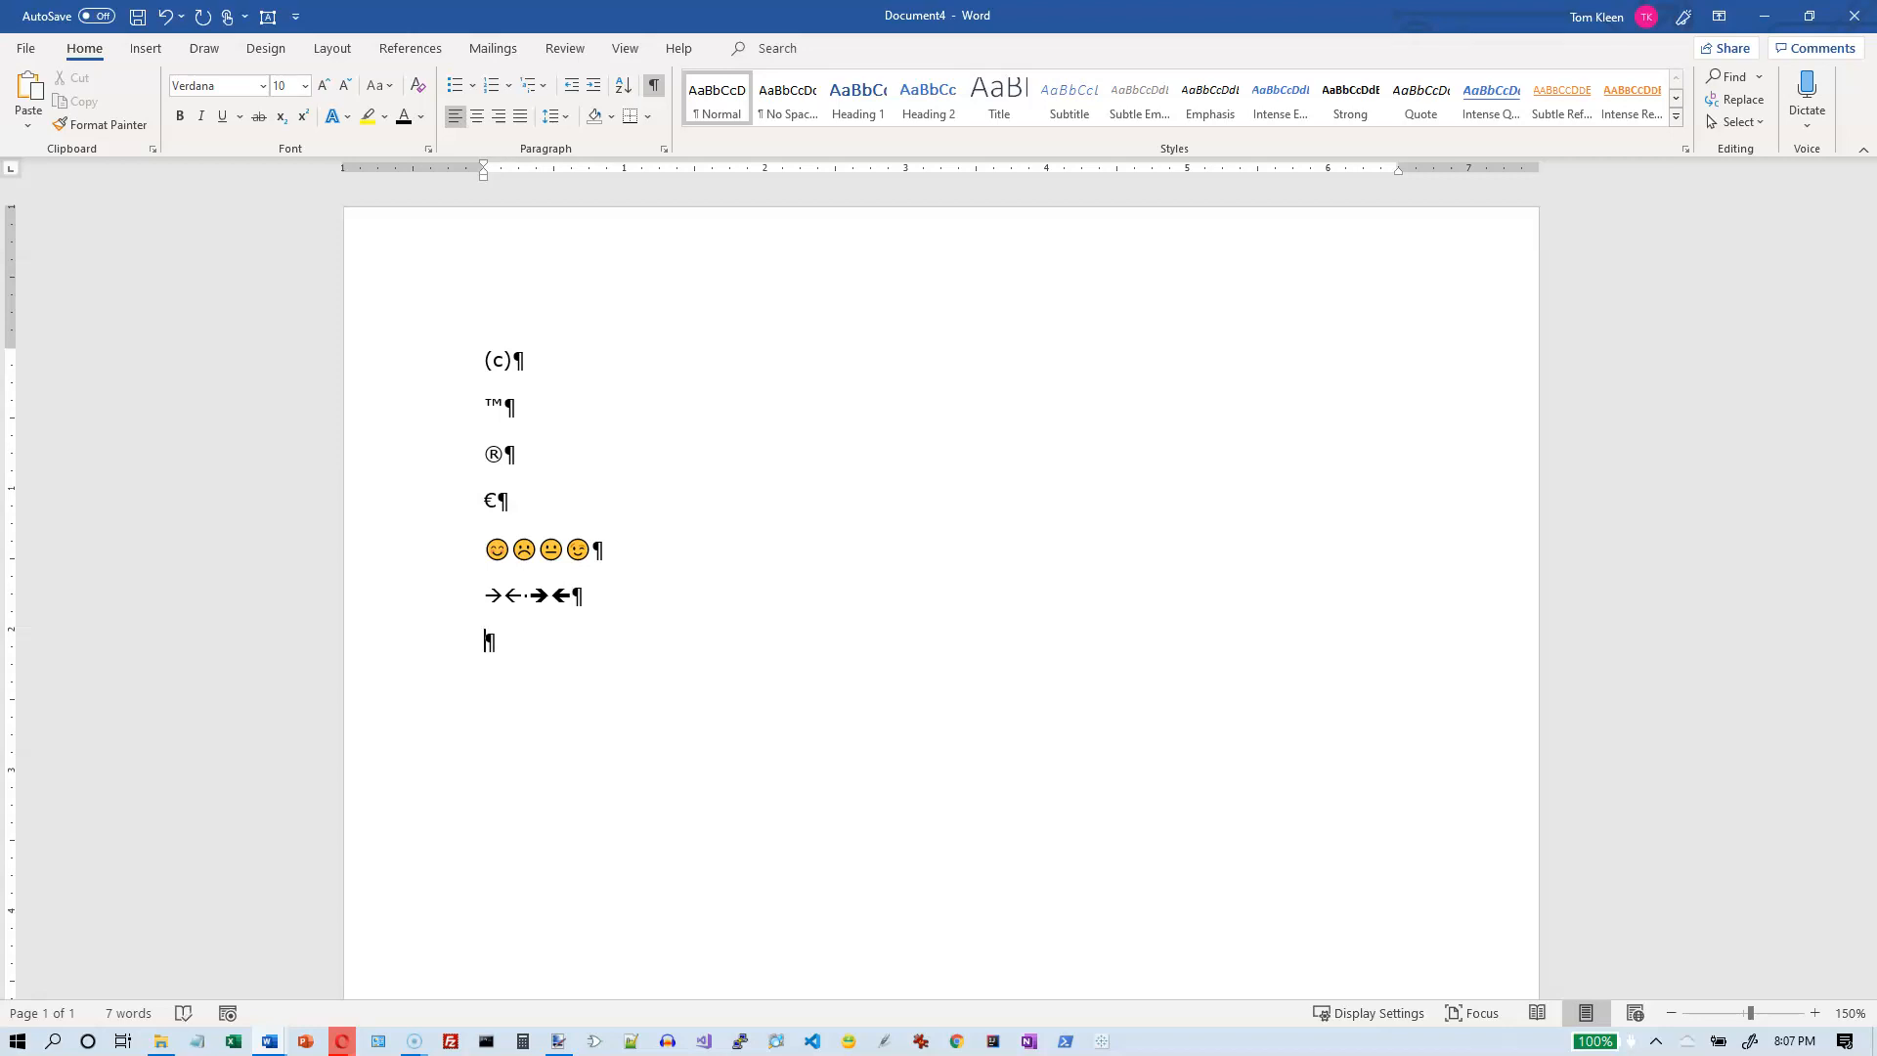
# Enter jkjklj--jkljlk so AutoCorrect joins the words with an em dash
pyautogui.write('jkjklj')
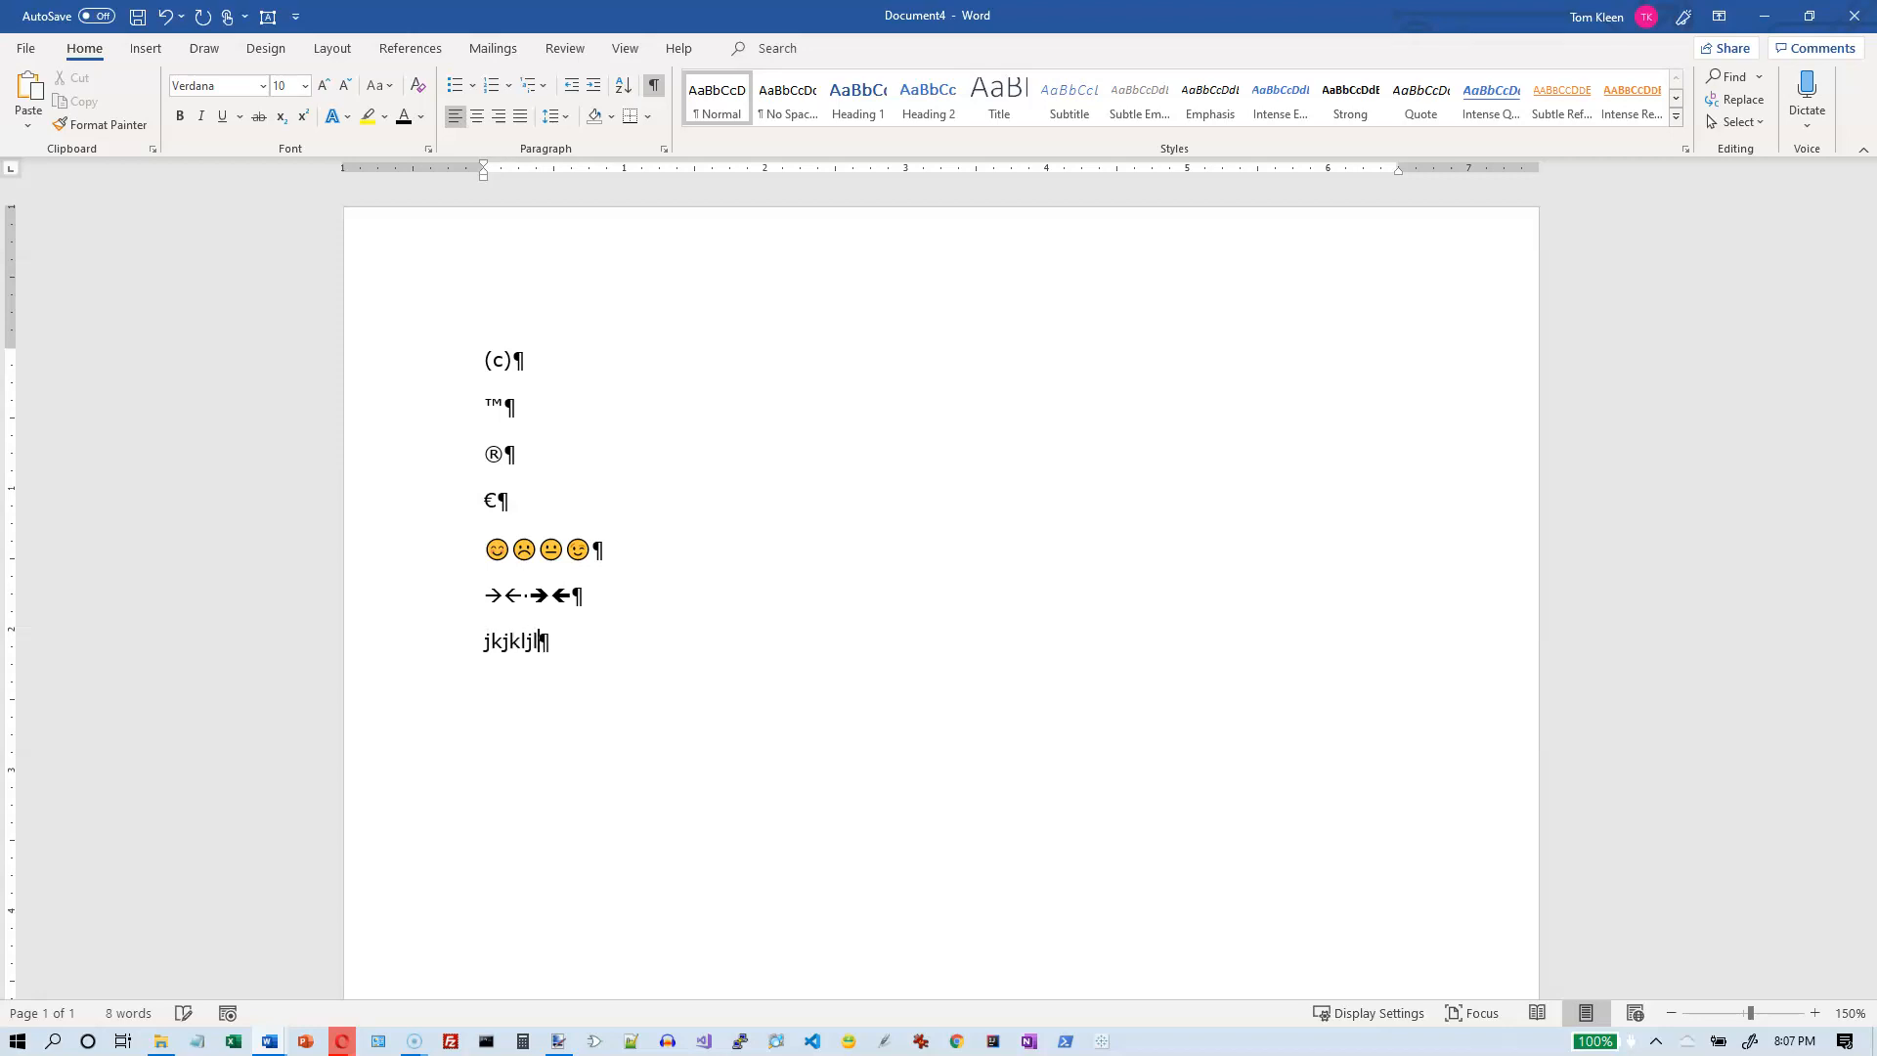
pyautogui.write('l--')
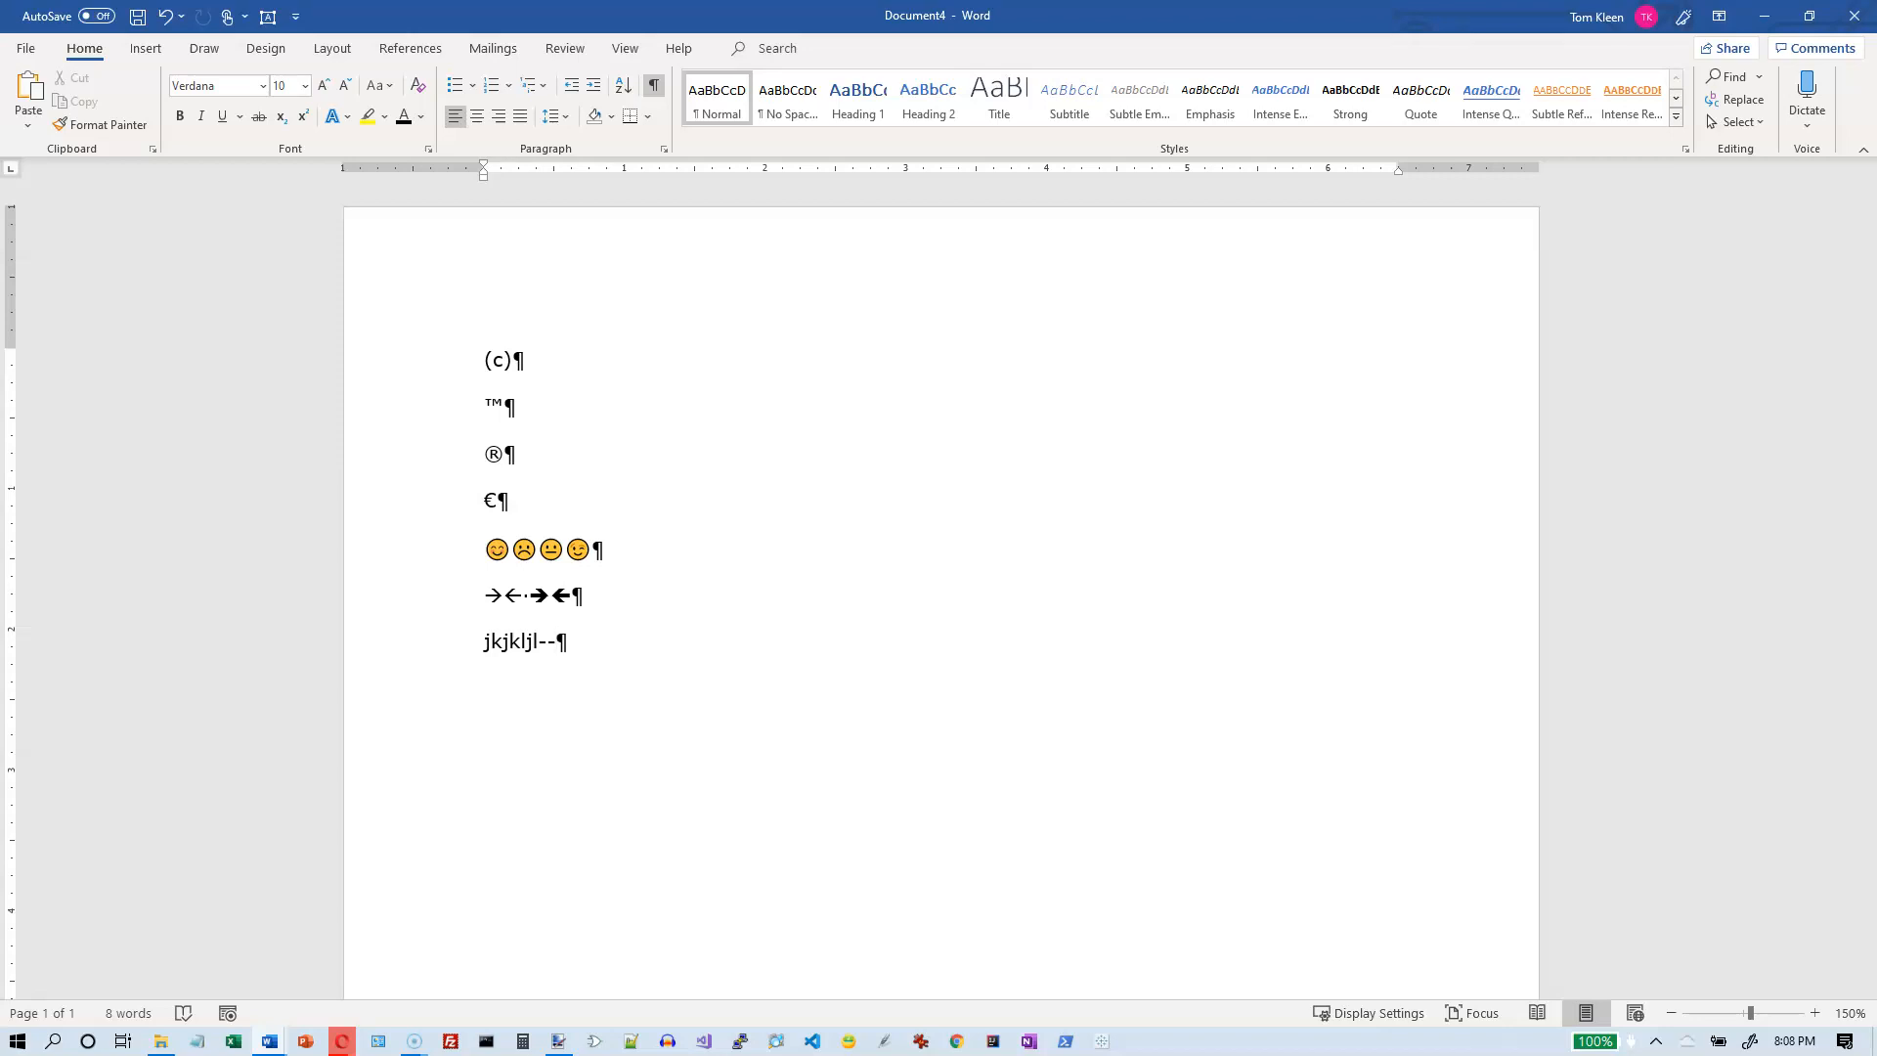
pyautogui.write('jkljlk')
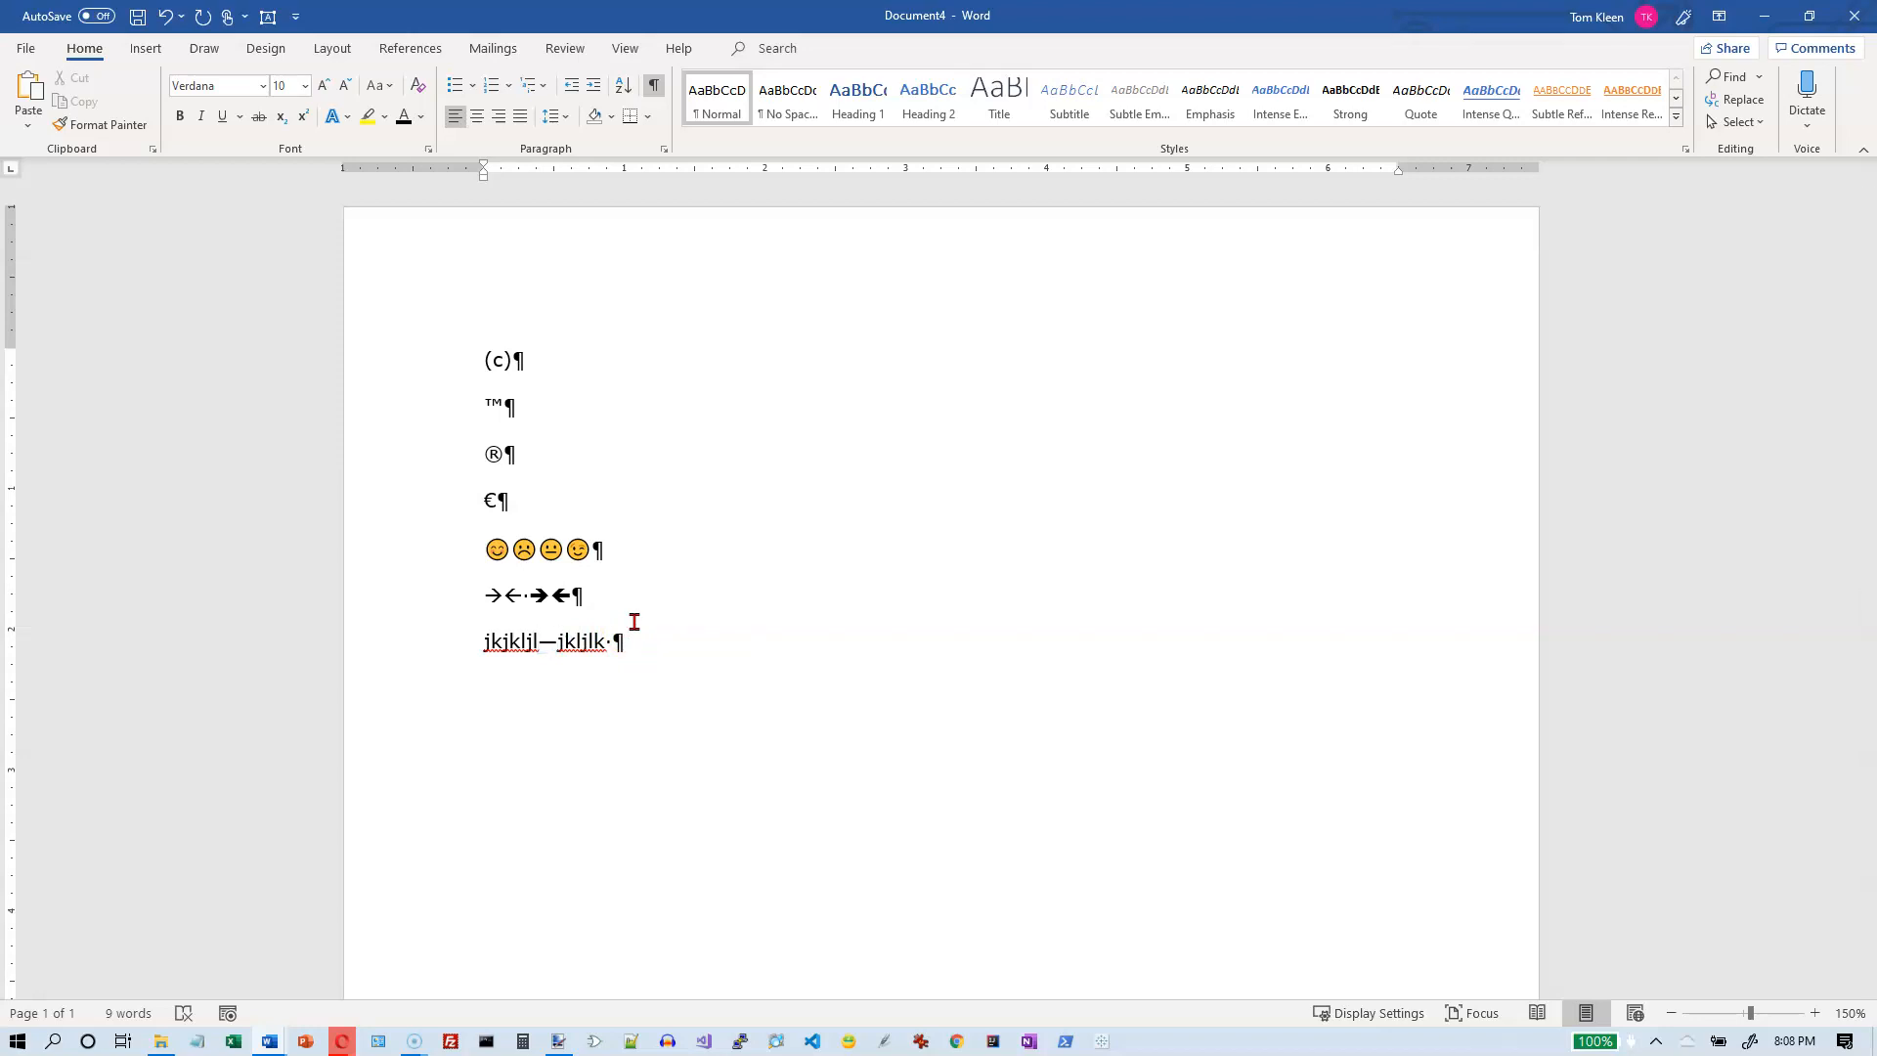
pyautogui.press('enter')
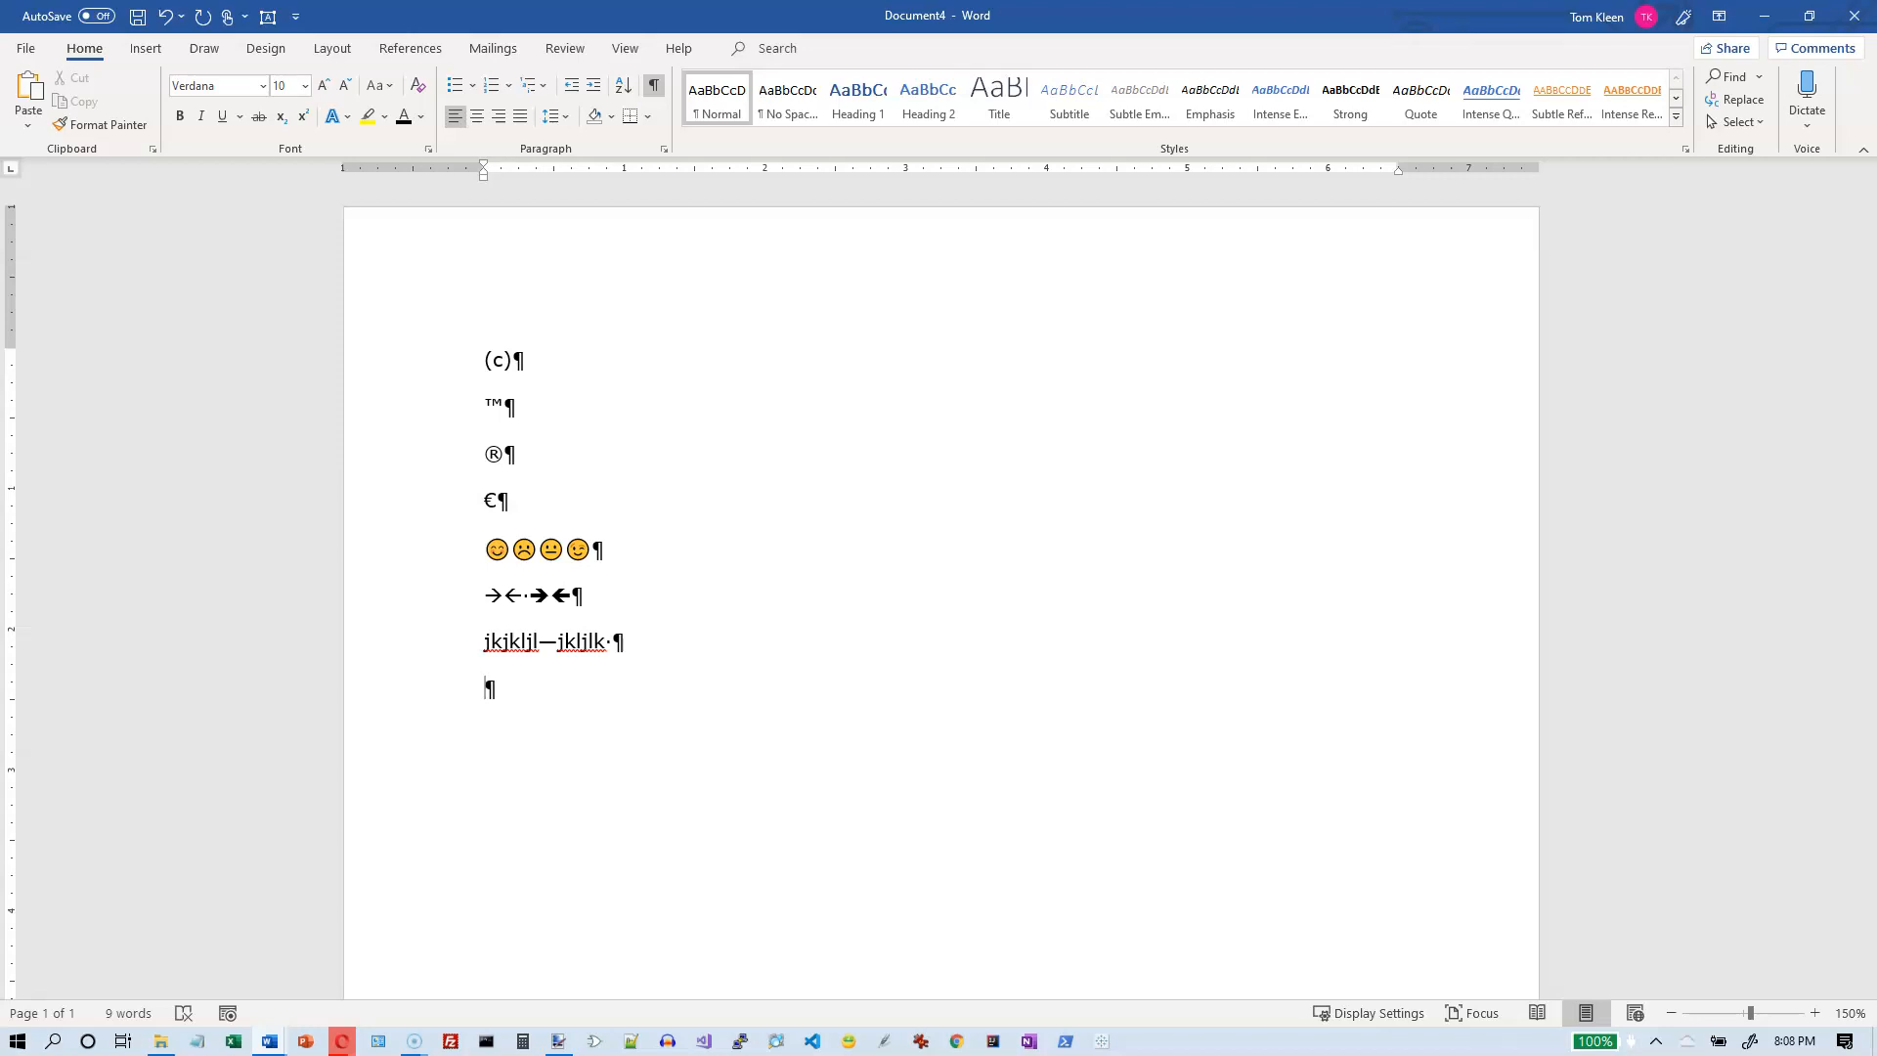
# Create a thin border line from ---, review its AutoCorrect Options menu and keep it
pyautogui.write('---')
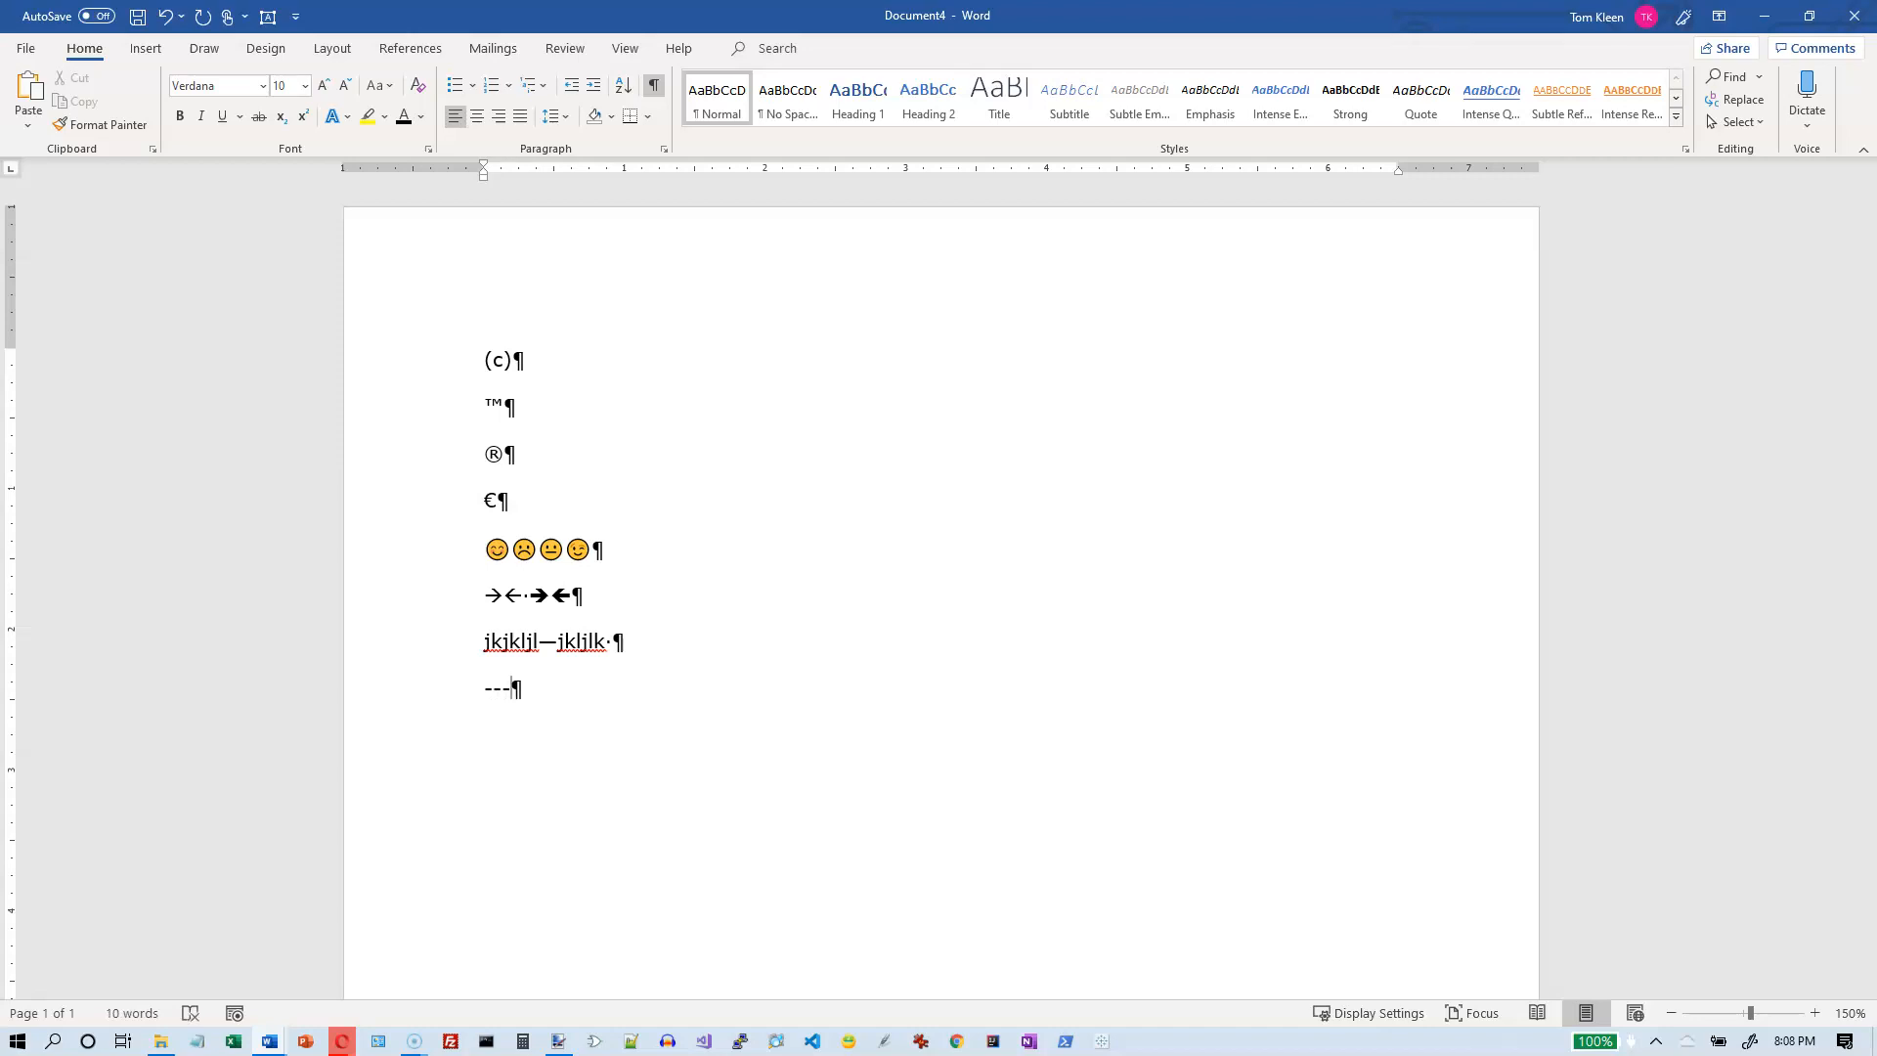
pyautogui.press('enter')
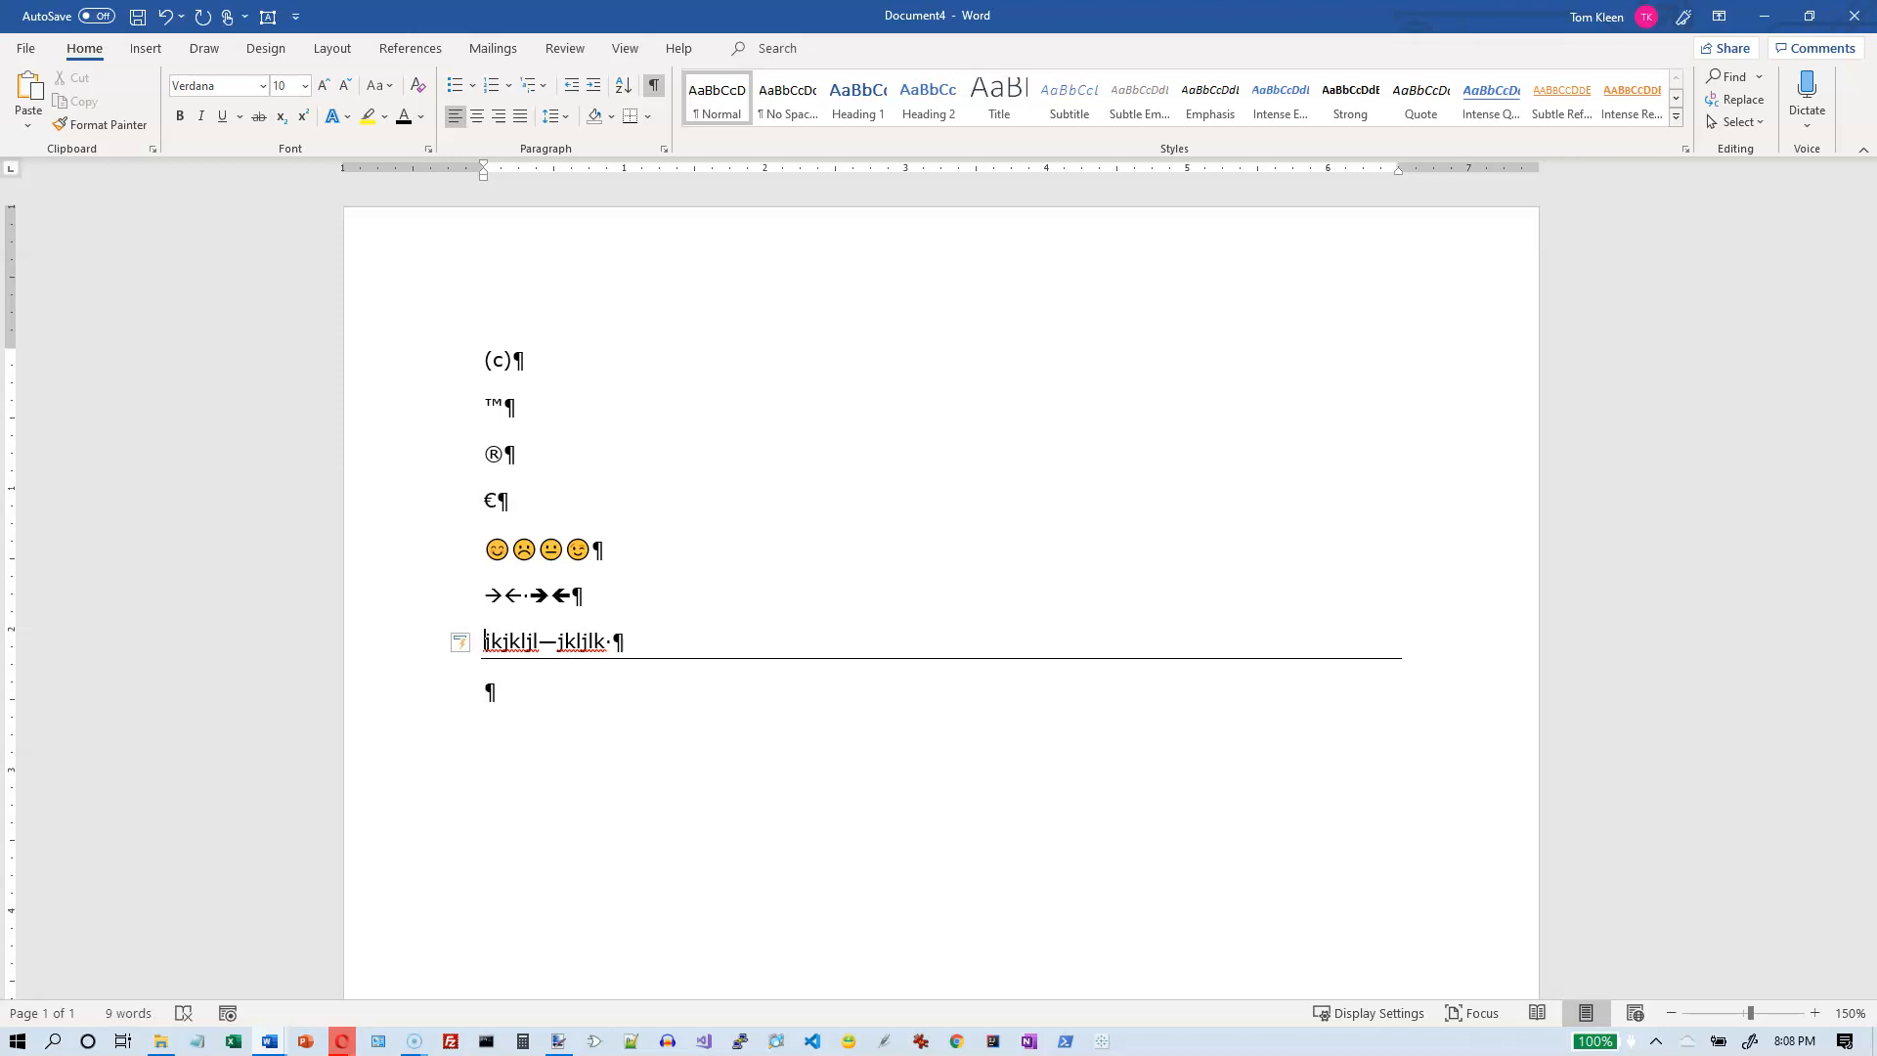
pyautogui.moveTo(630, 162)
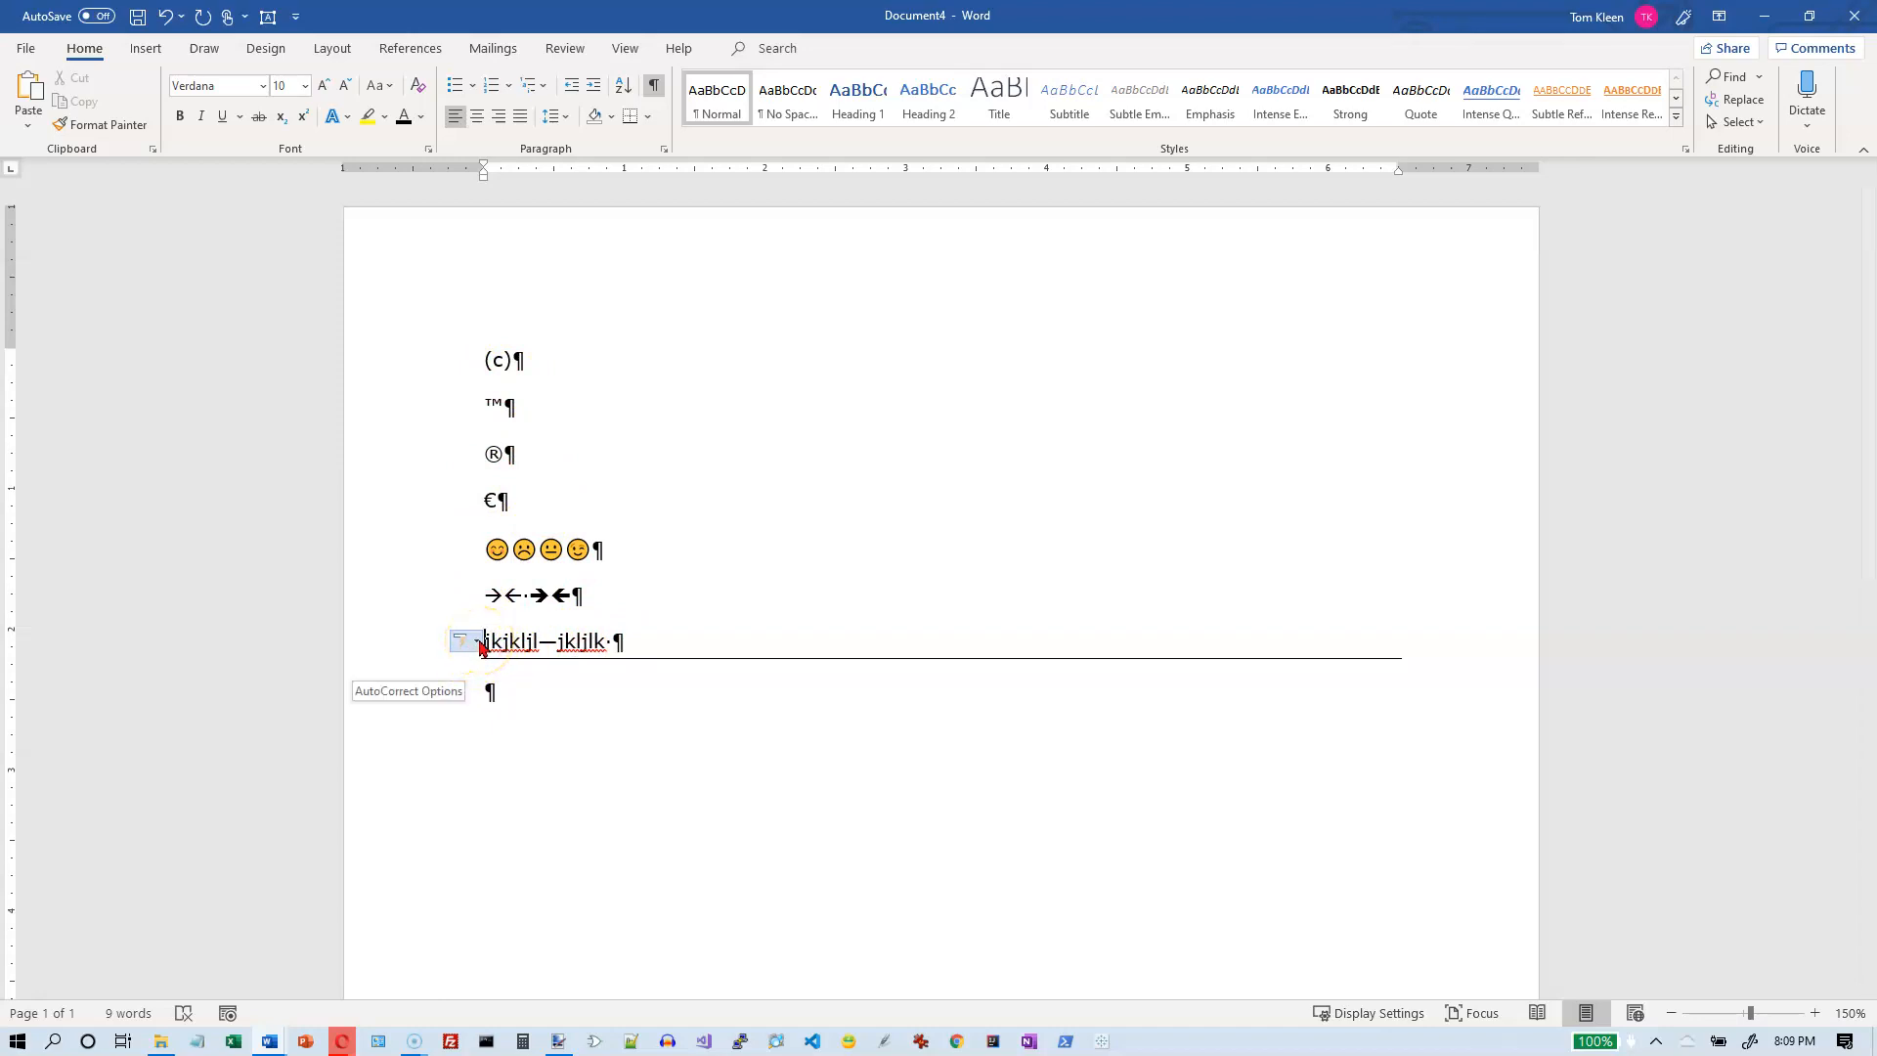
pyautogui.click(462, 642)
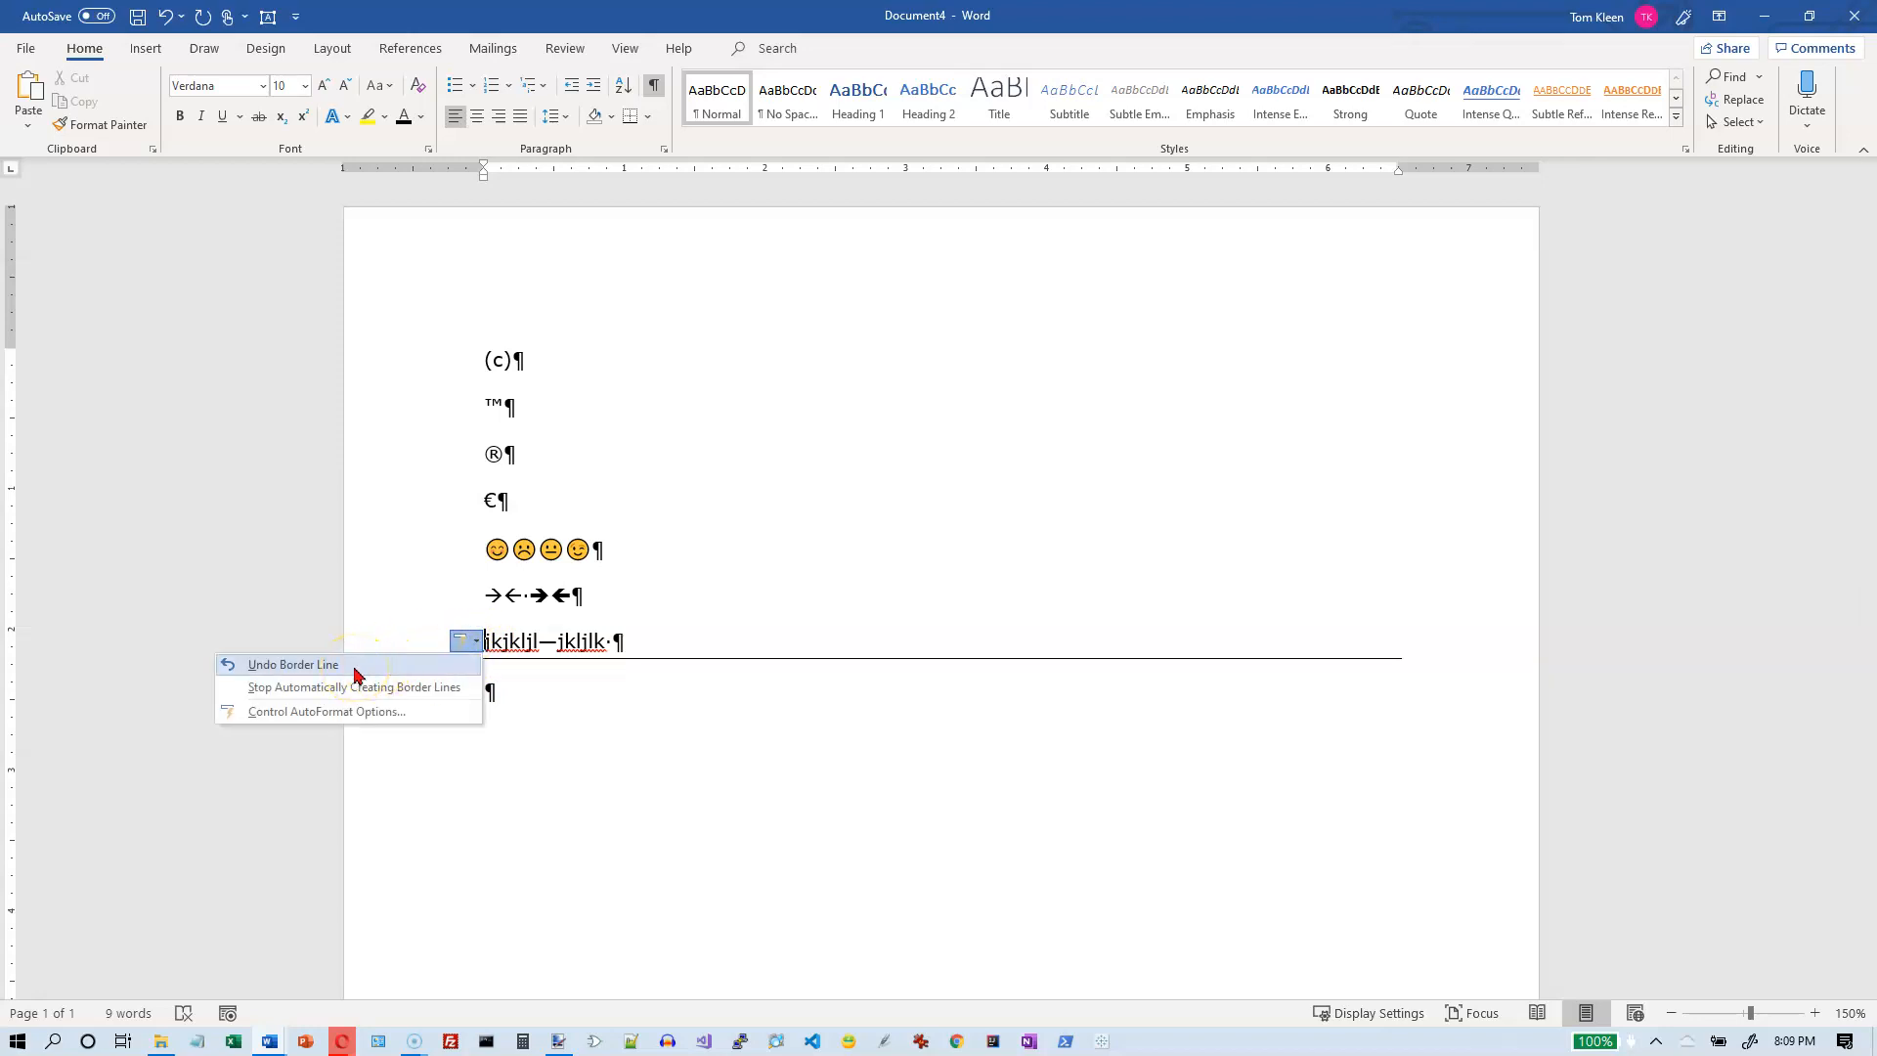
pyautogui.moveTo(354, 686)
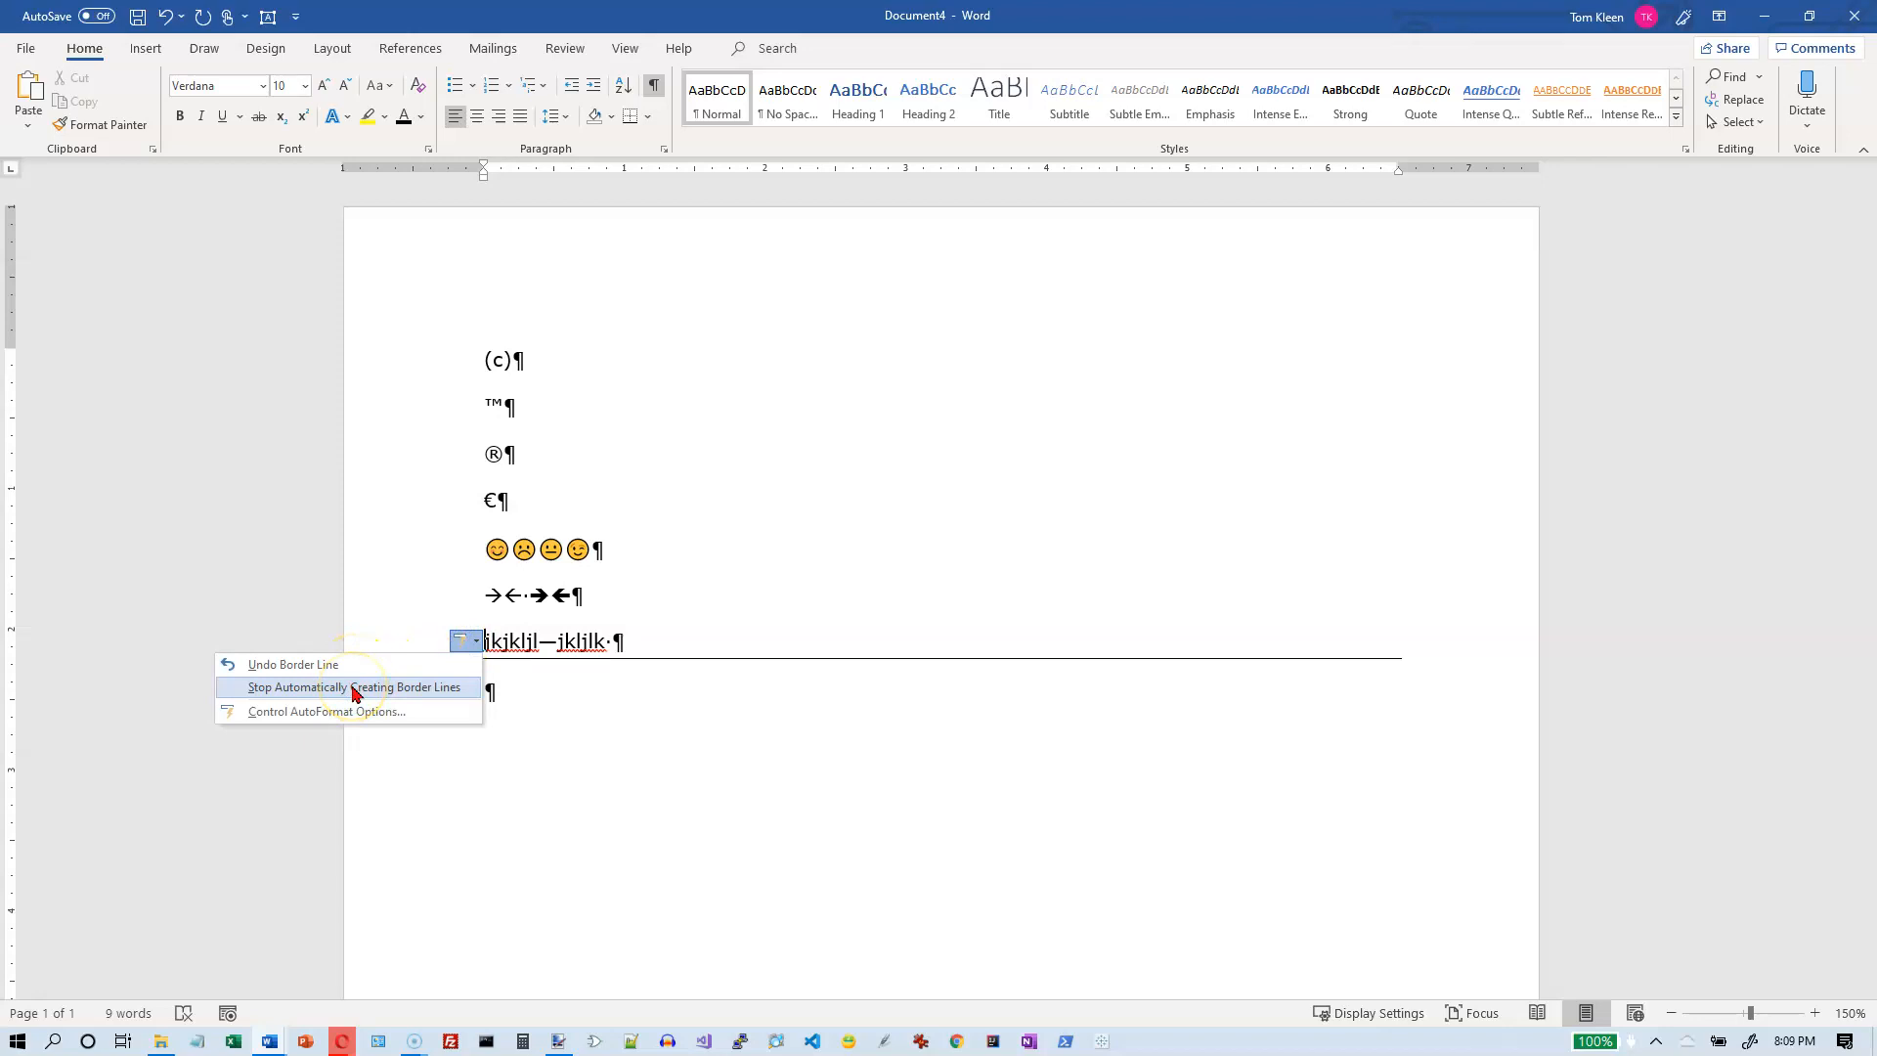
pyautogui.moveTo(362, 712)
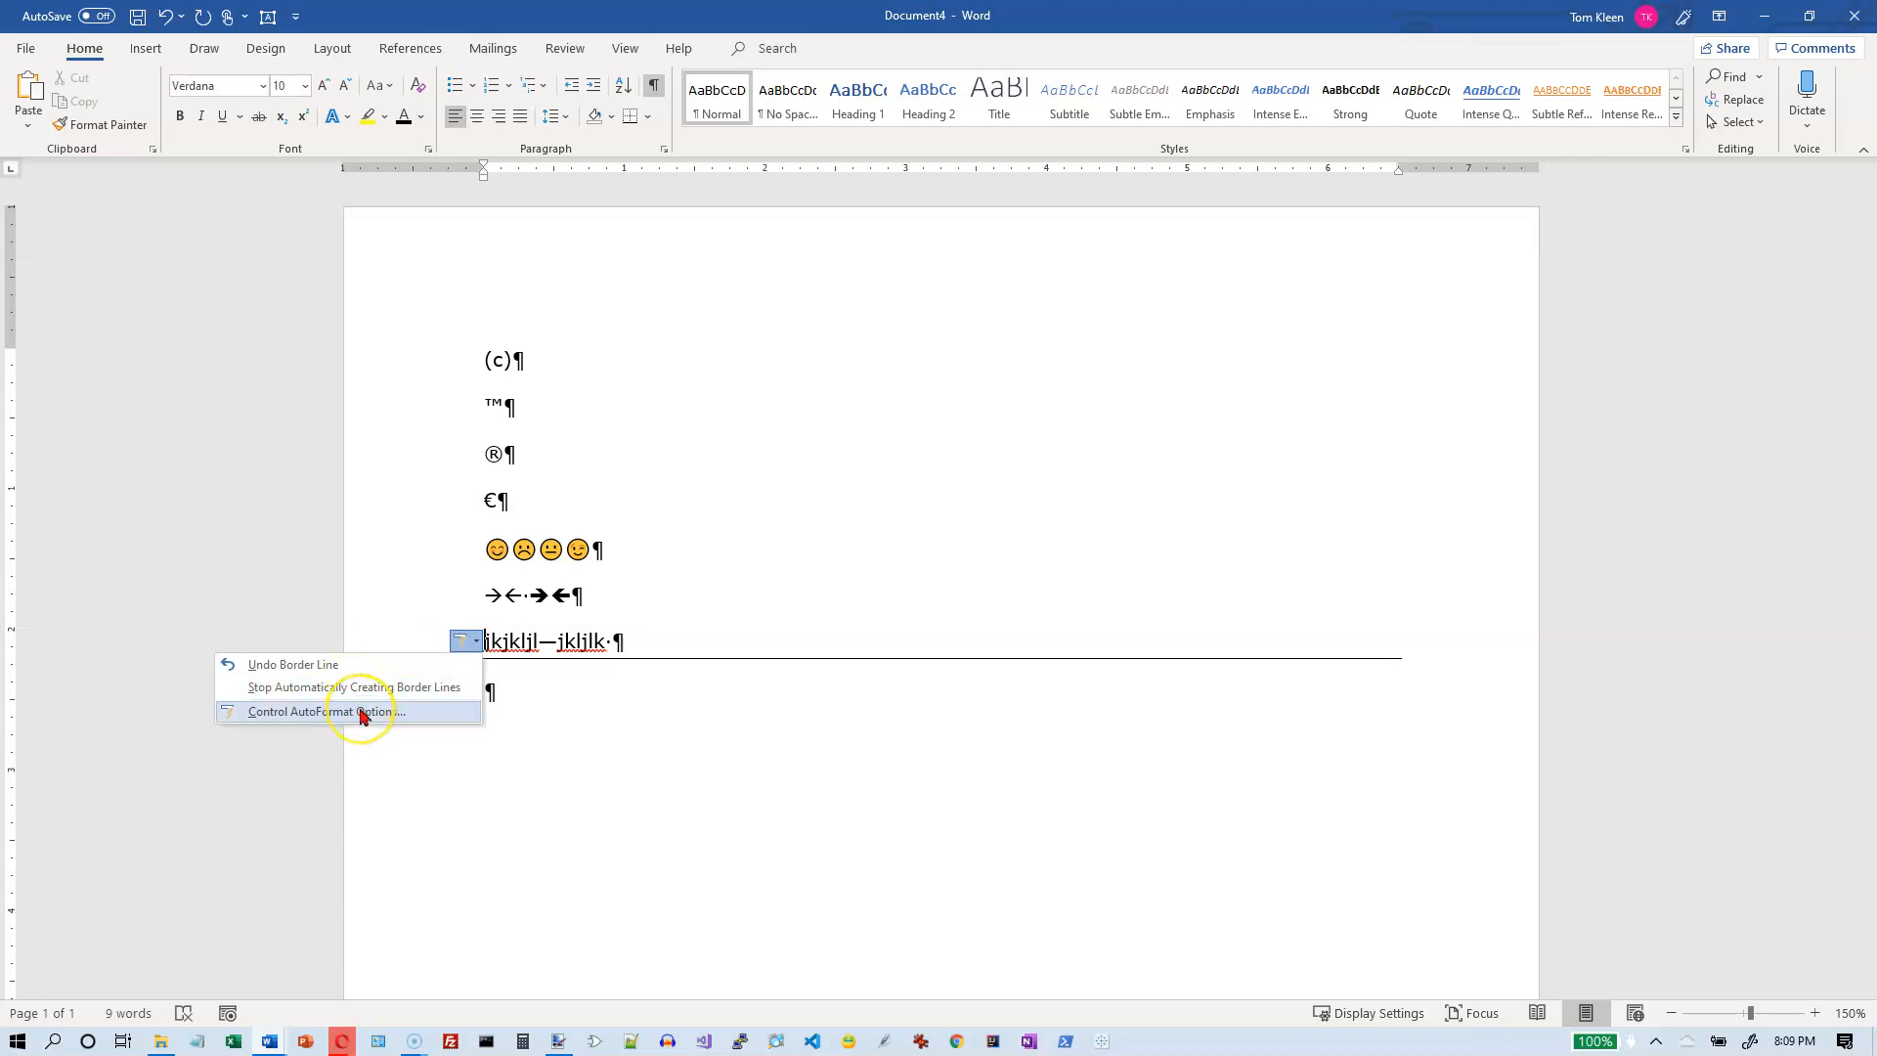
pyautogui.moveTo(360, 682)
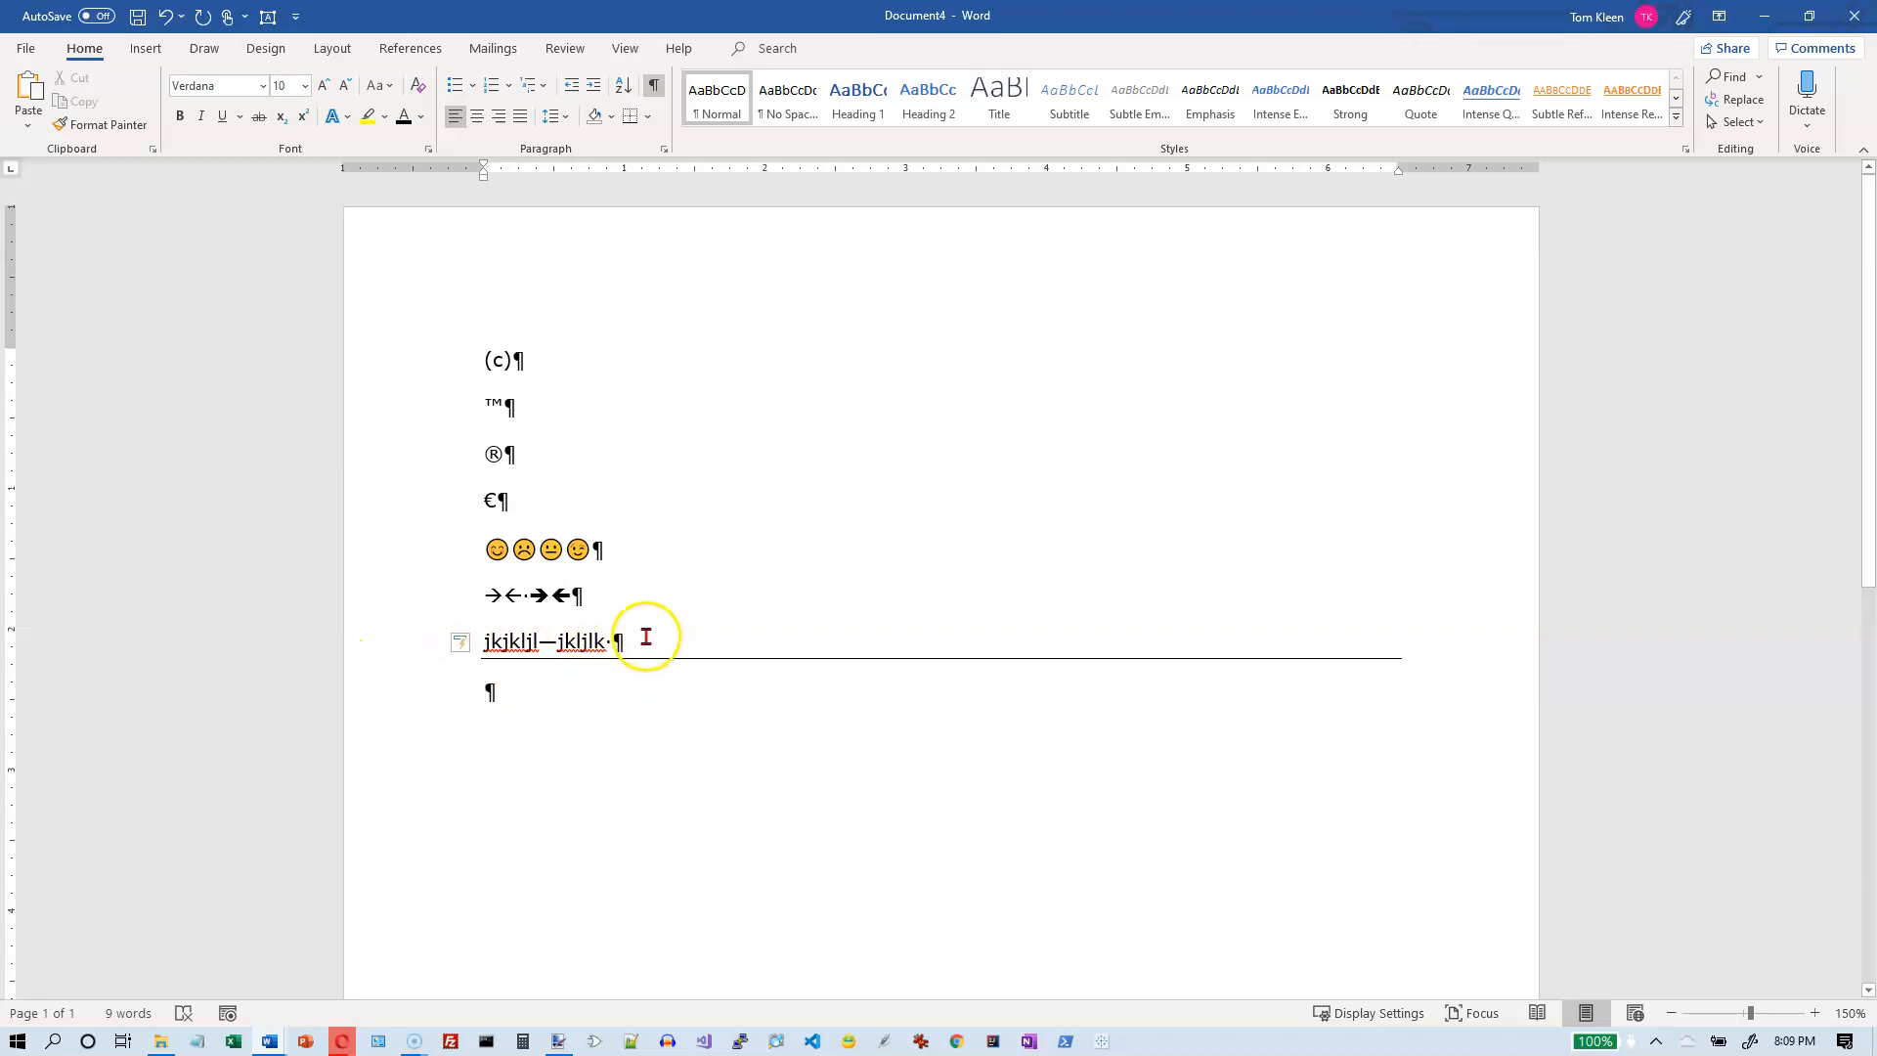
pyautogui.moveTo(707, 634)
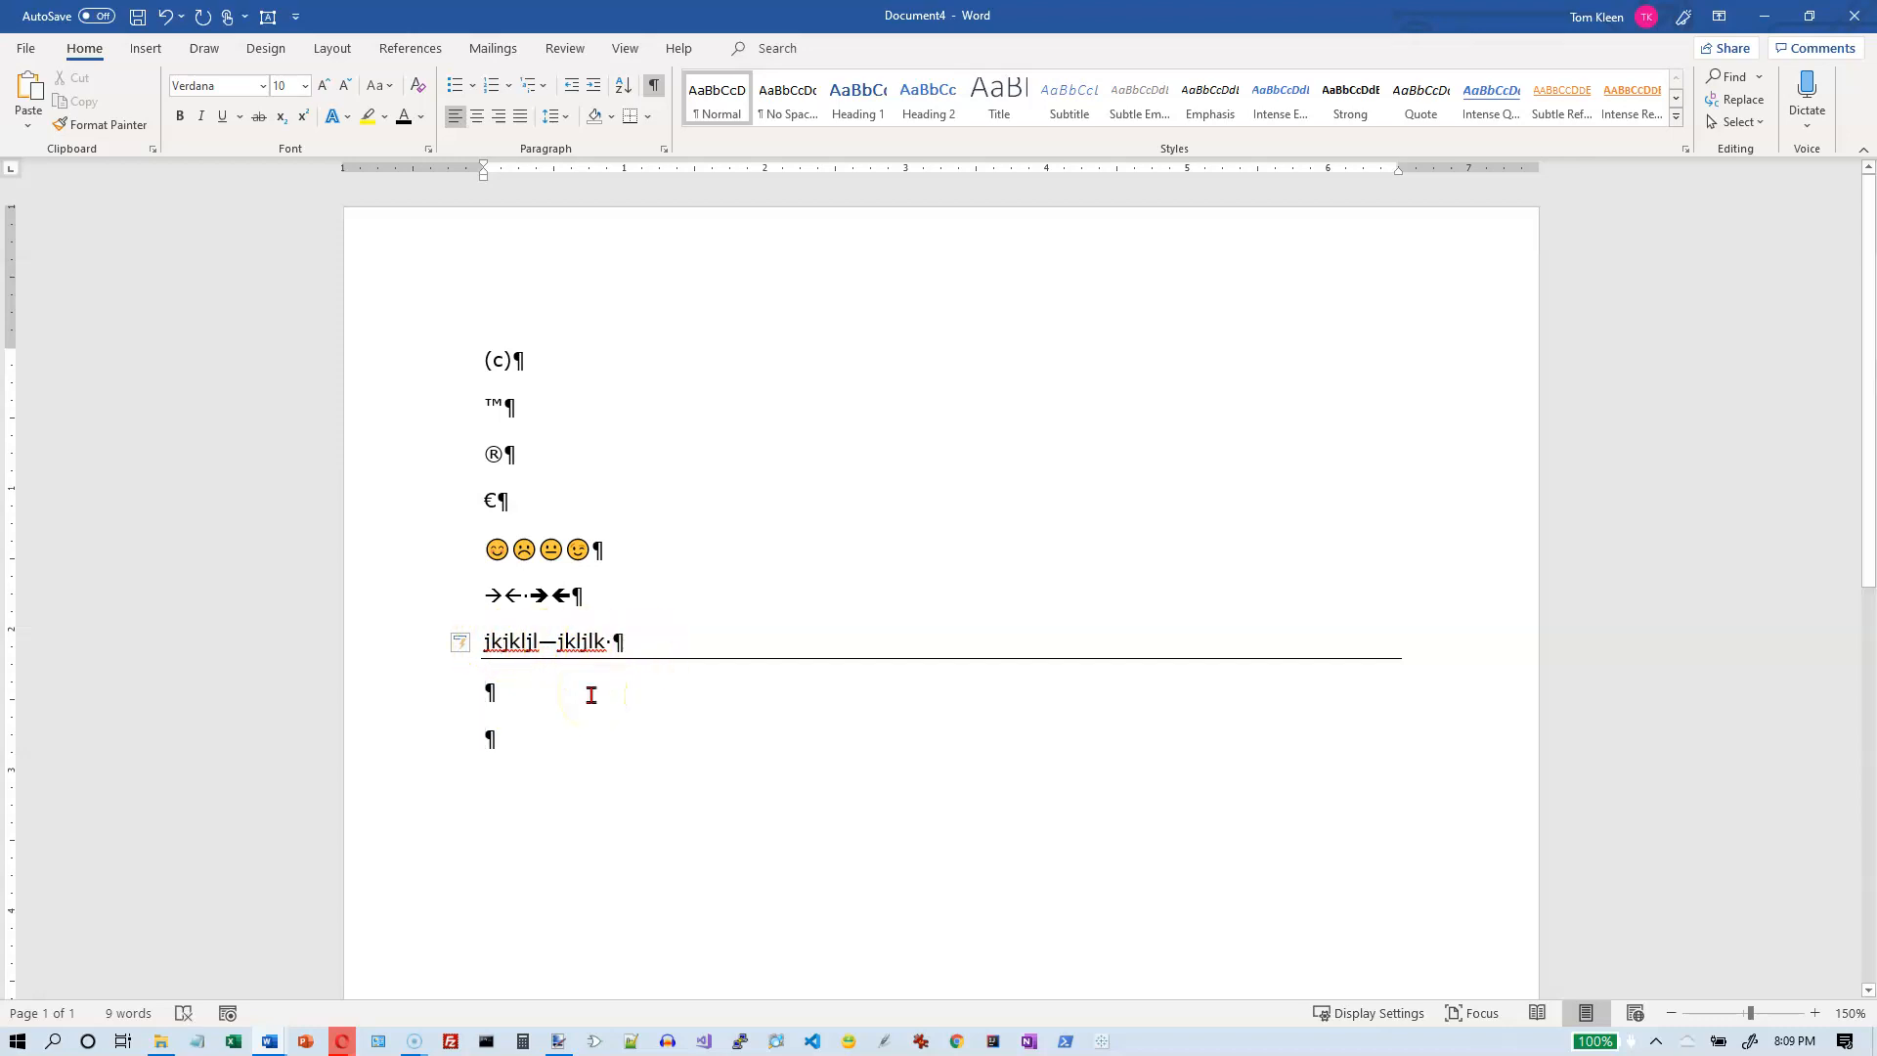
pyautogui.write('--')
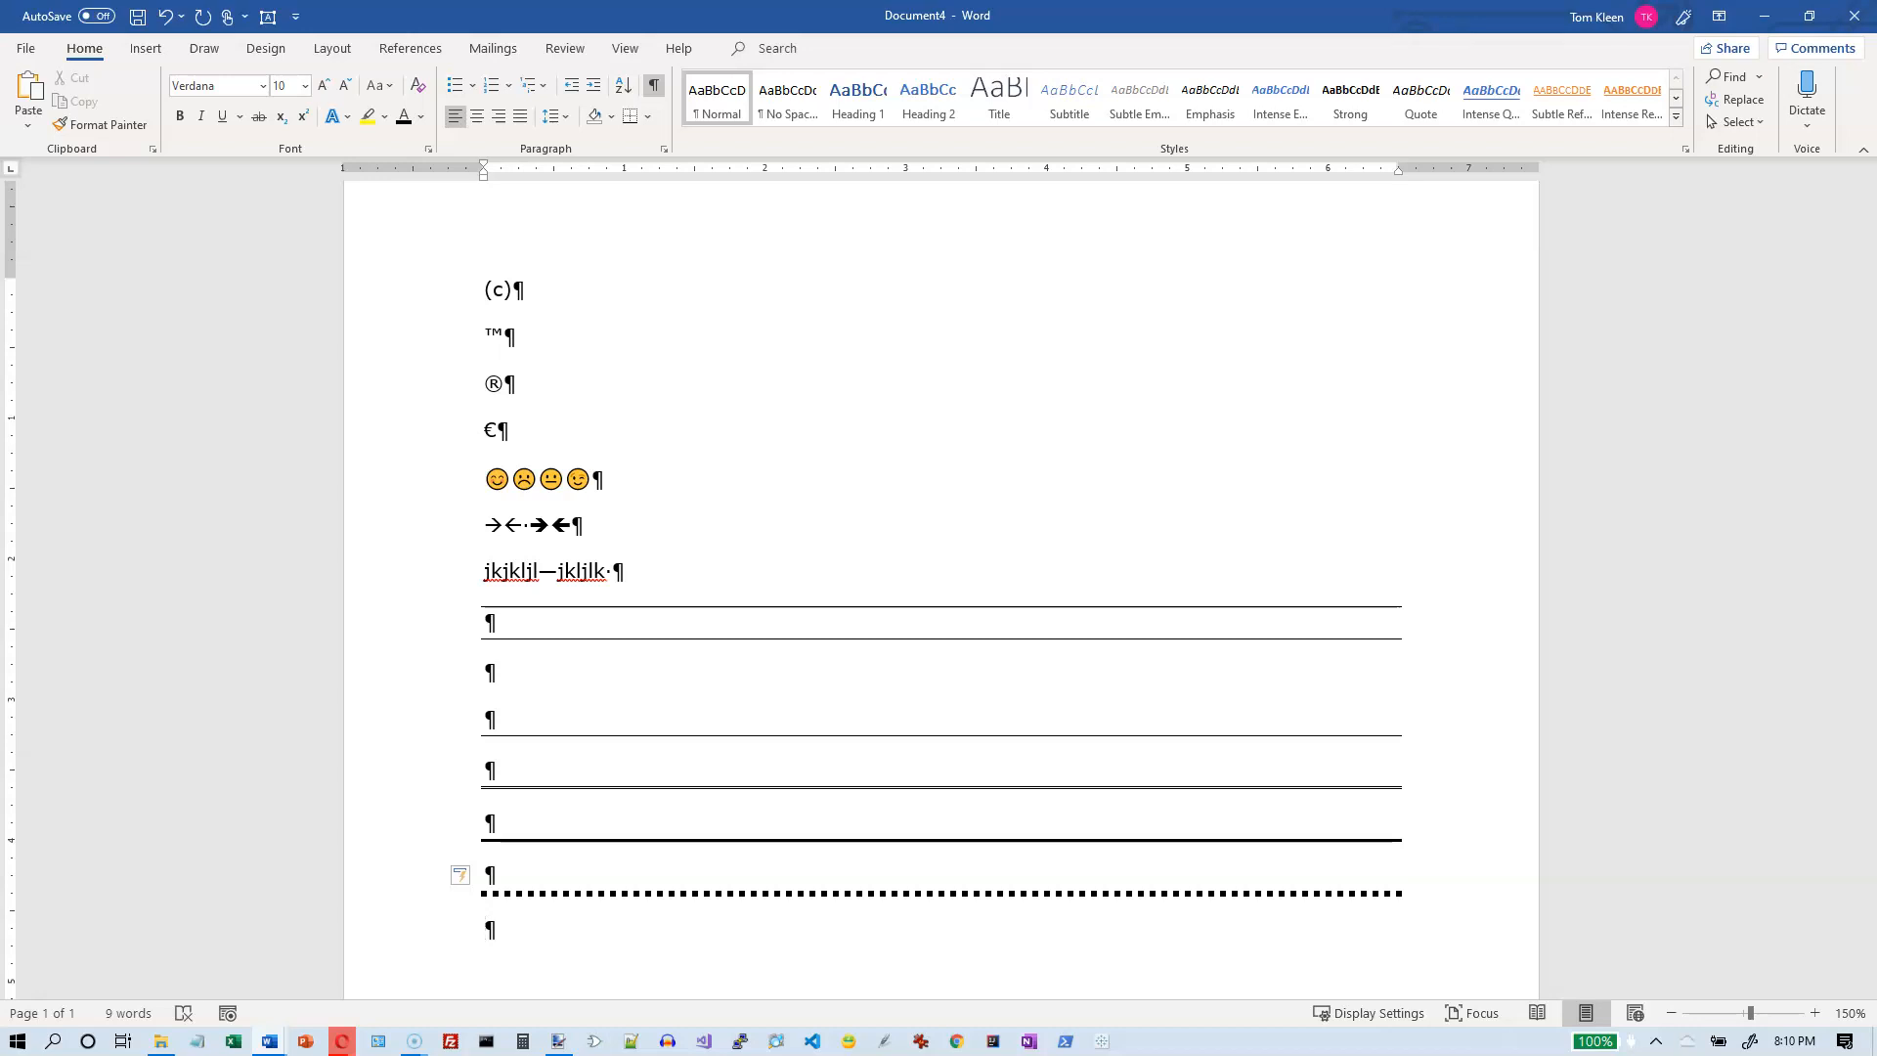
# Add a triple border line from ### and a wavy border line from ~~~
pyautogui.write('###')
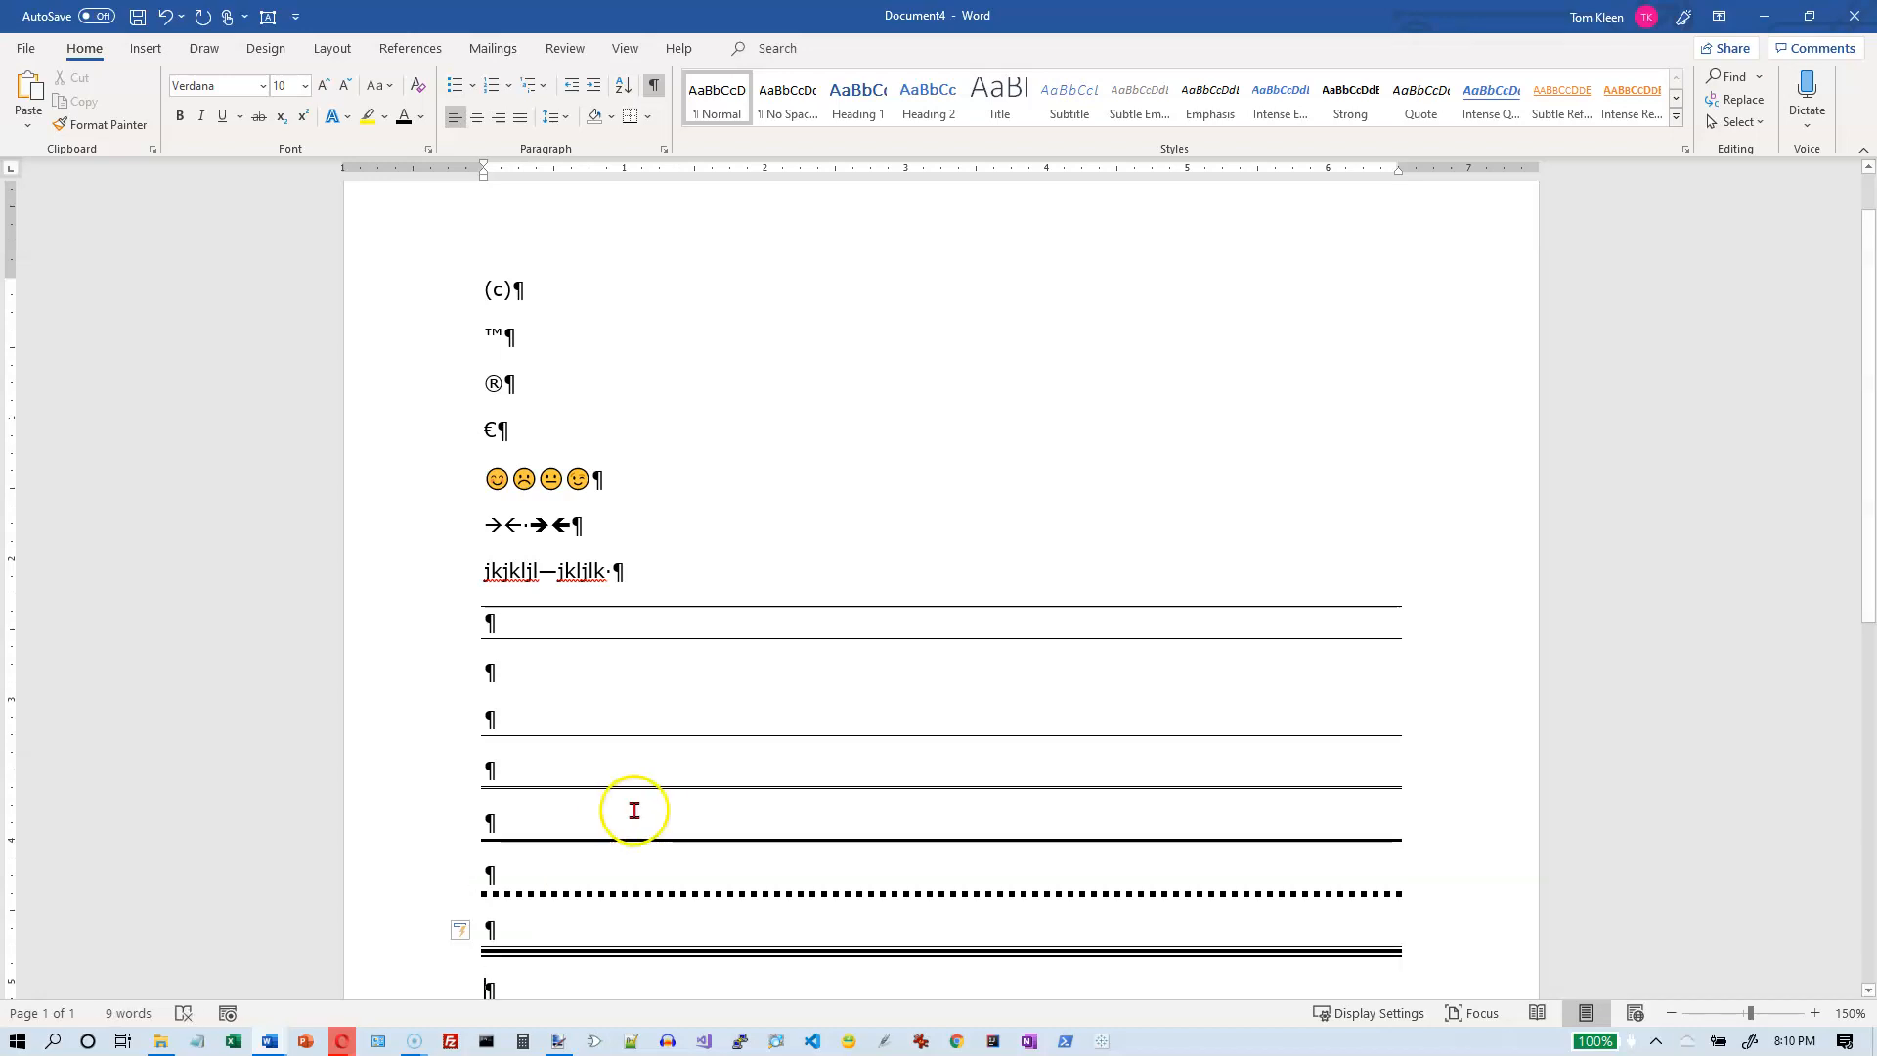
pyautogui.scroll(-3)
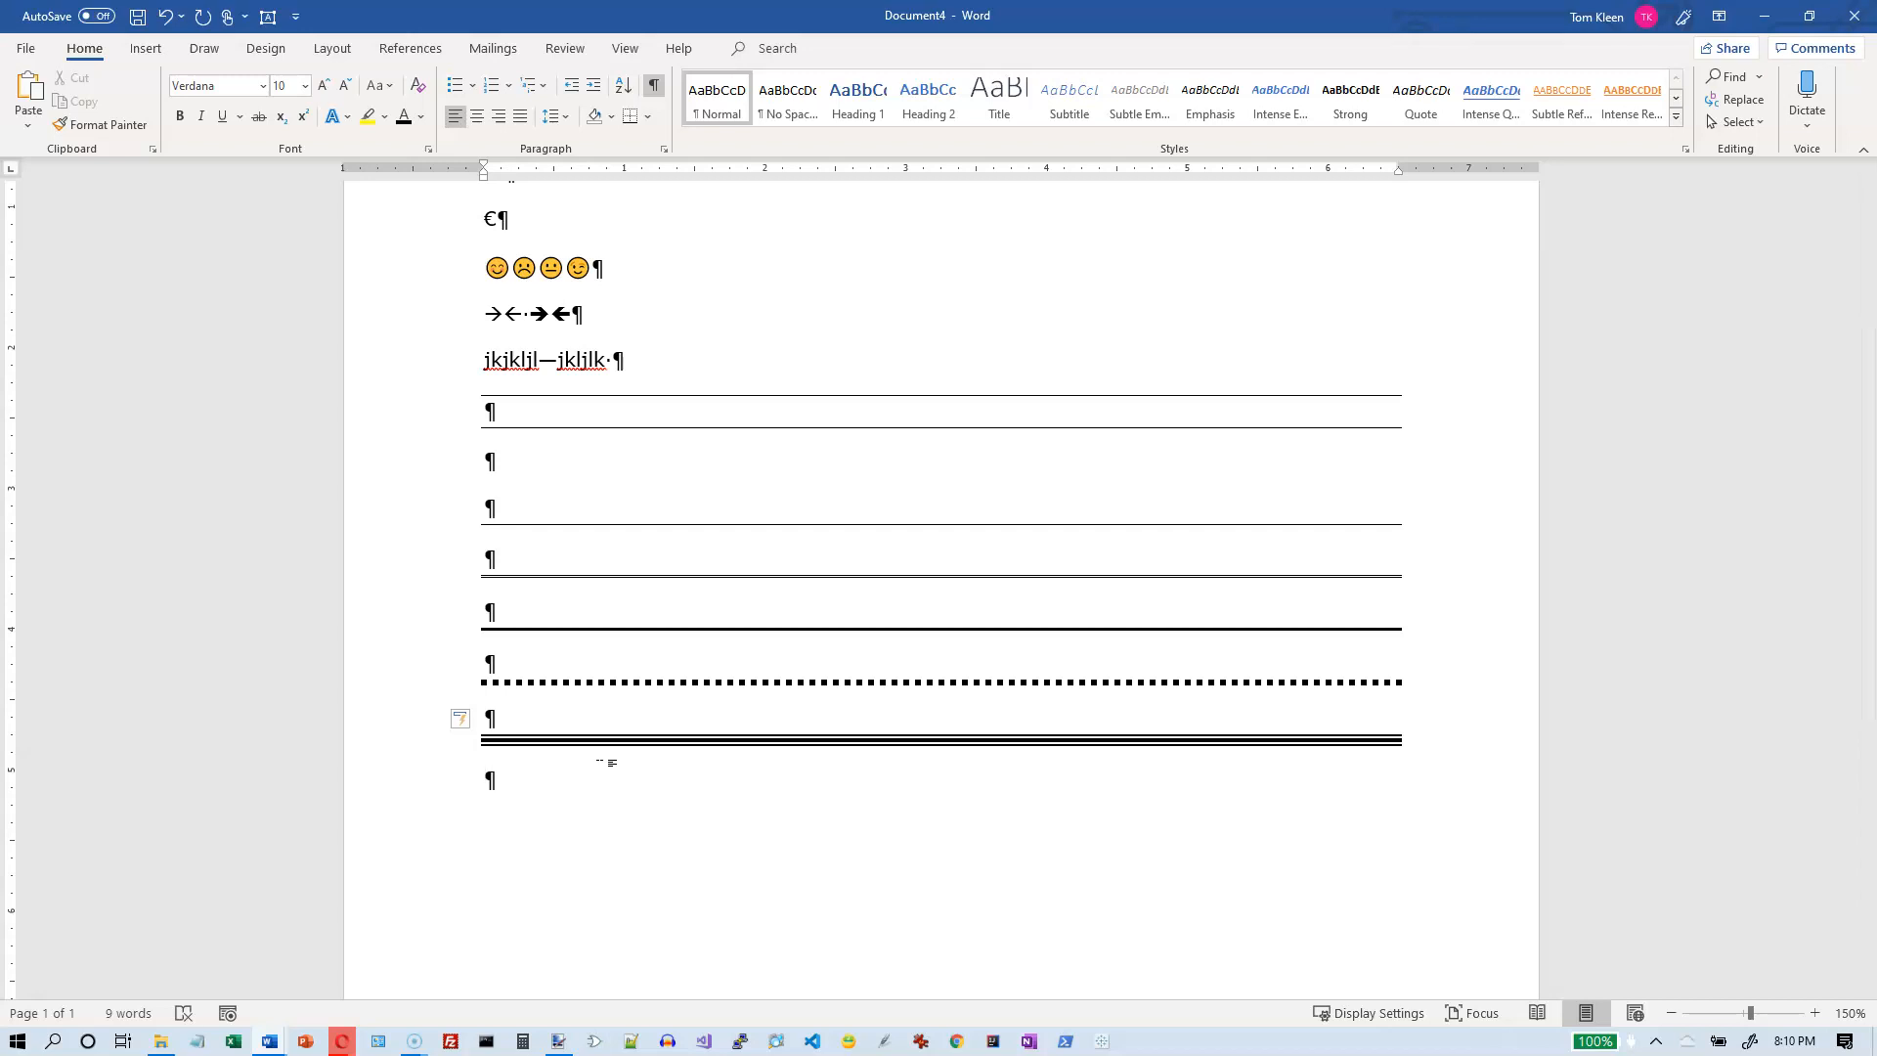
pyautogui.write('~~~')
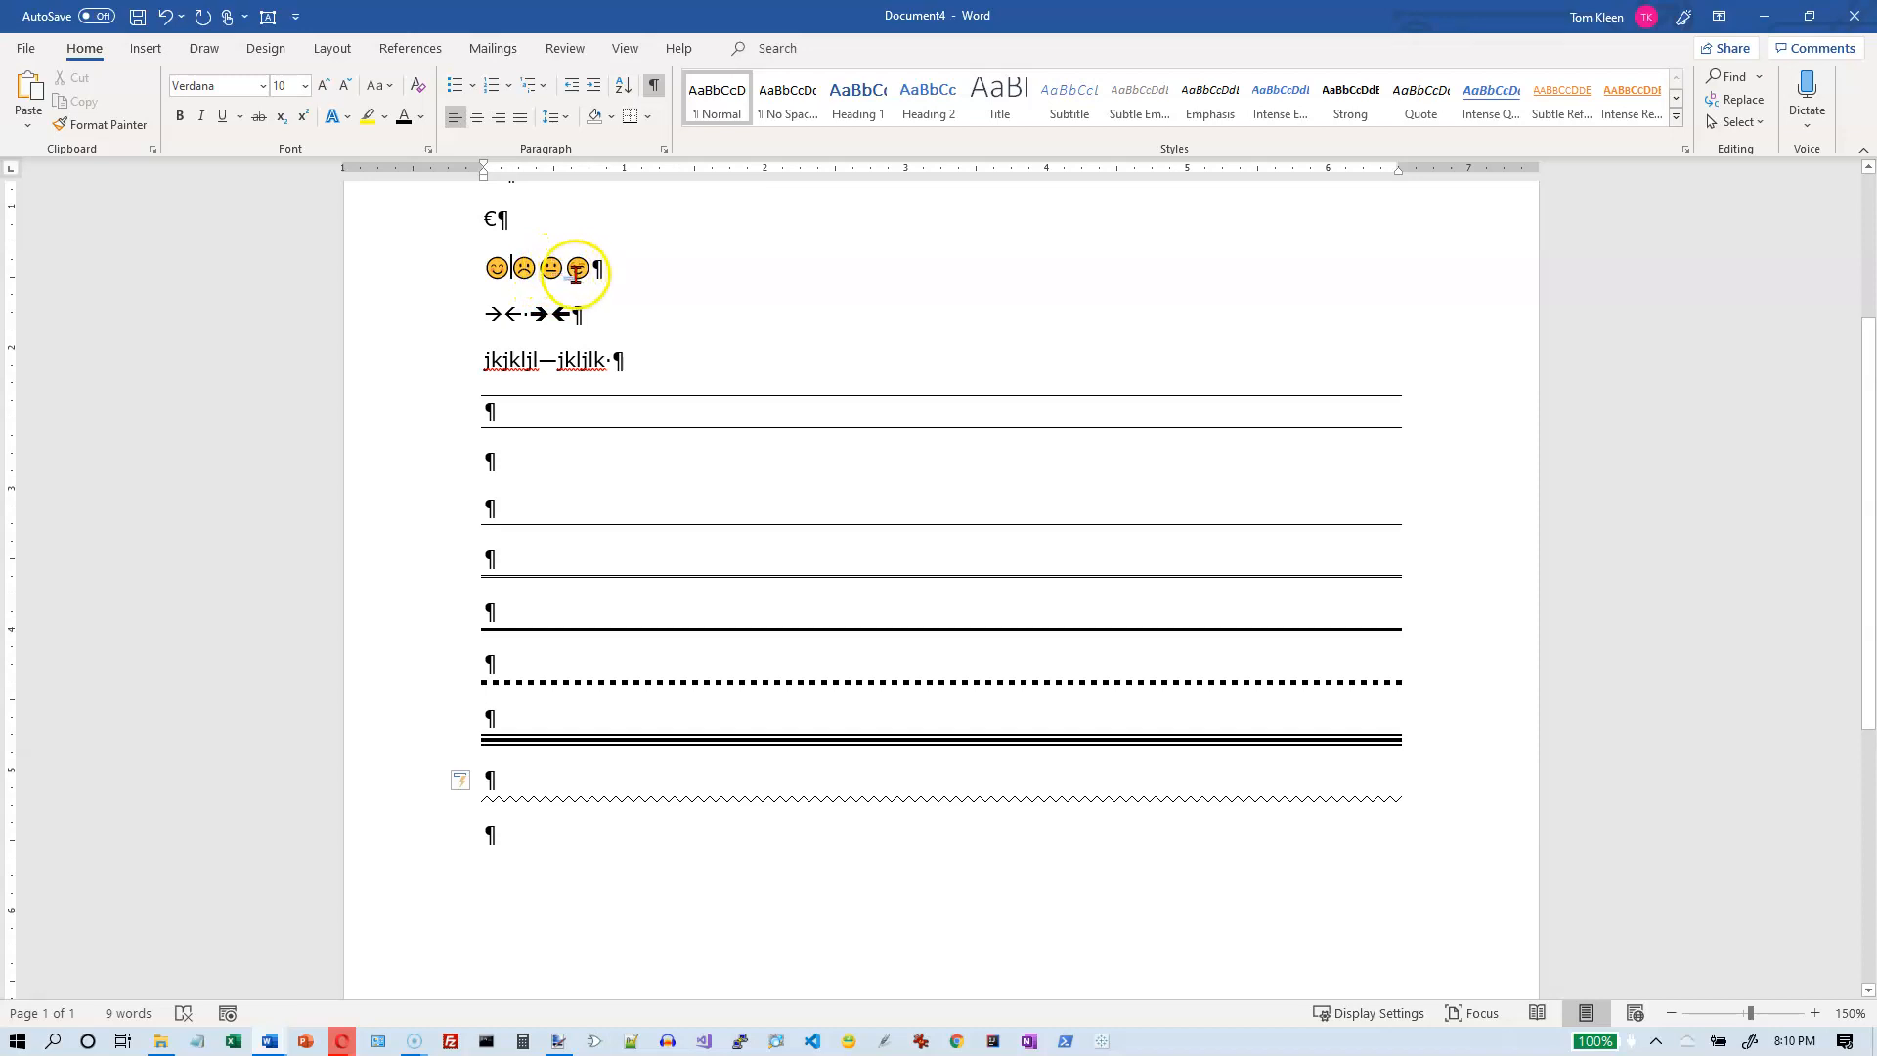
pyautogui.click(579, 284)
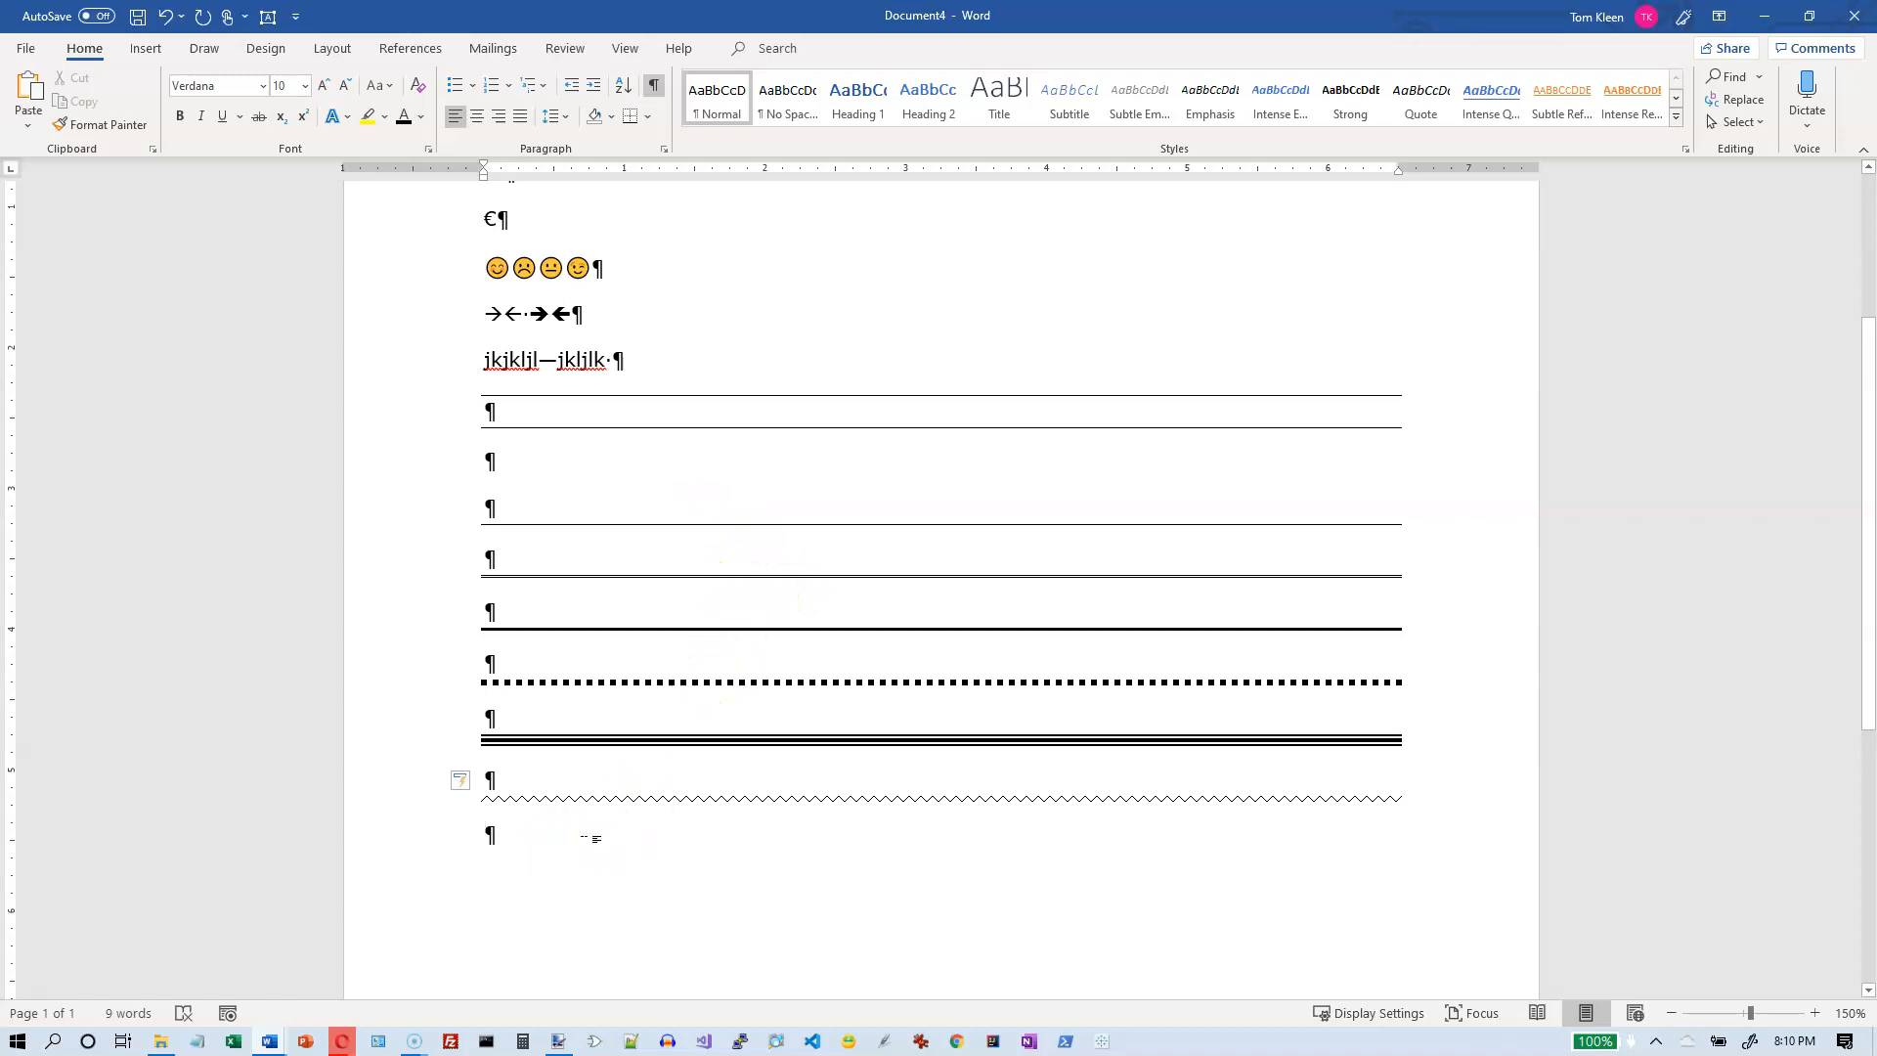
pyautogui.moveTo(612, 278)
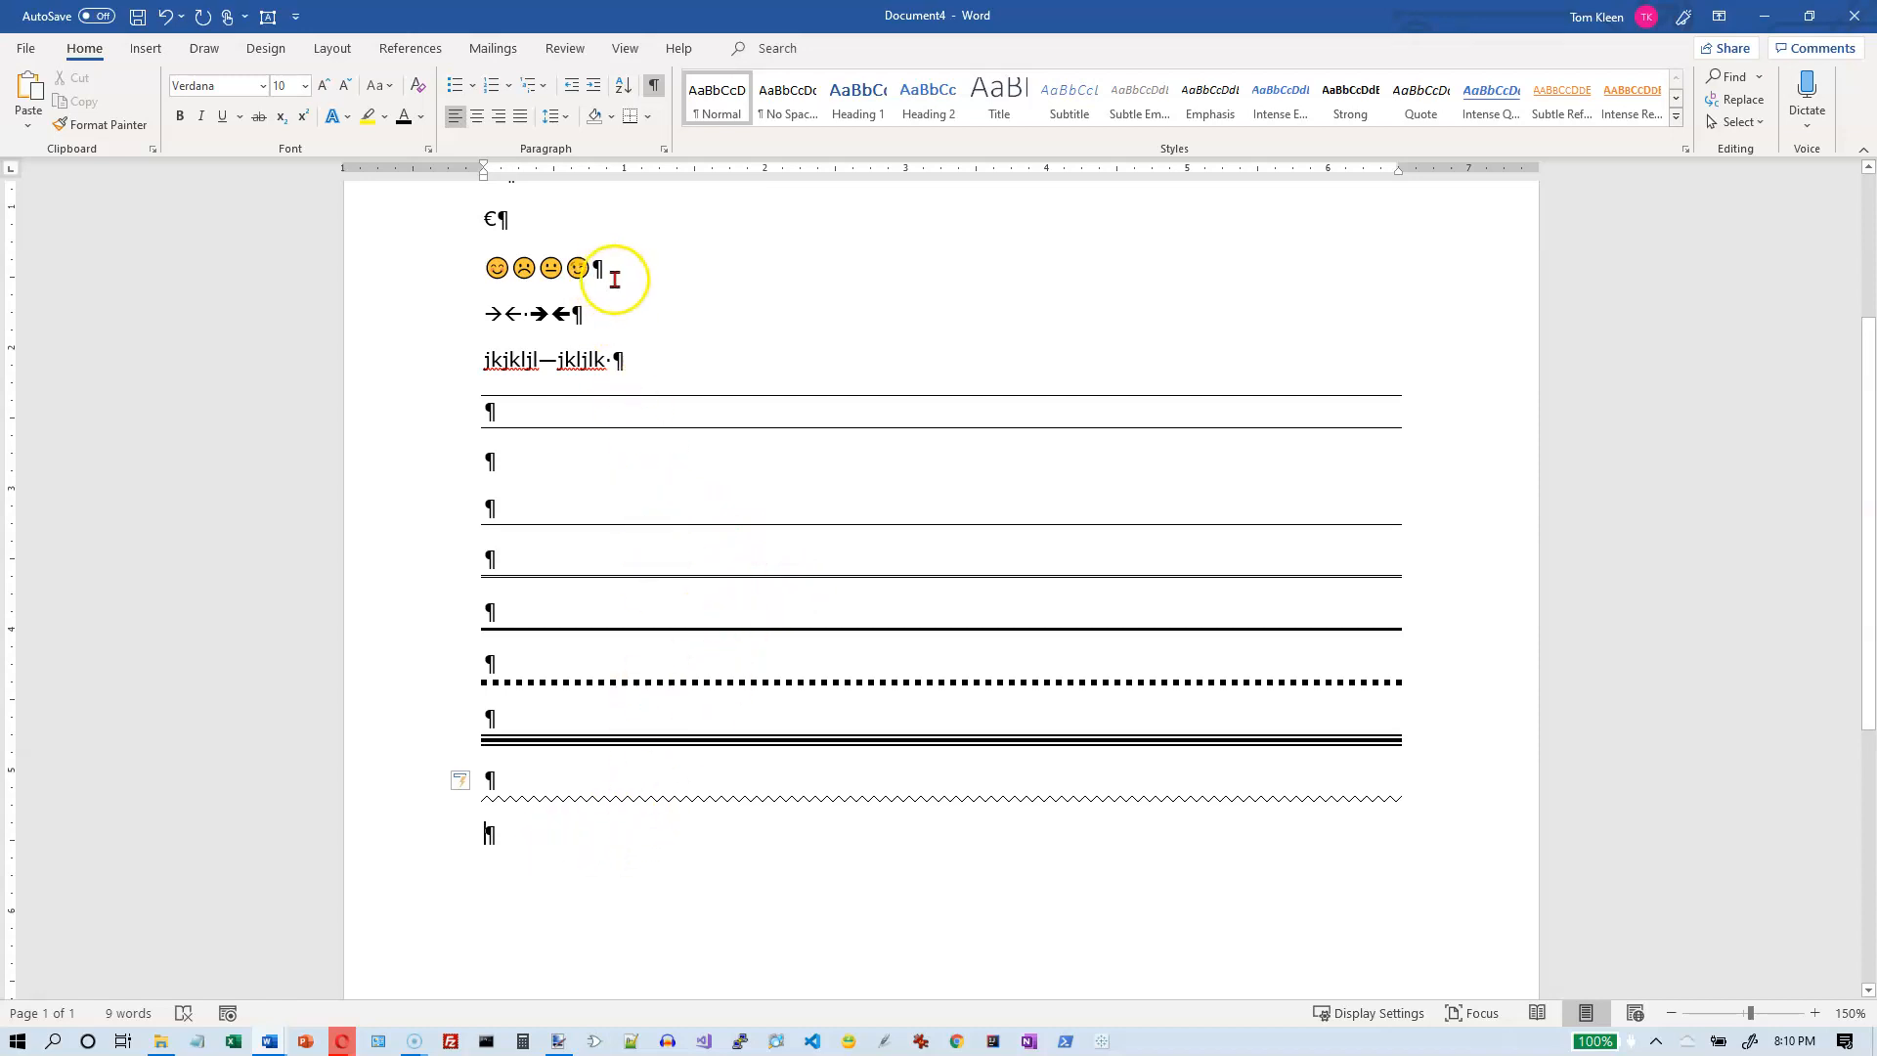
pyautogui.moveTo(144, 47)
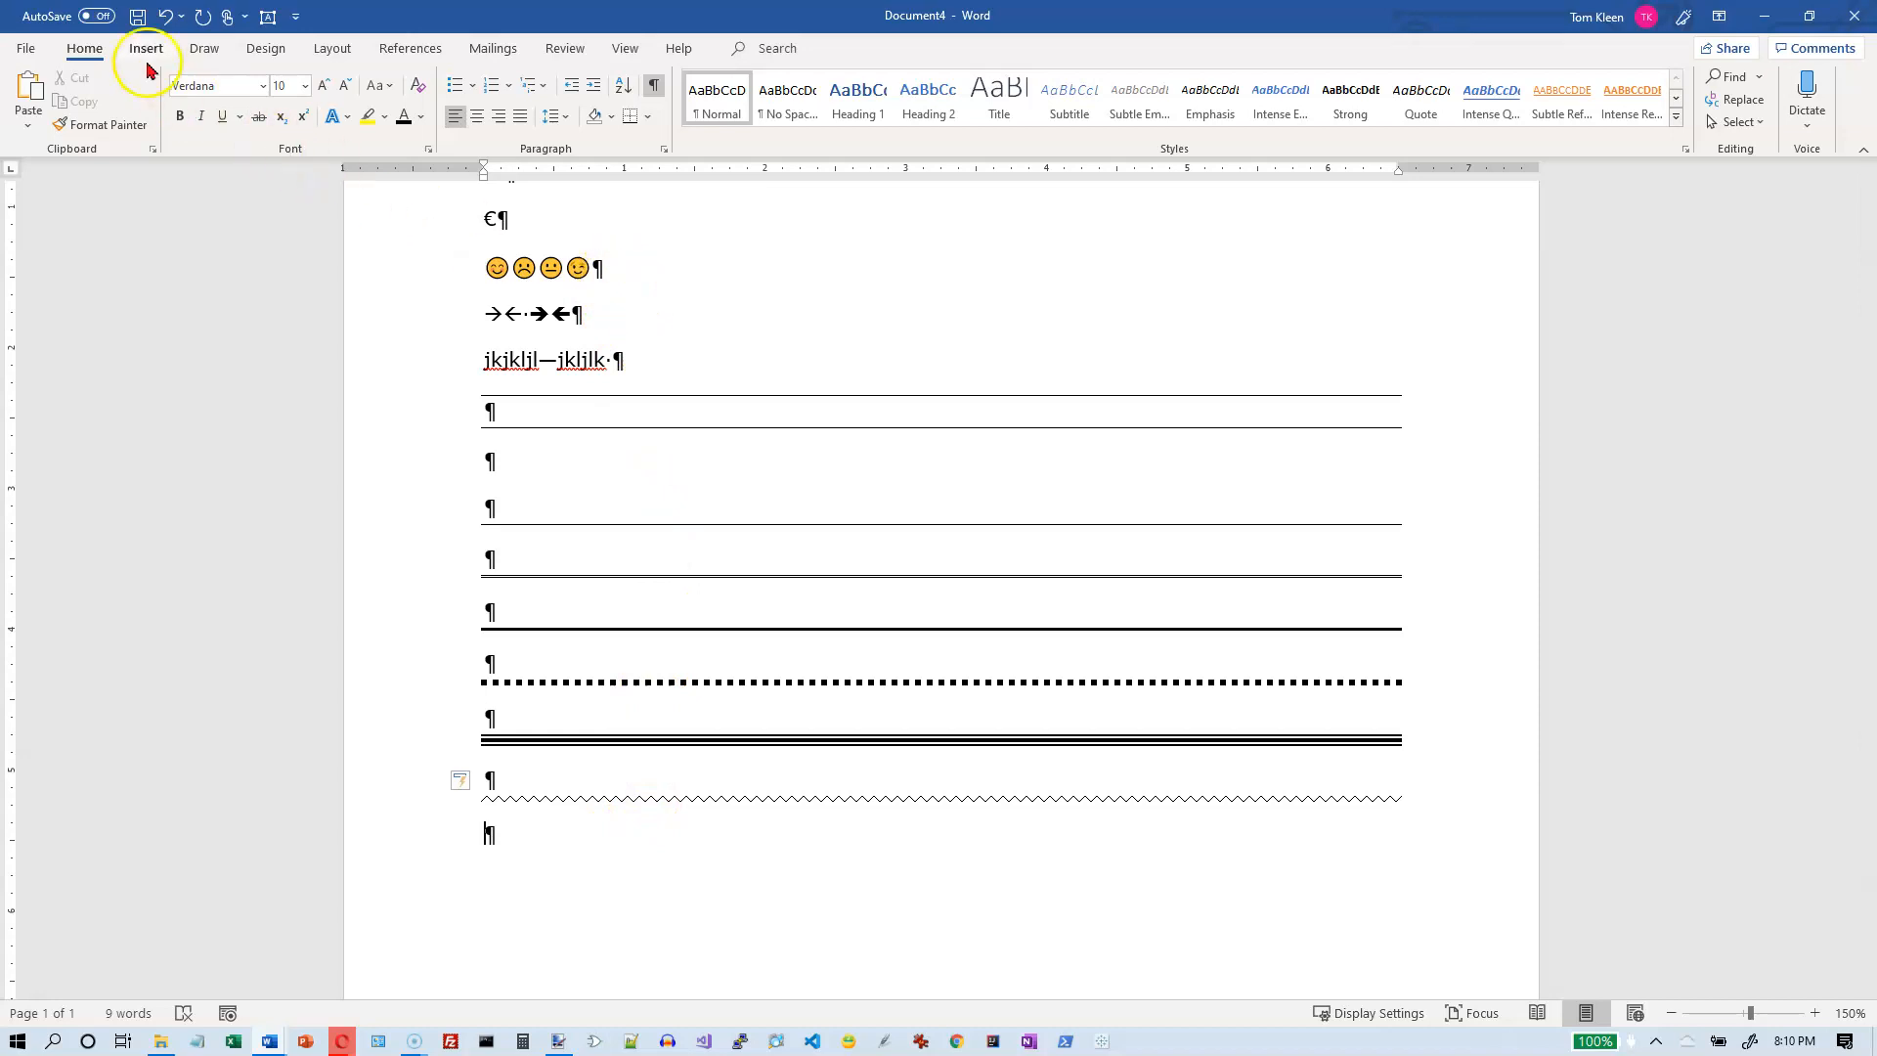
pyautogui.click(145, 47)
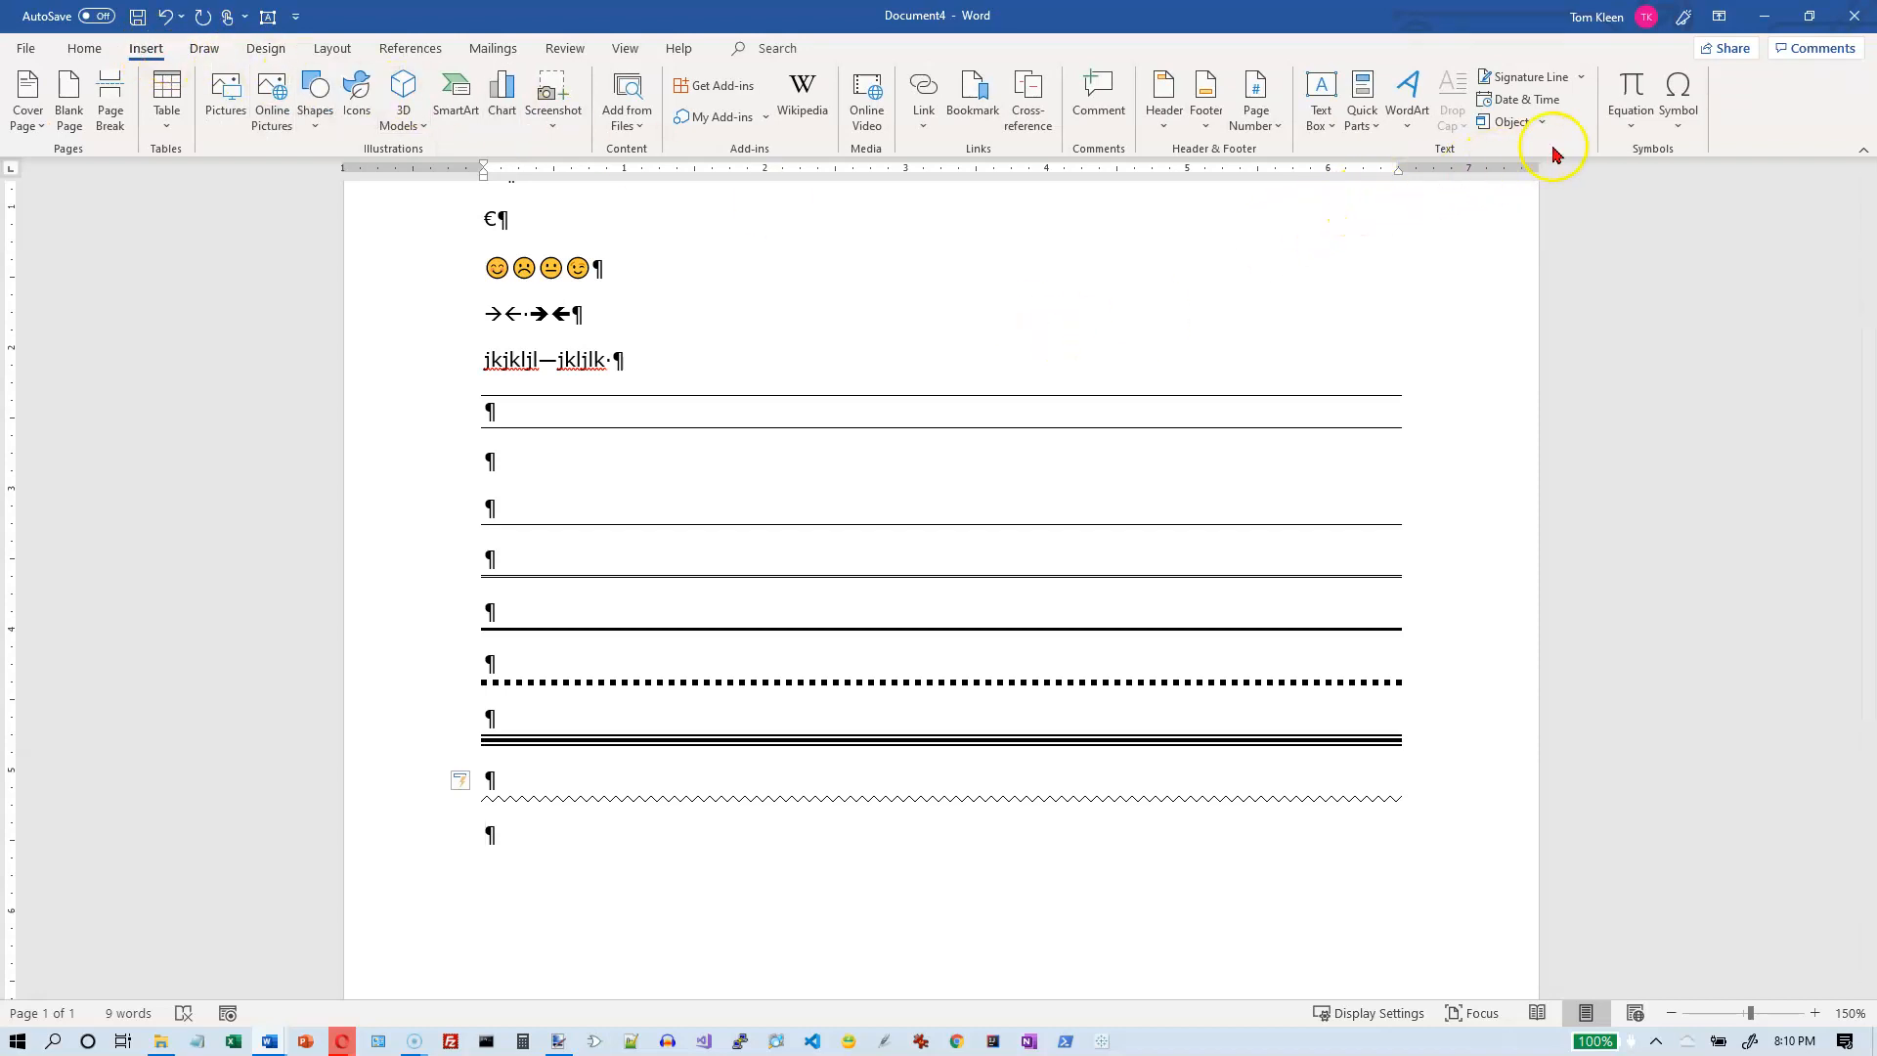
pyautogui.moveTo(1677, 96)
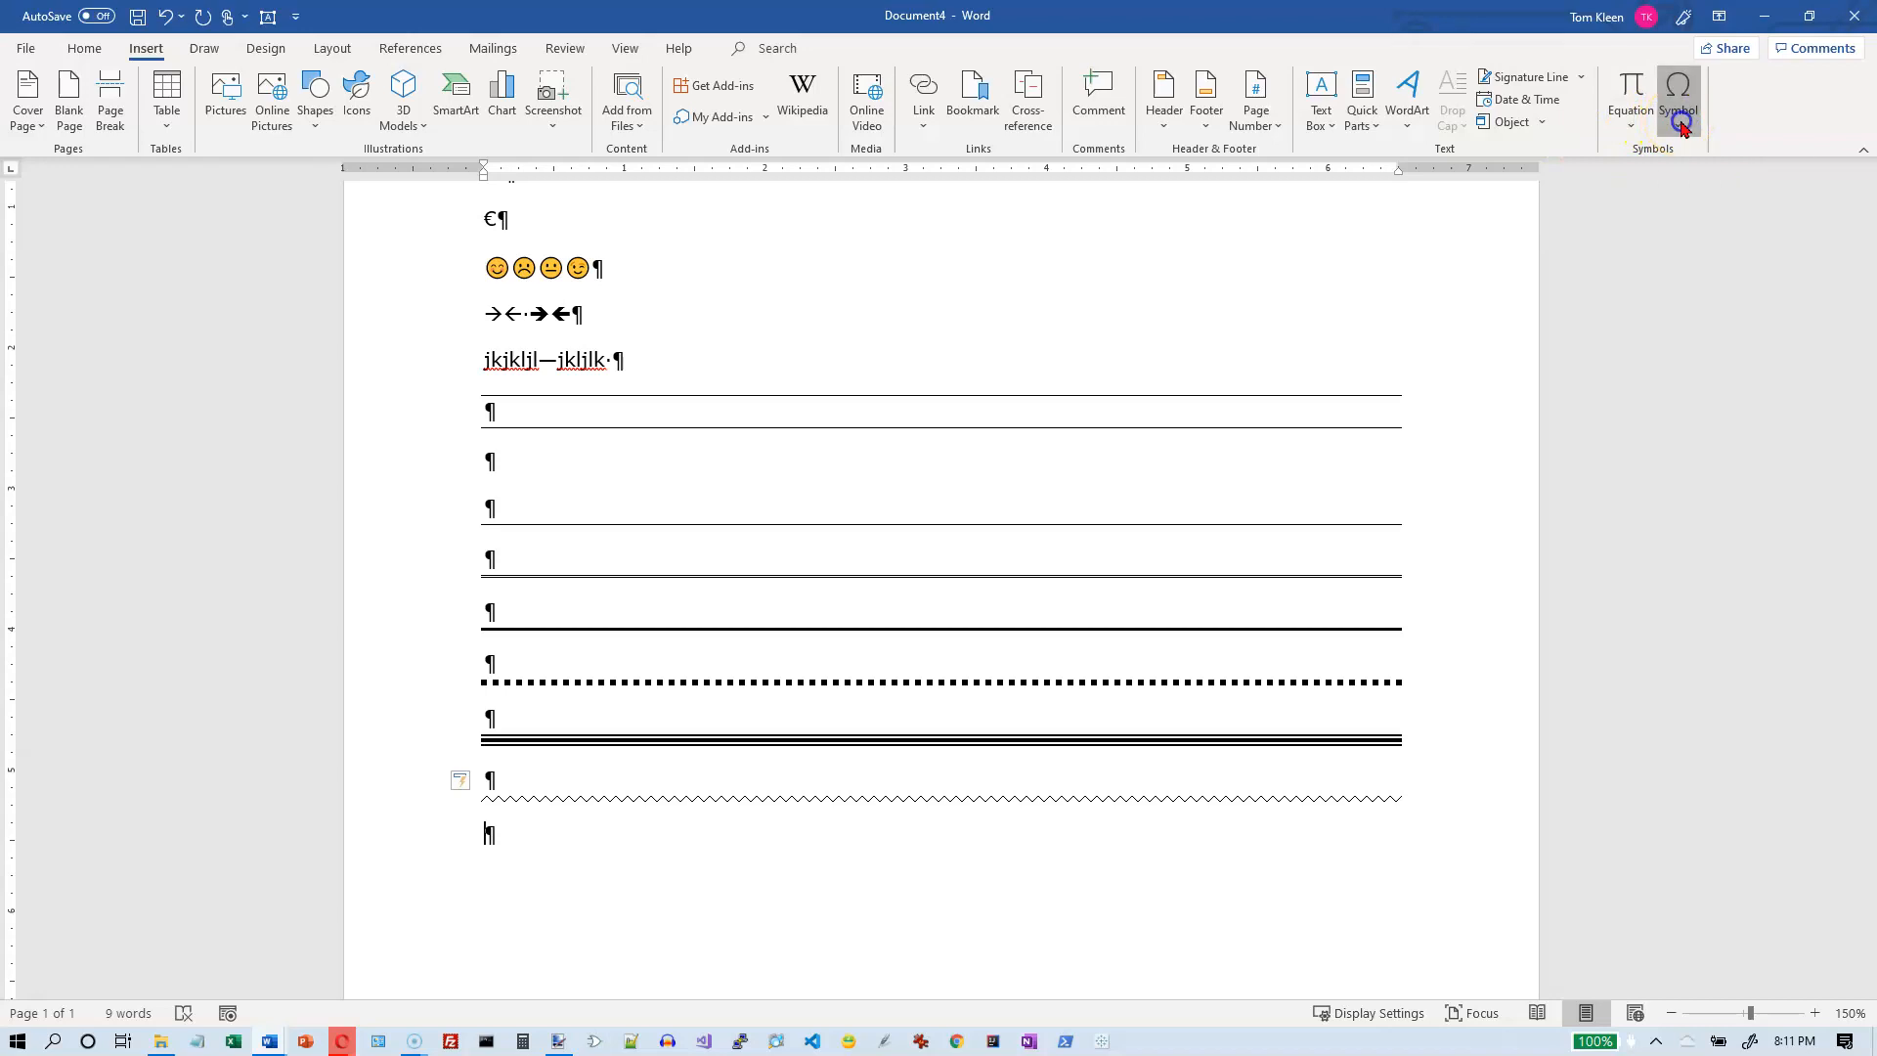
pyautogui.click(1675, 119)
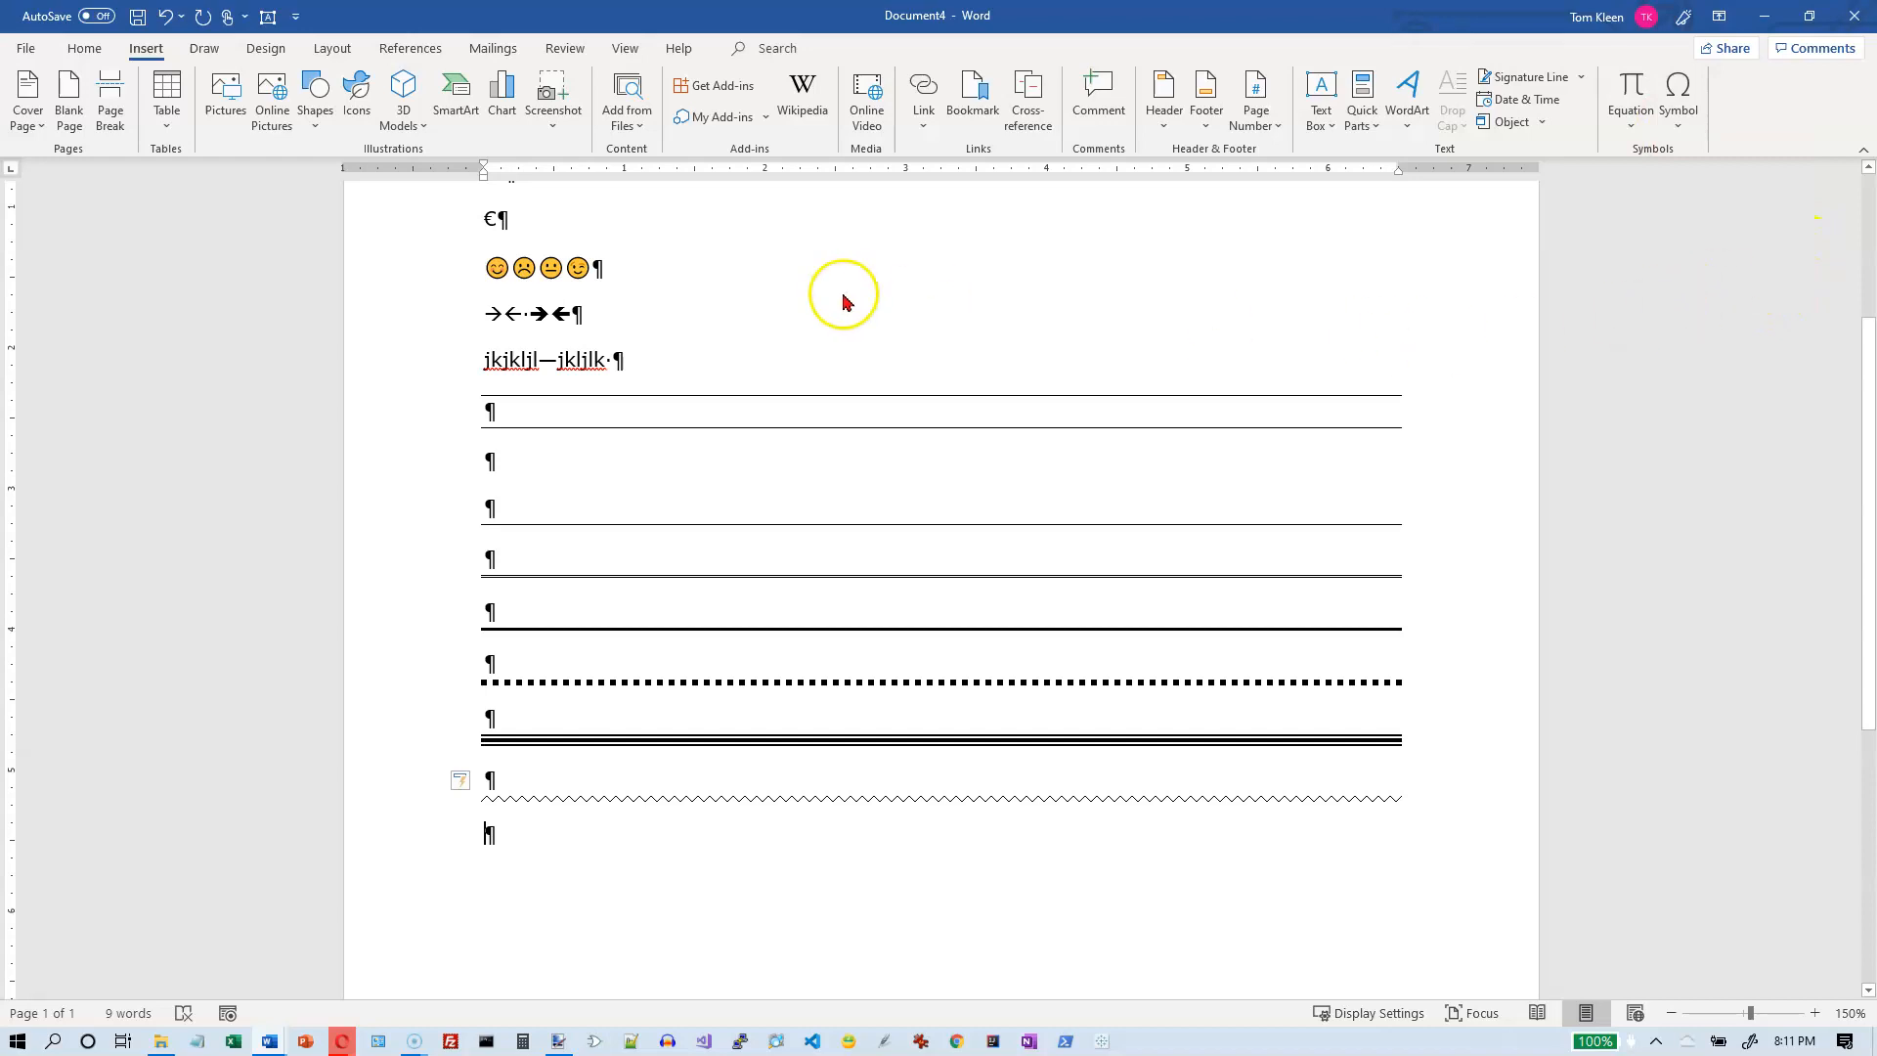
pyautogui.click(1677, 100)
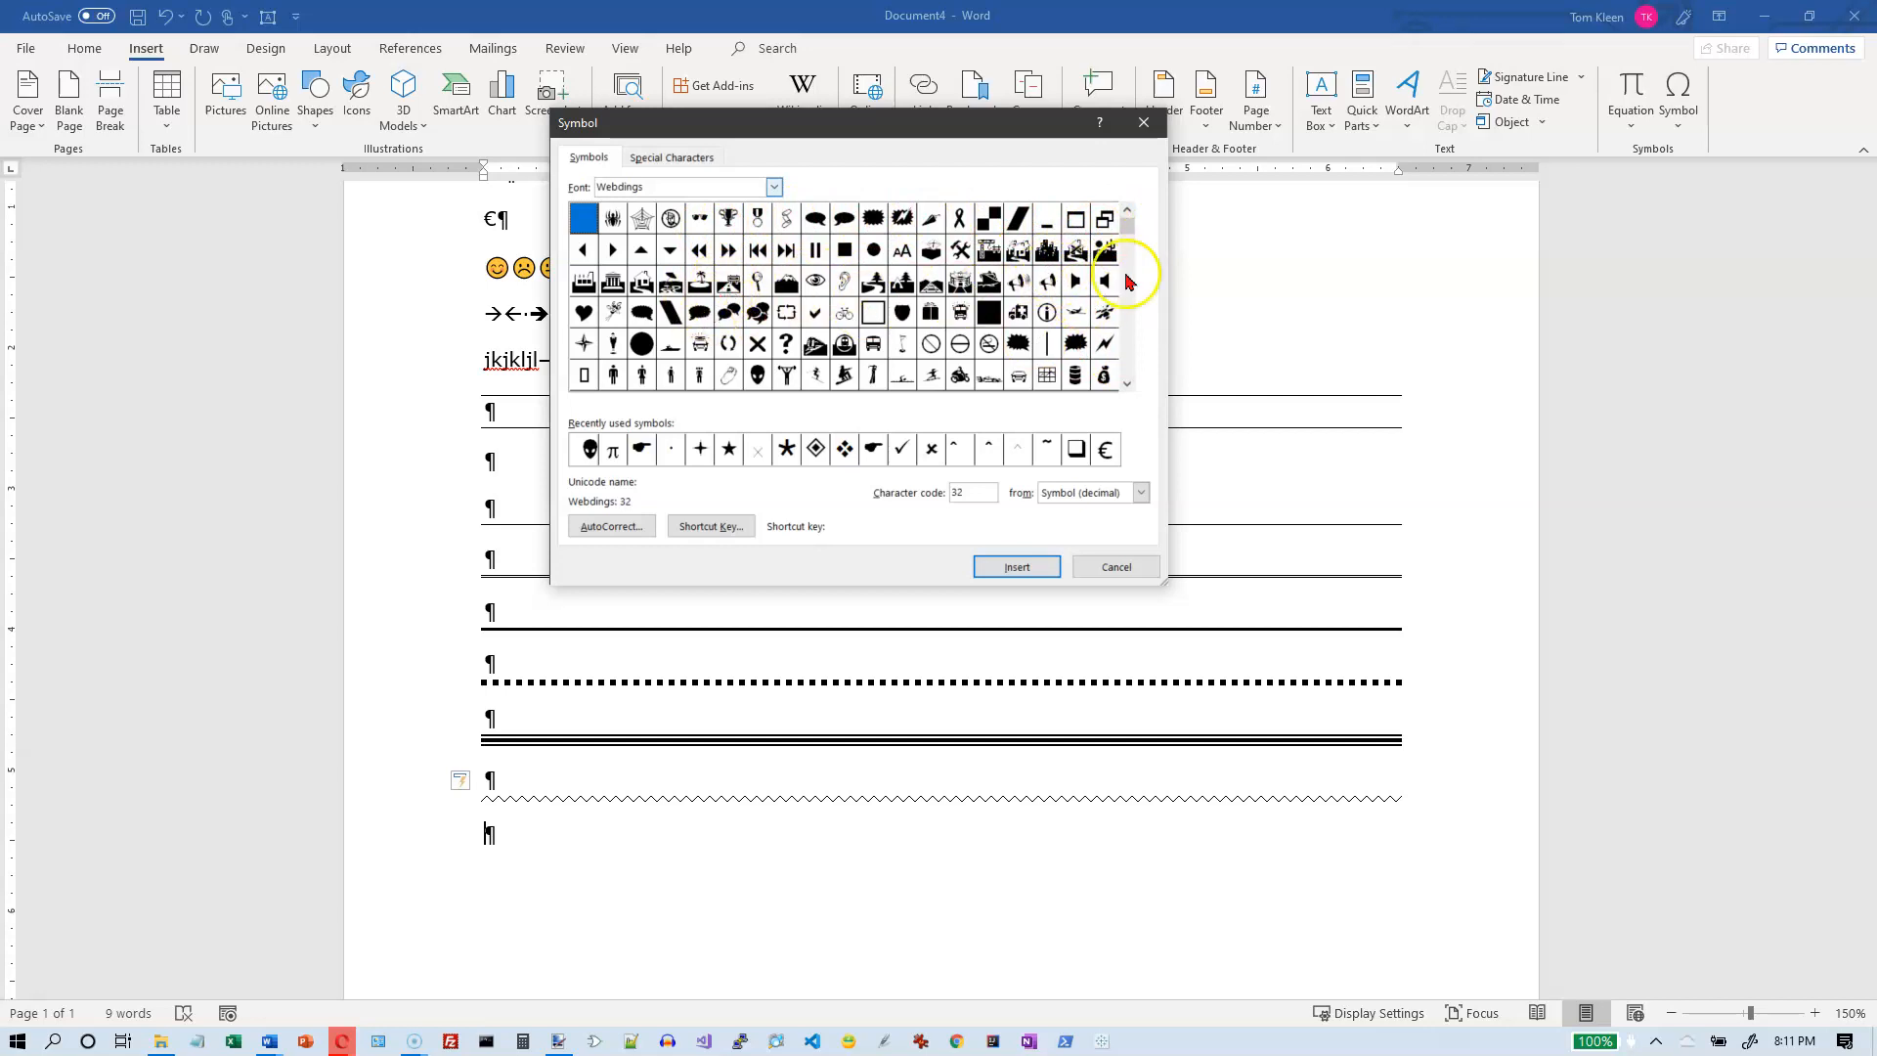
pyautogui.click(1112, 567)
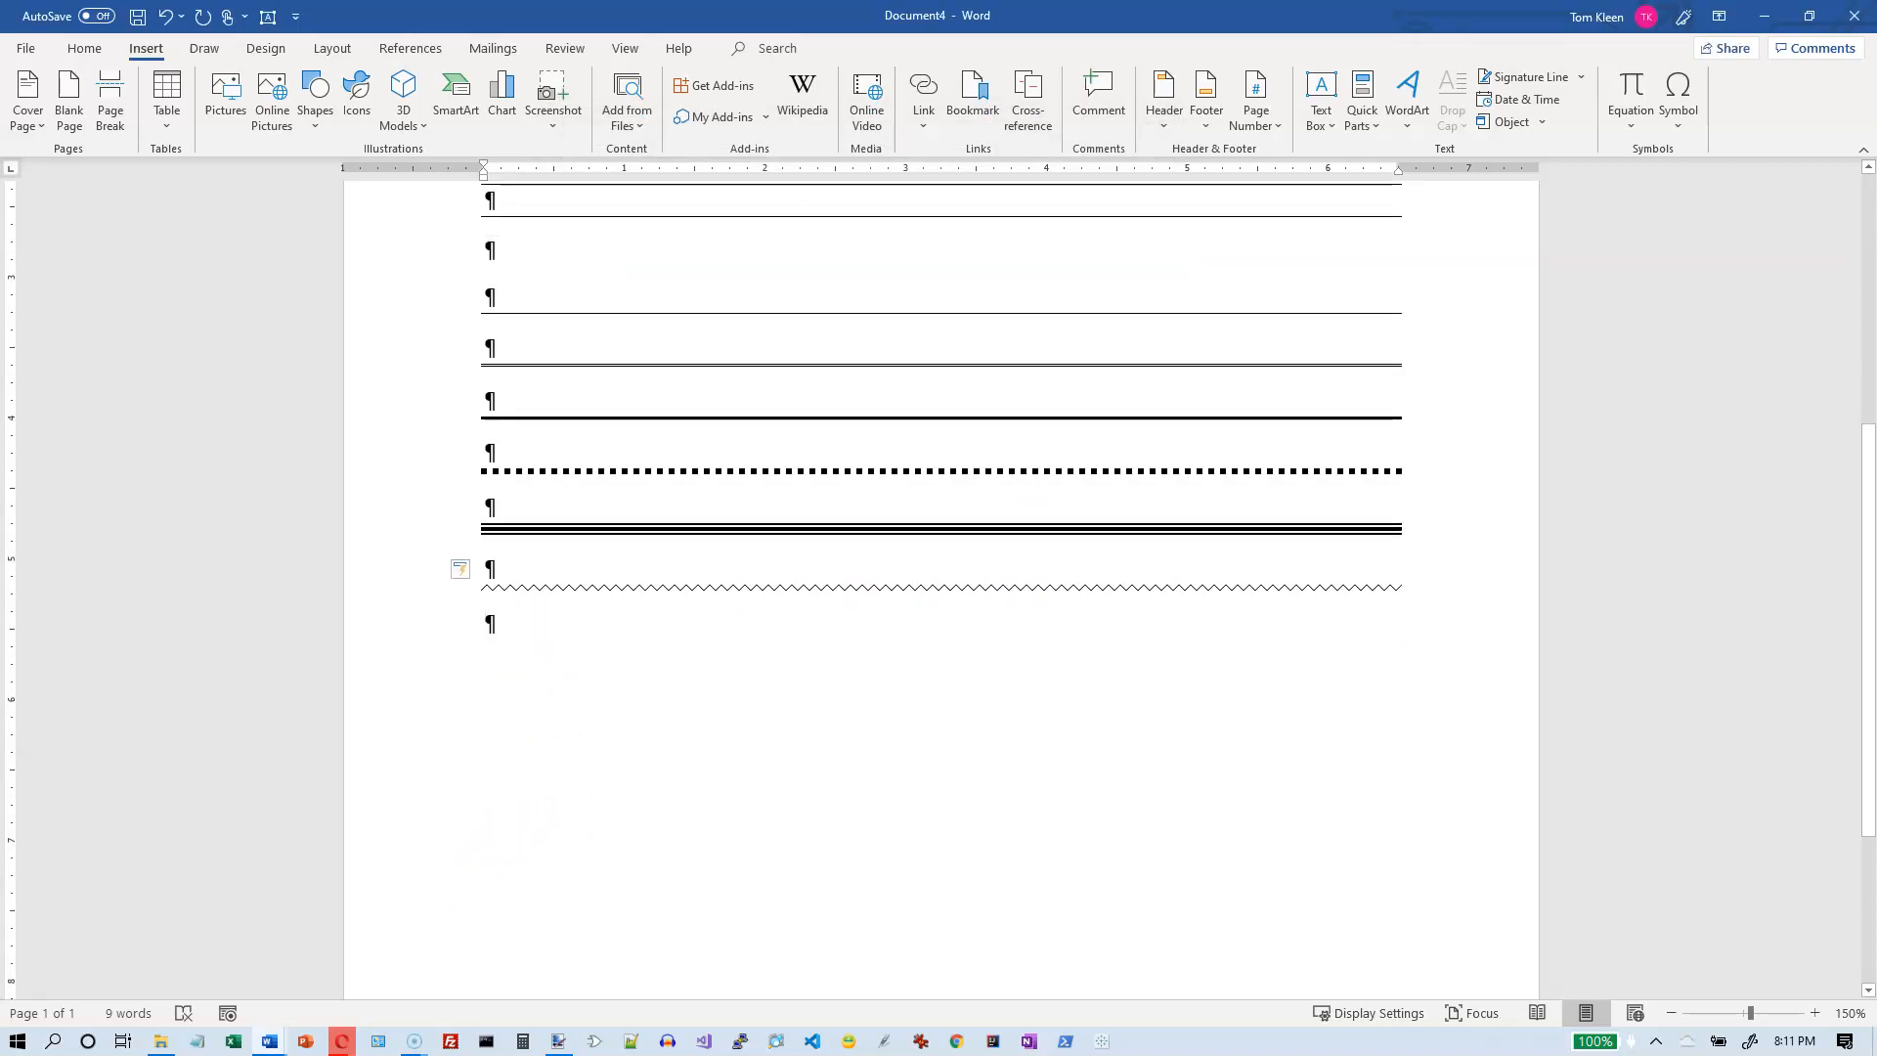
# Enter ABCDEFG and render it as pictograms in the Webdings font
pyautogui.write('ABCDEFG')
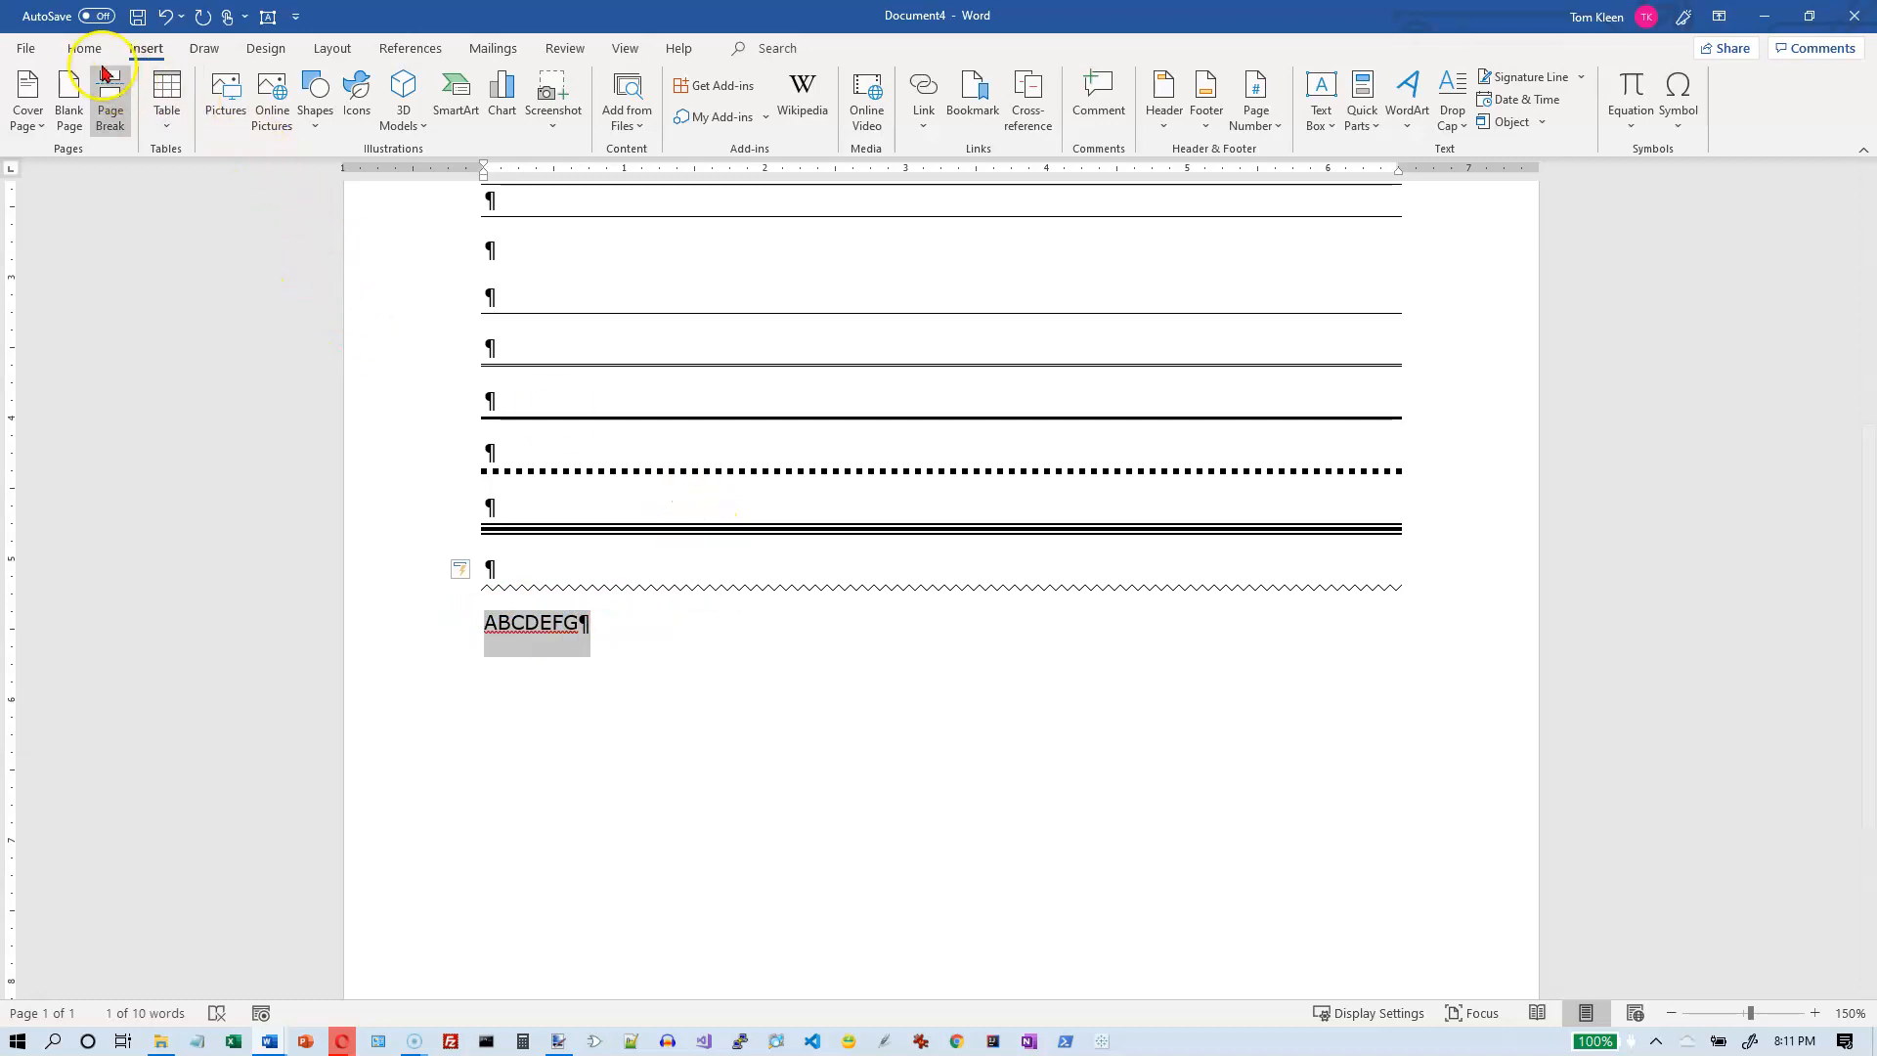
pyautogui.click(84, 47)
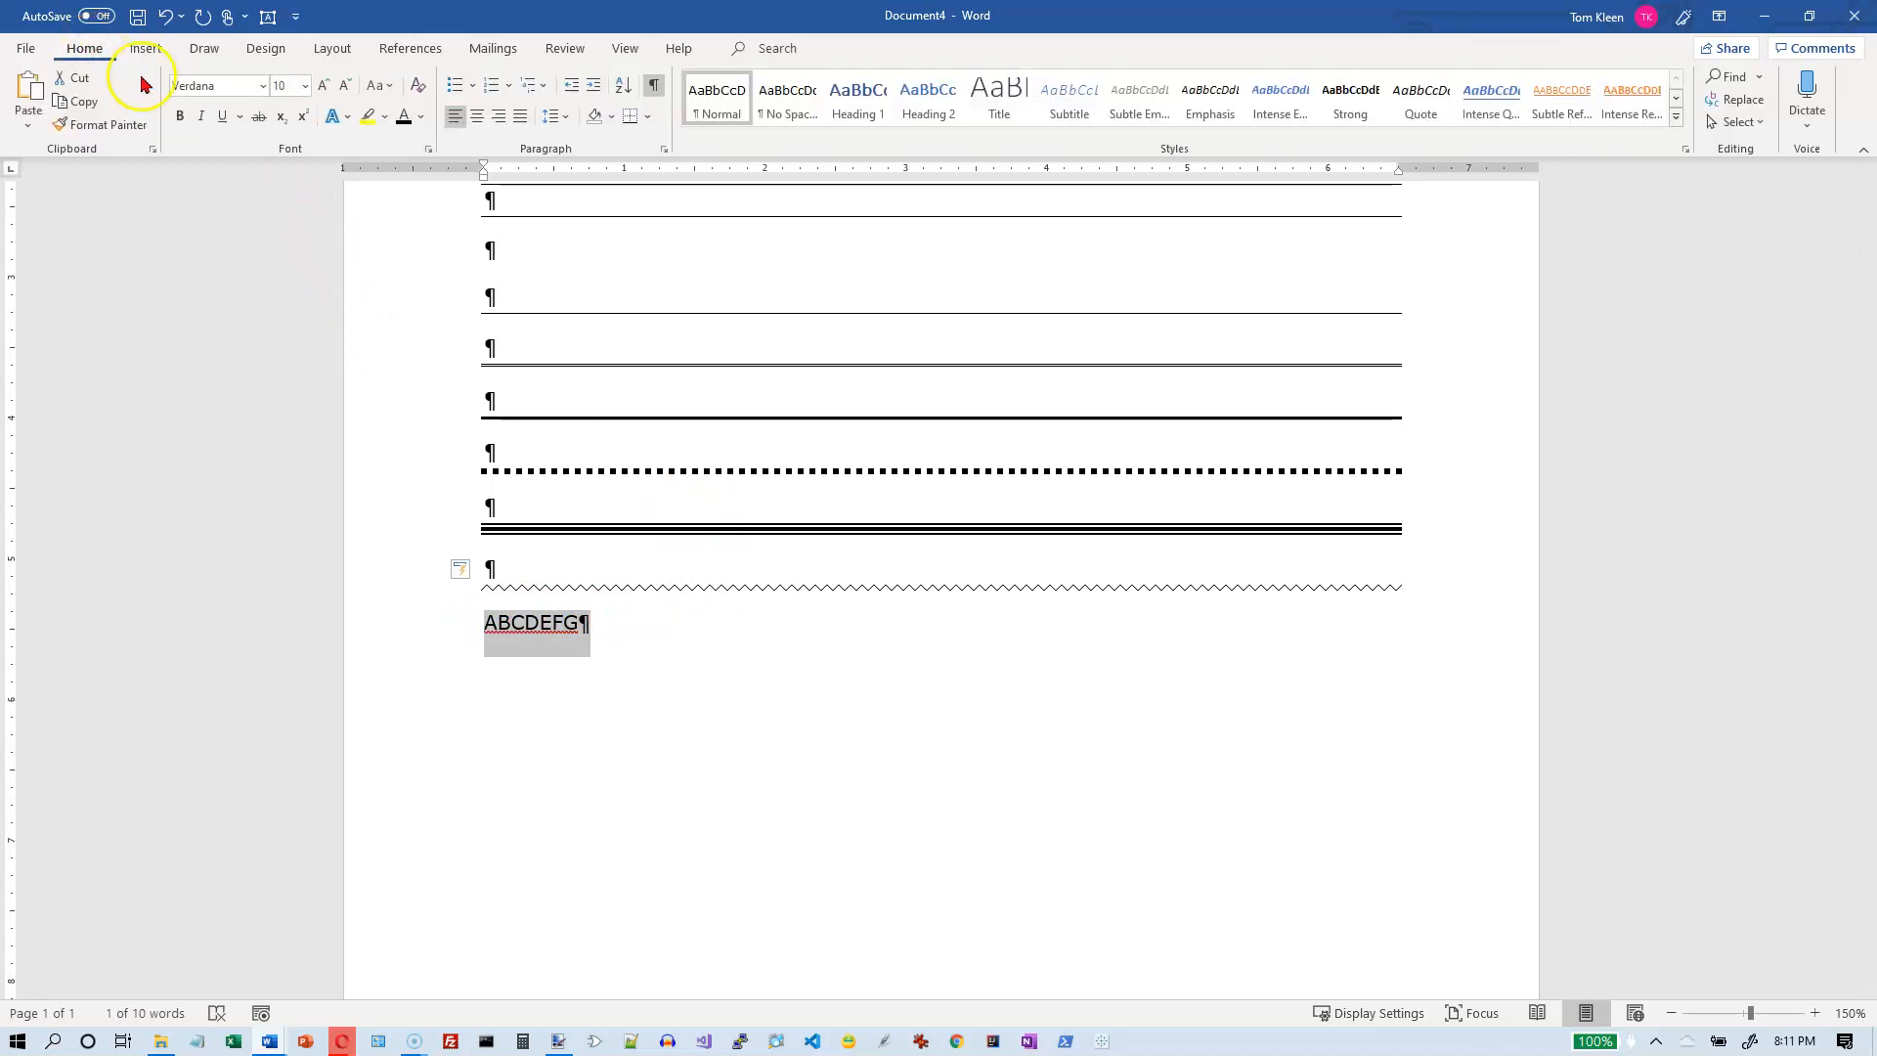
pyautogui.click(260, 84)
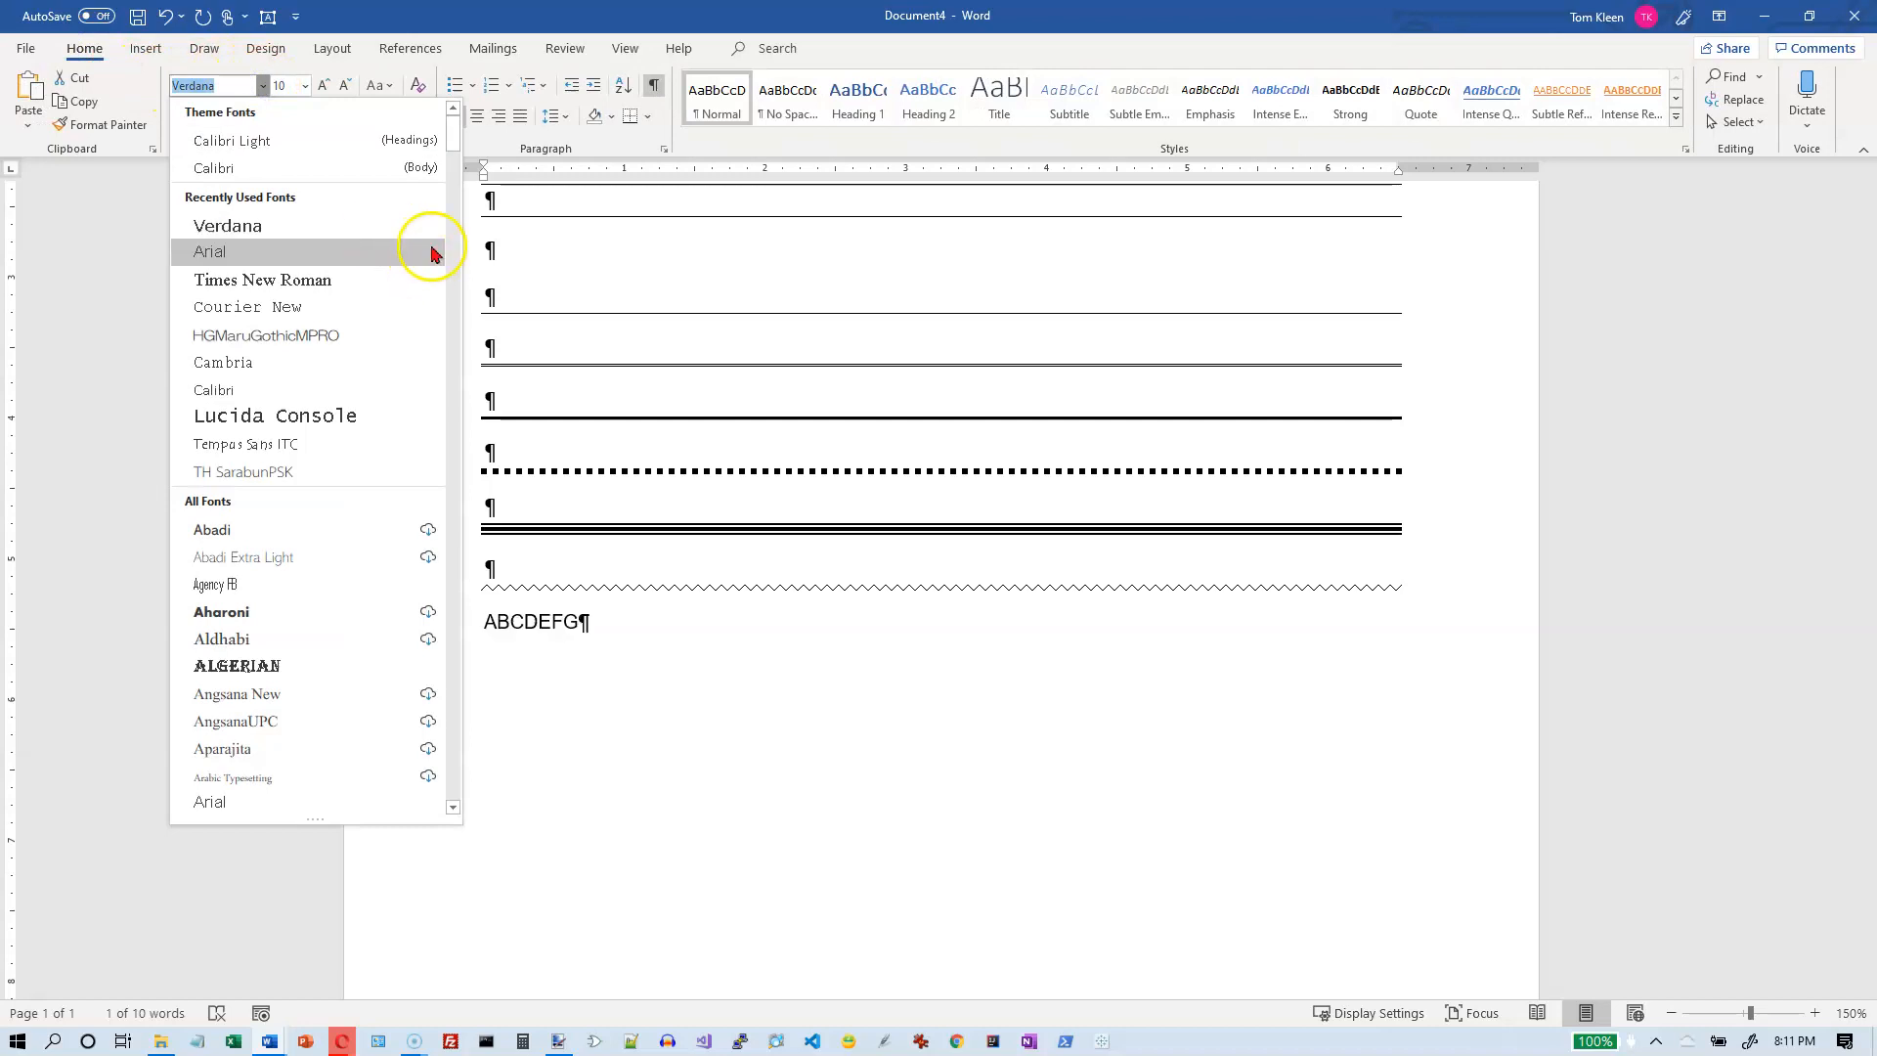
pyautogui.scroll(-3)
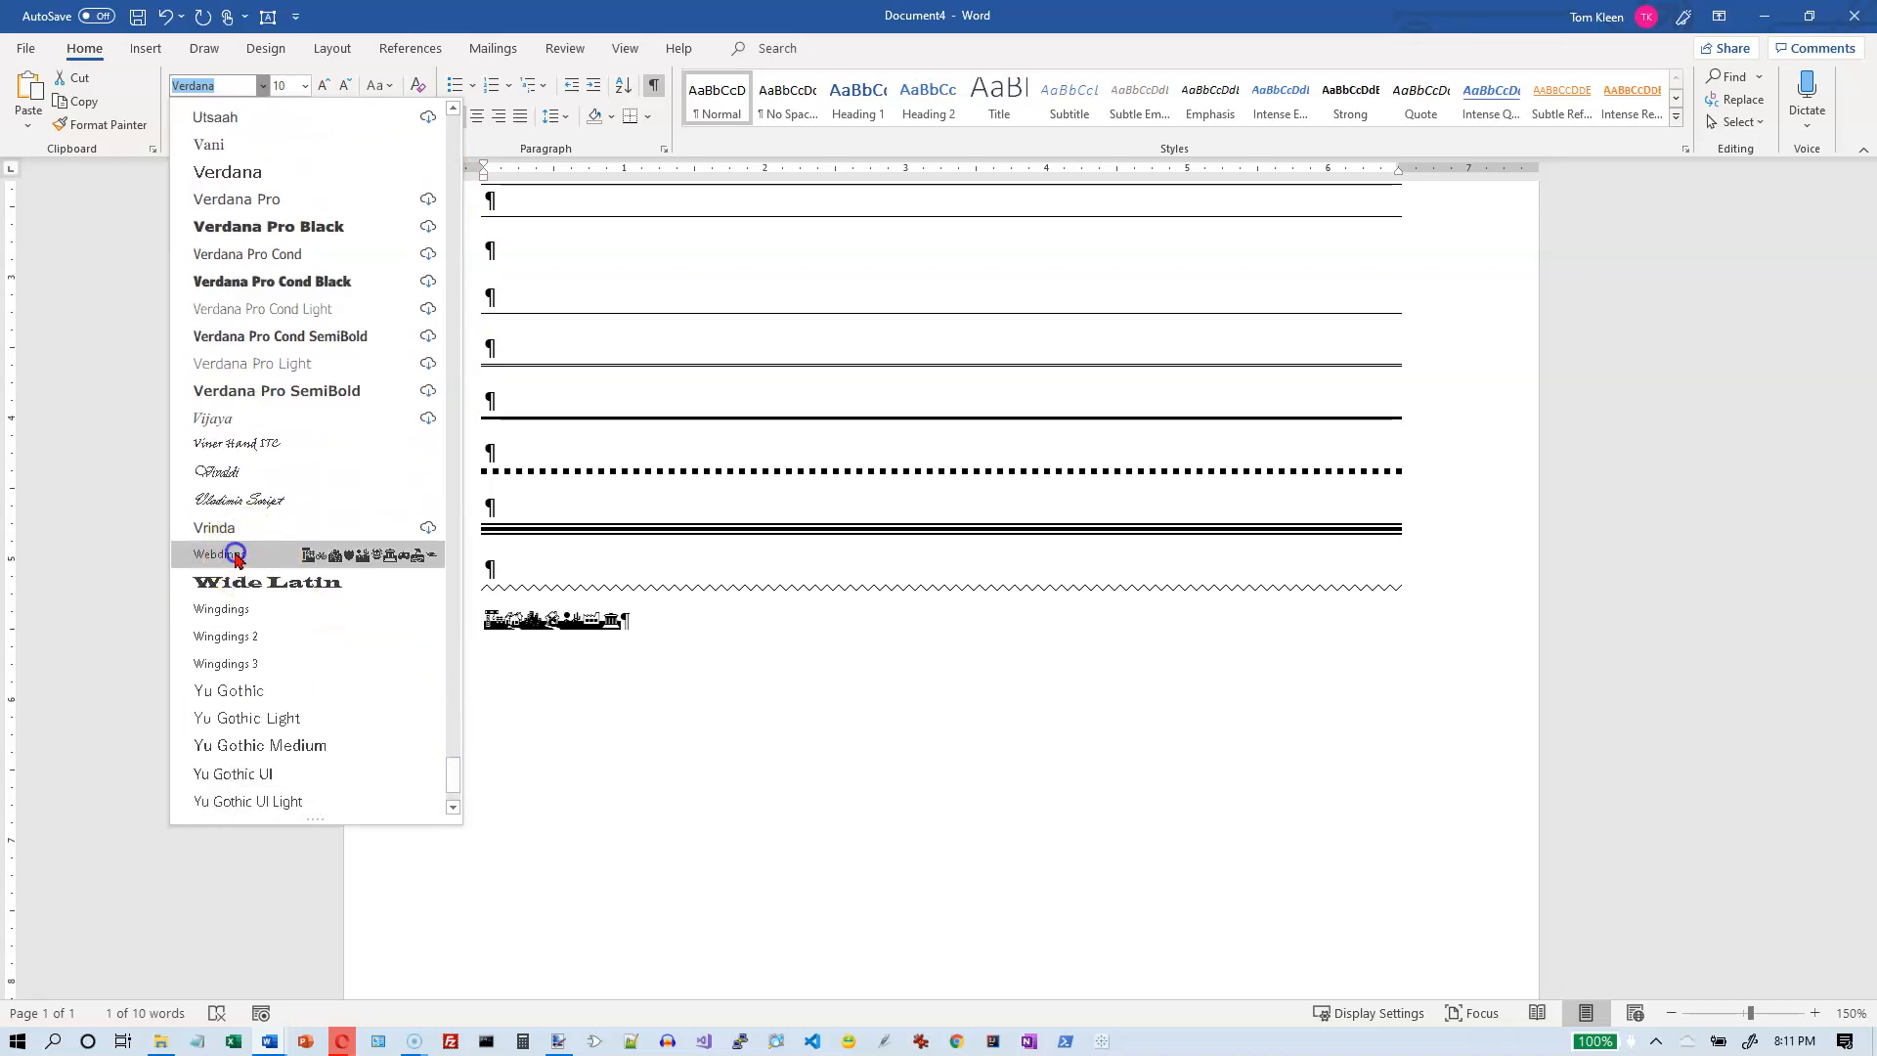
pyautogui.click(215, 553)
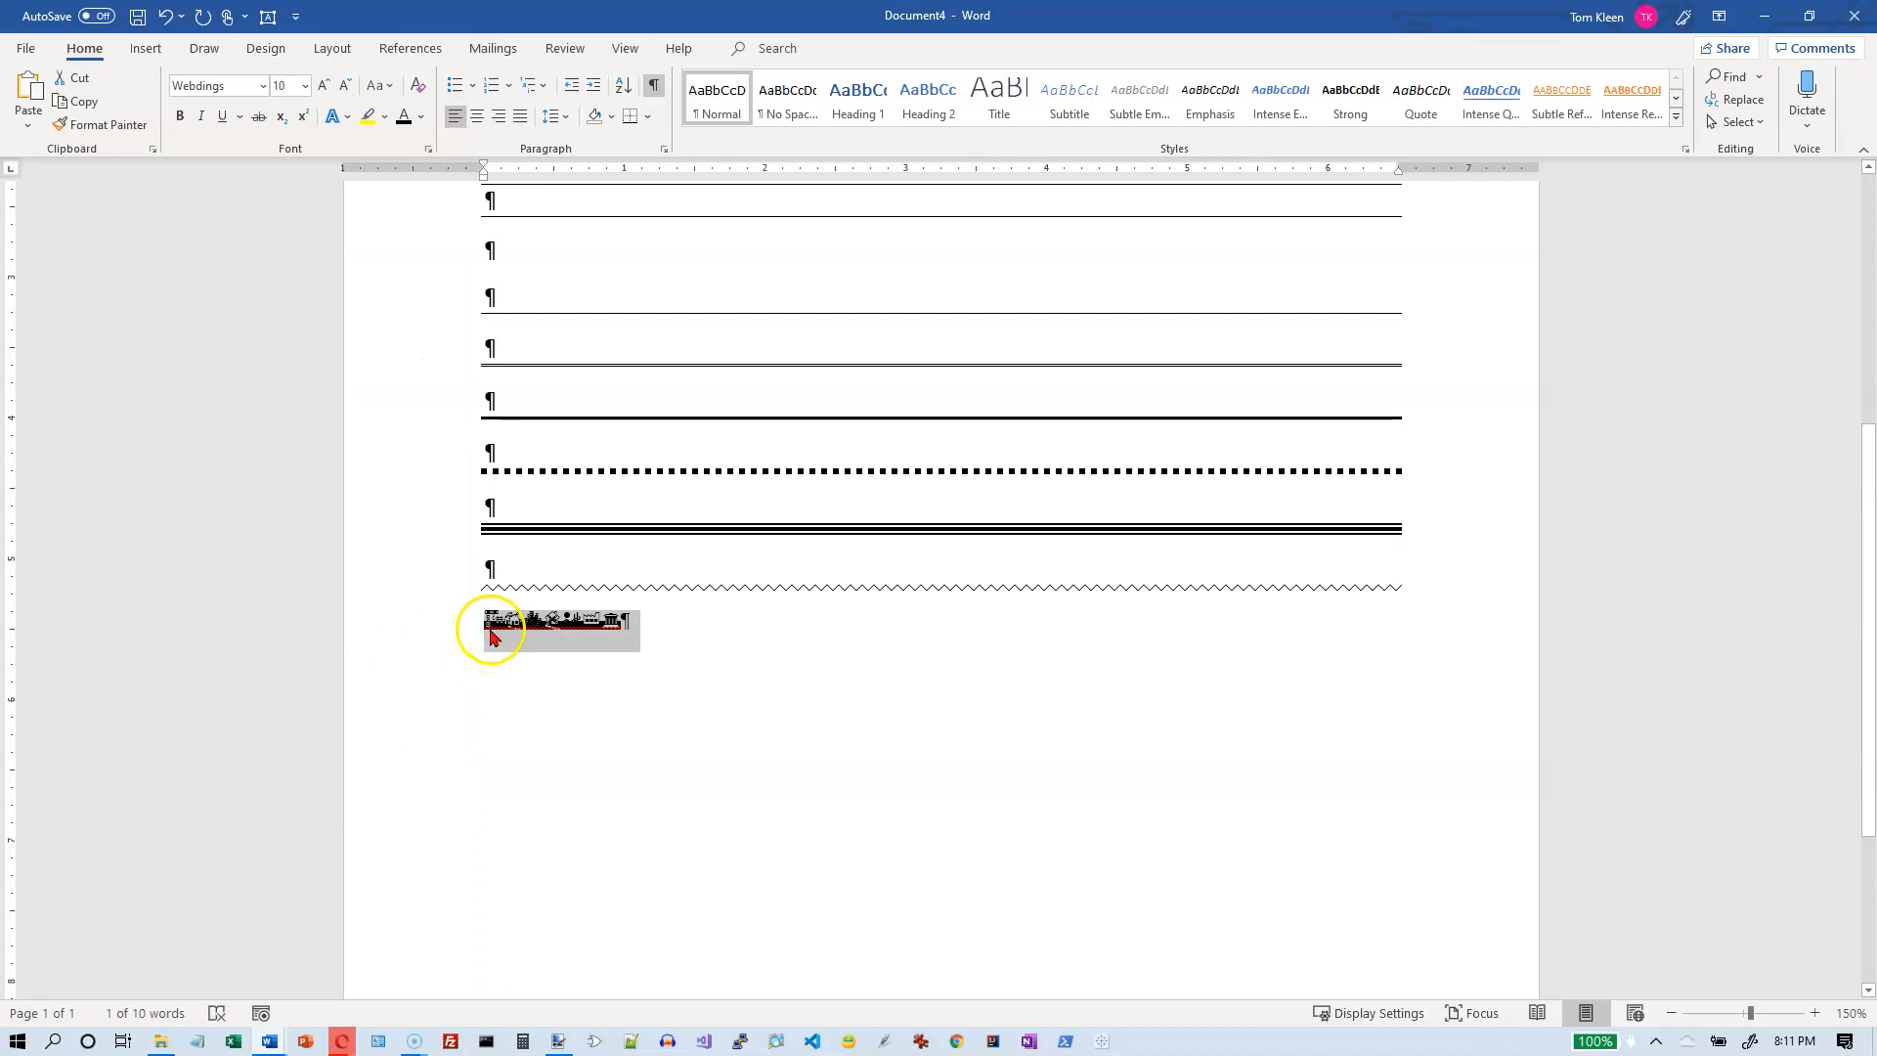
pyautogui.moveTo(508, 631)
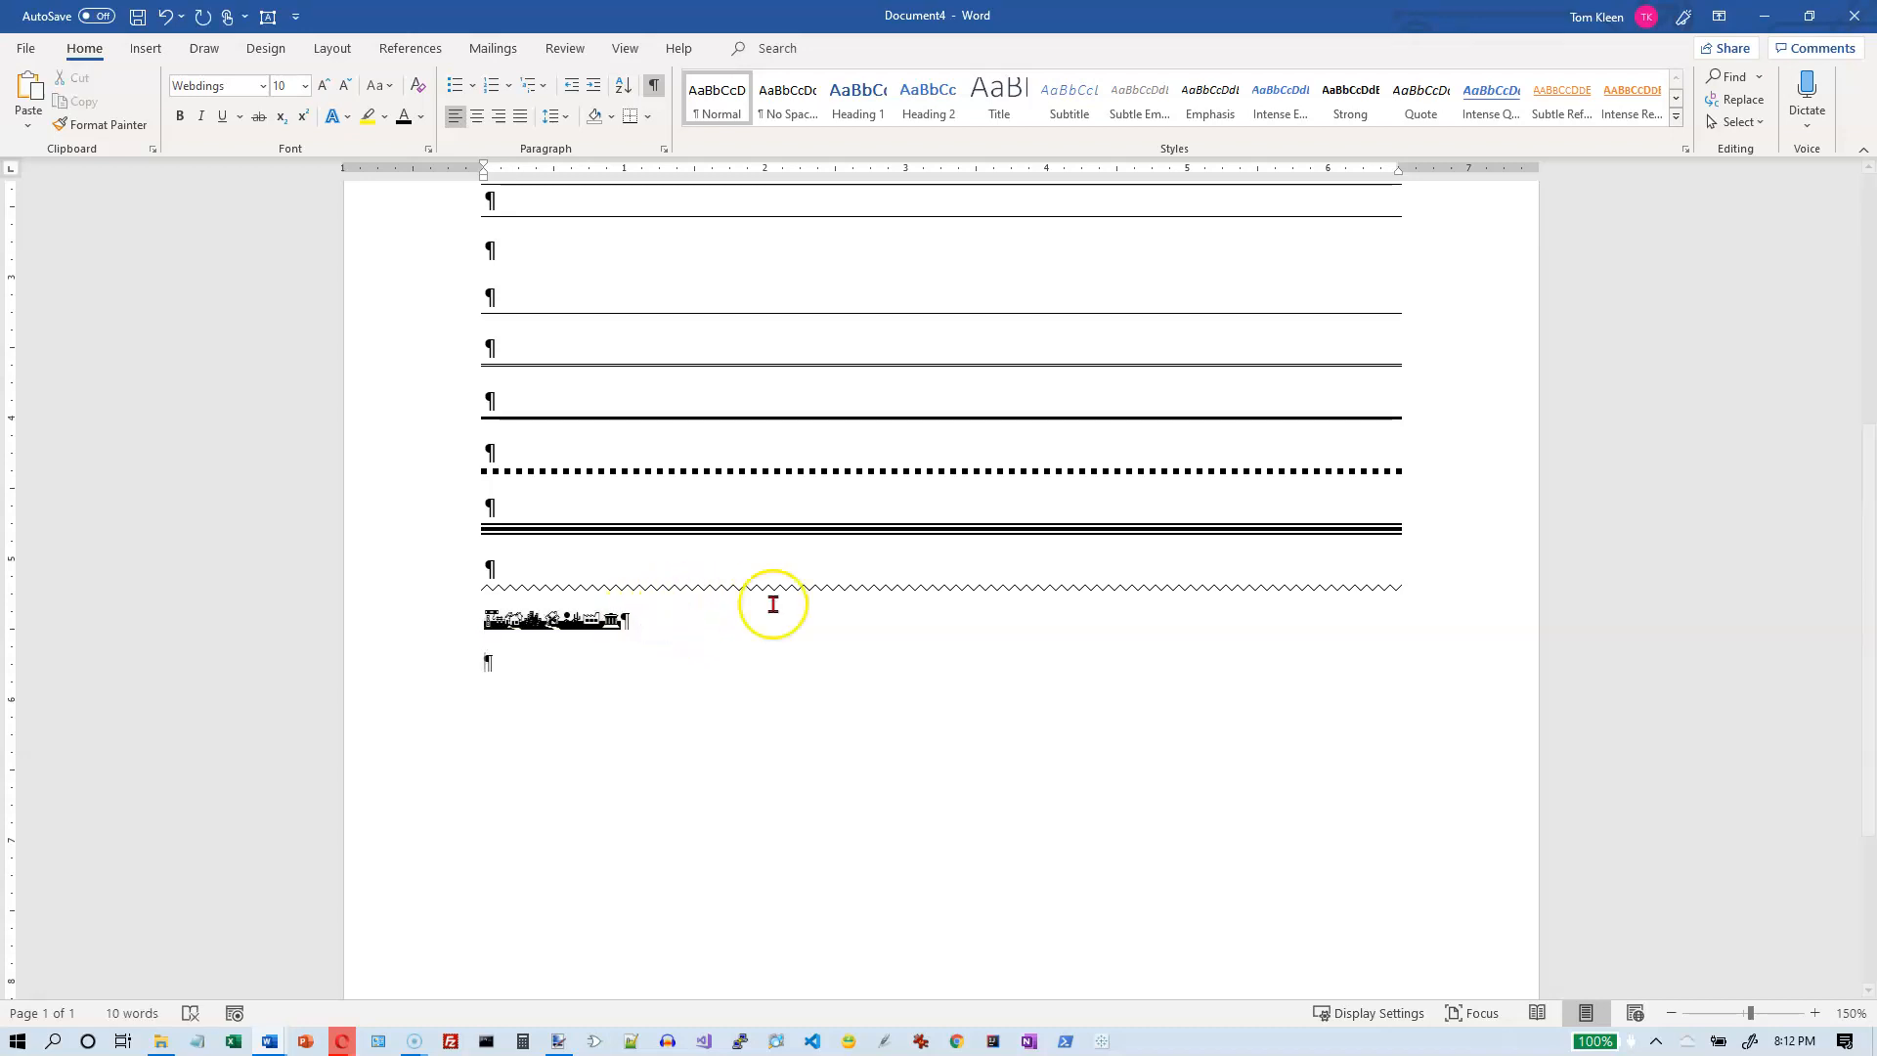
pyautogui.moveTo(144, 47)
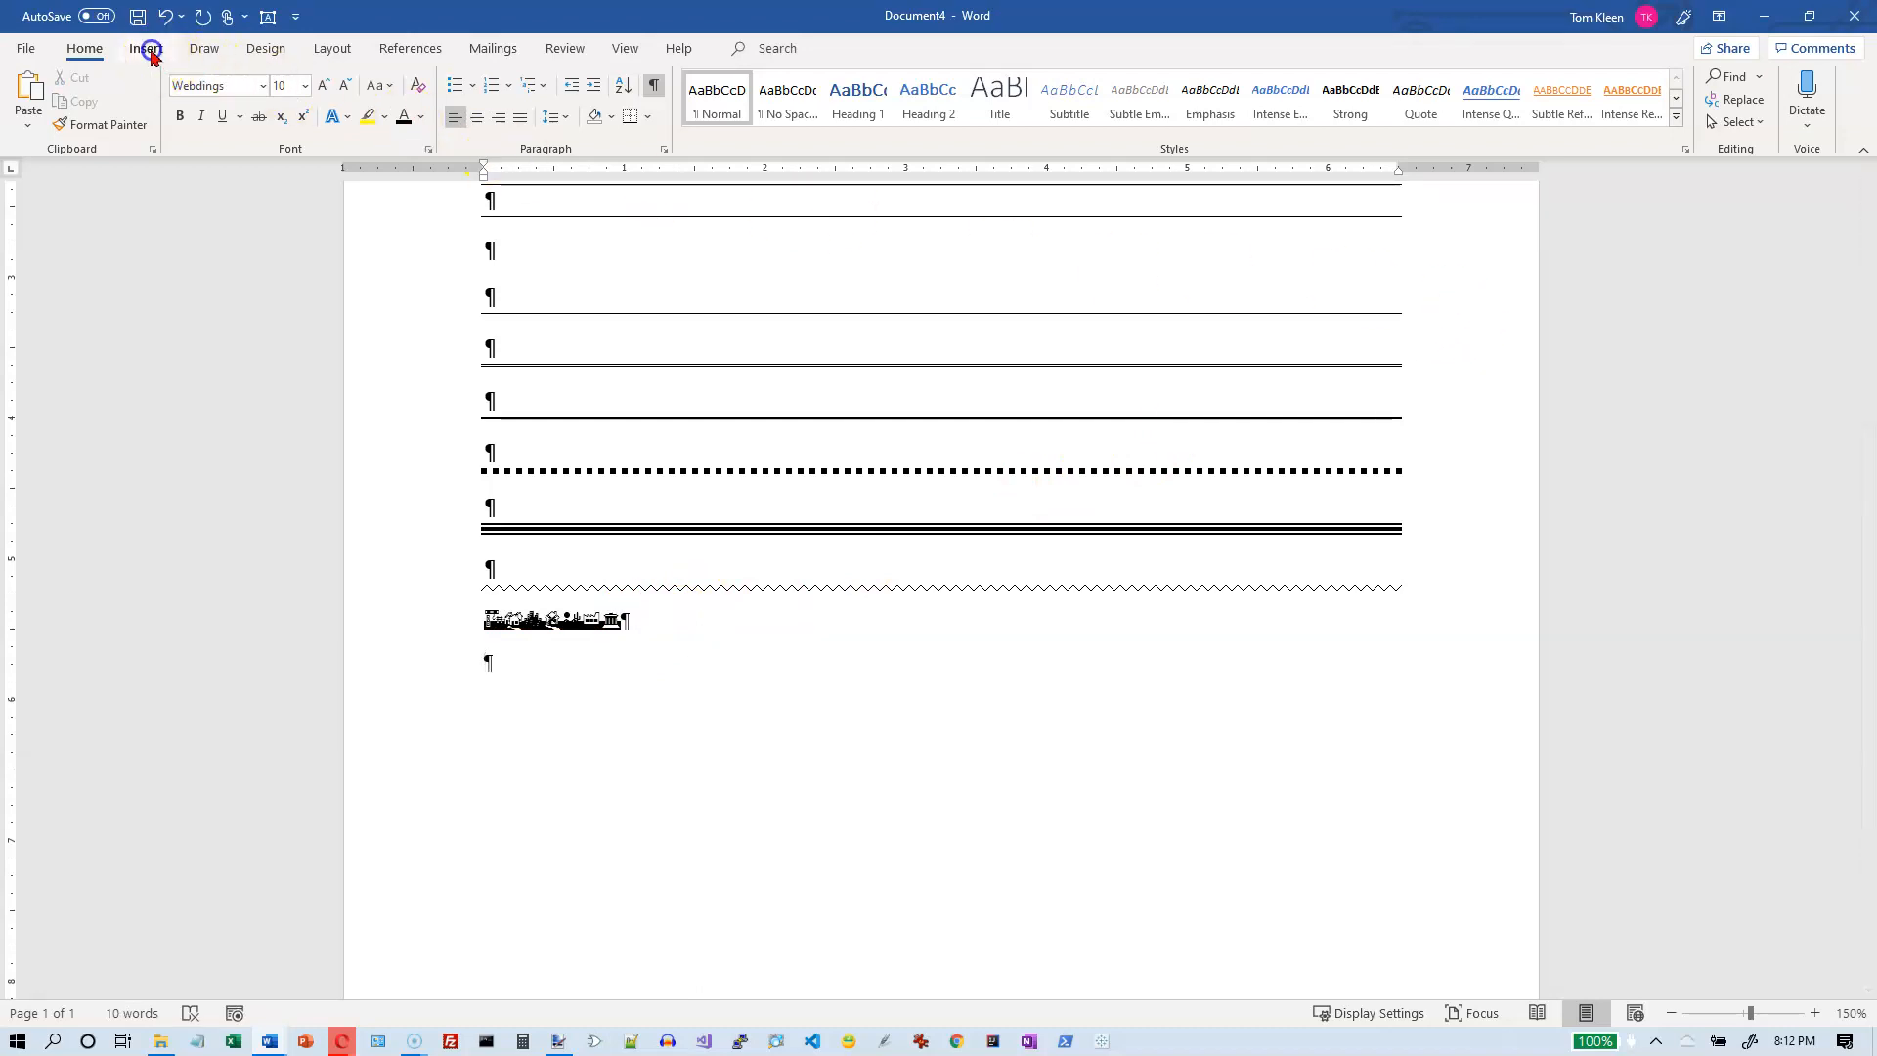
# Browse the Symbol dialog's fonts through Symbol, Webdings and Wingdings without inserting anything
pyautogui.click(144, 46)
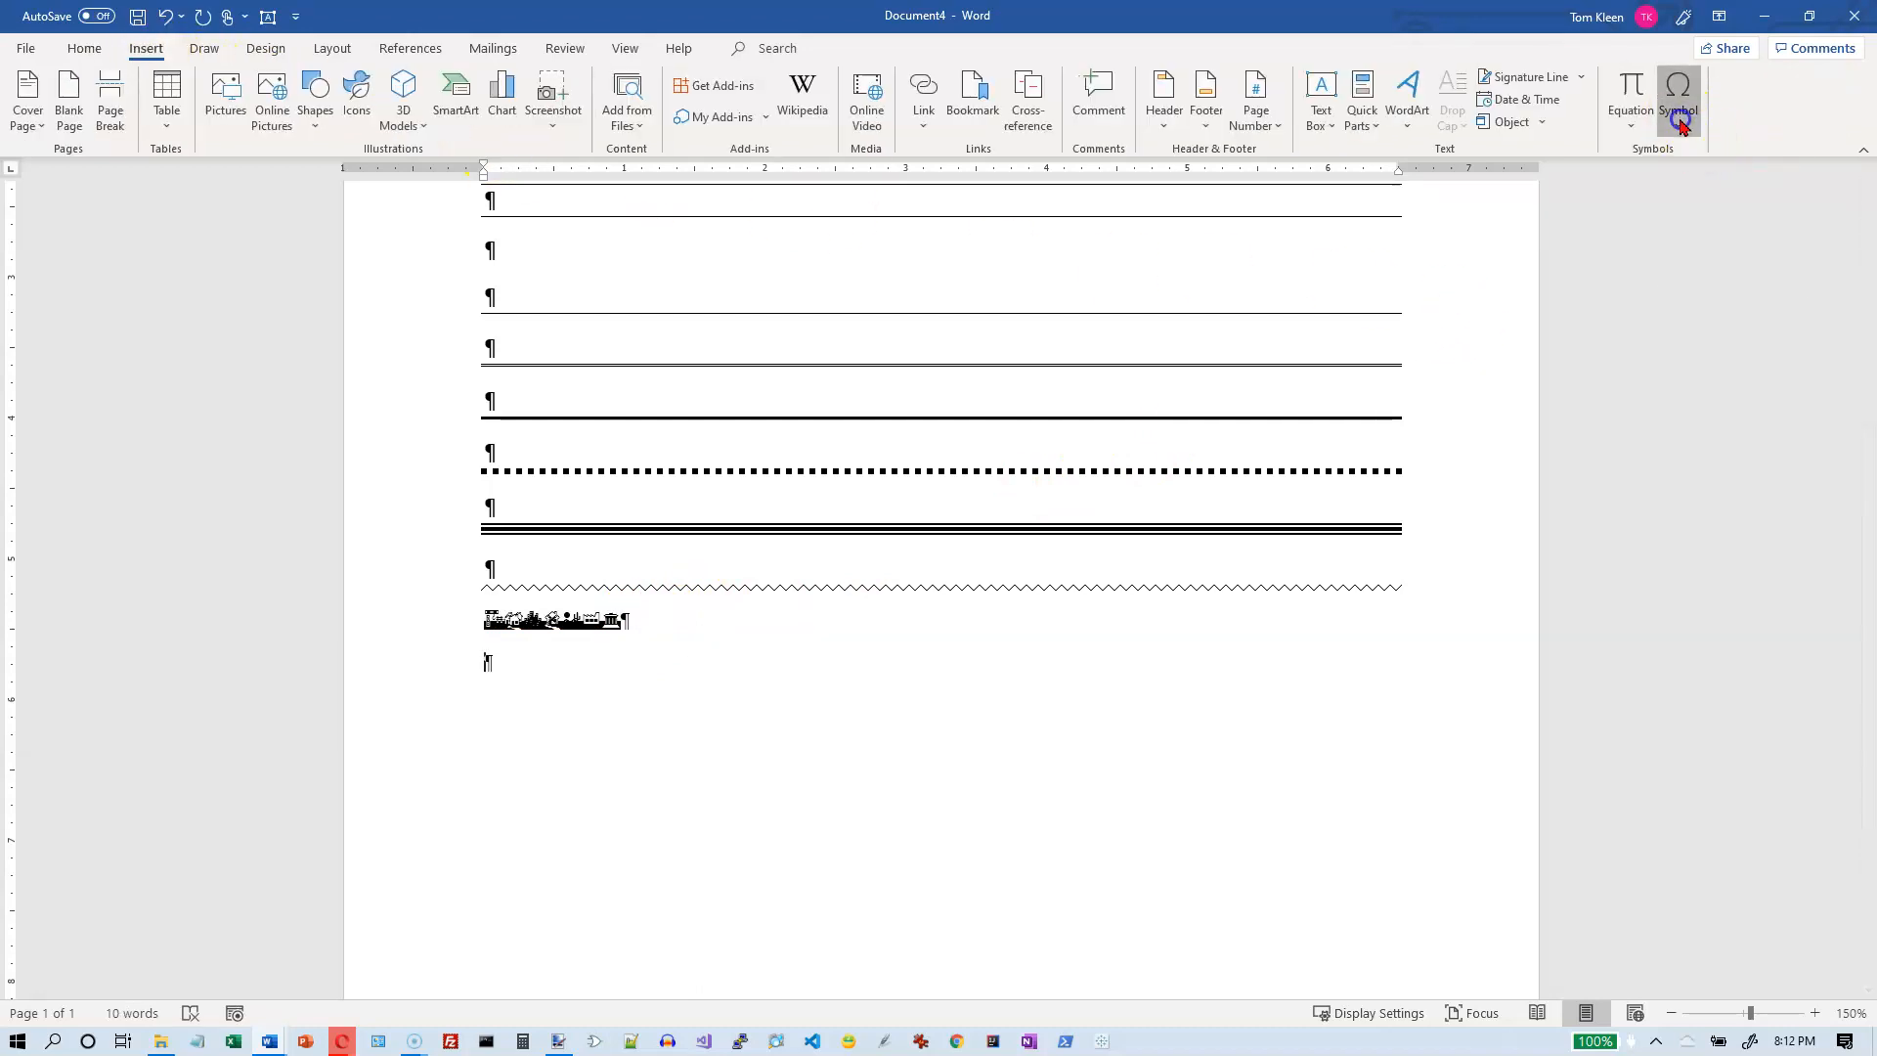
pyautogui.click(1677, 90)
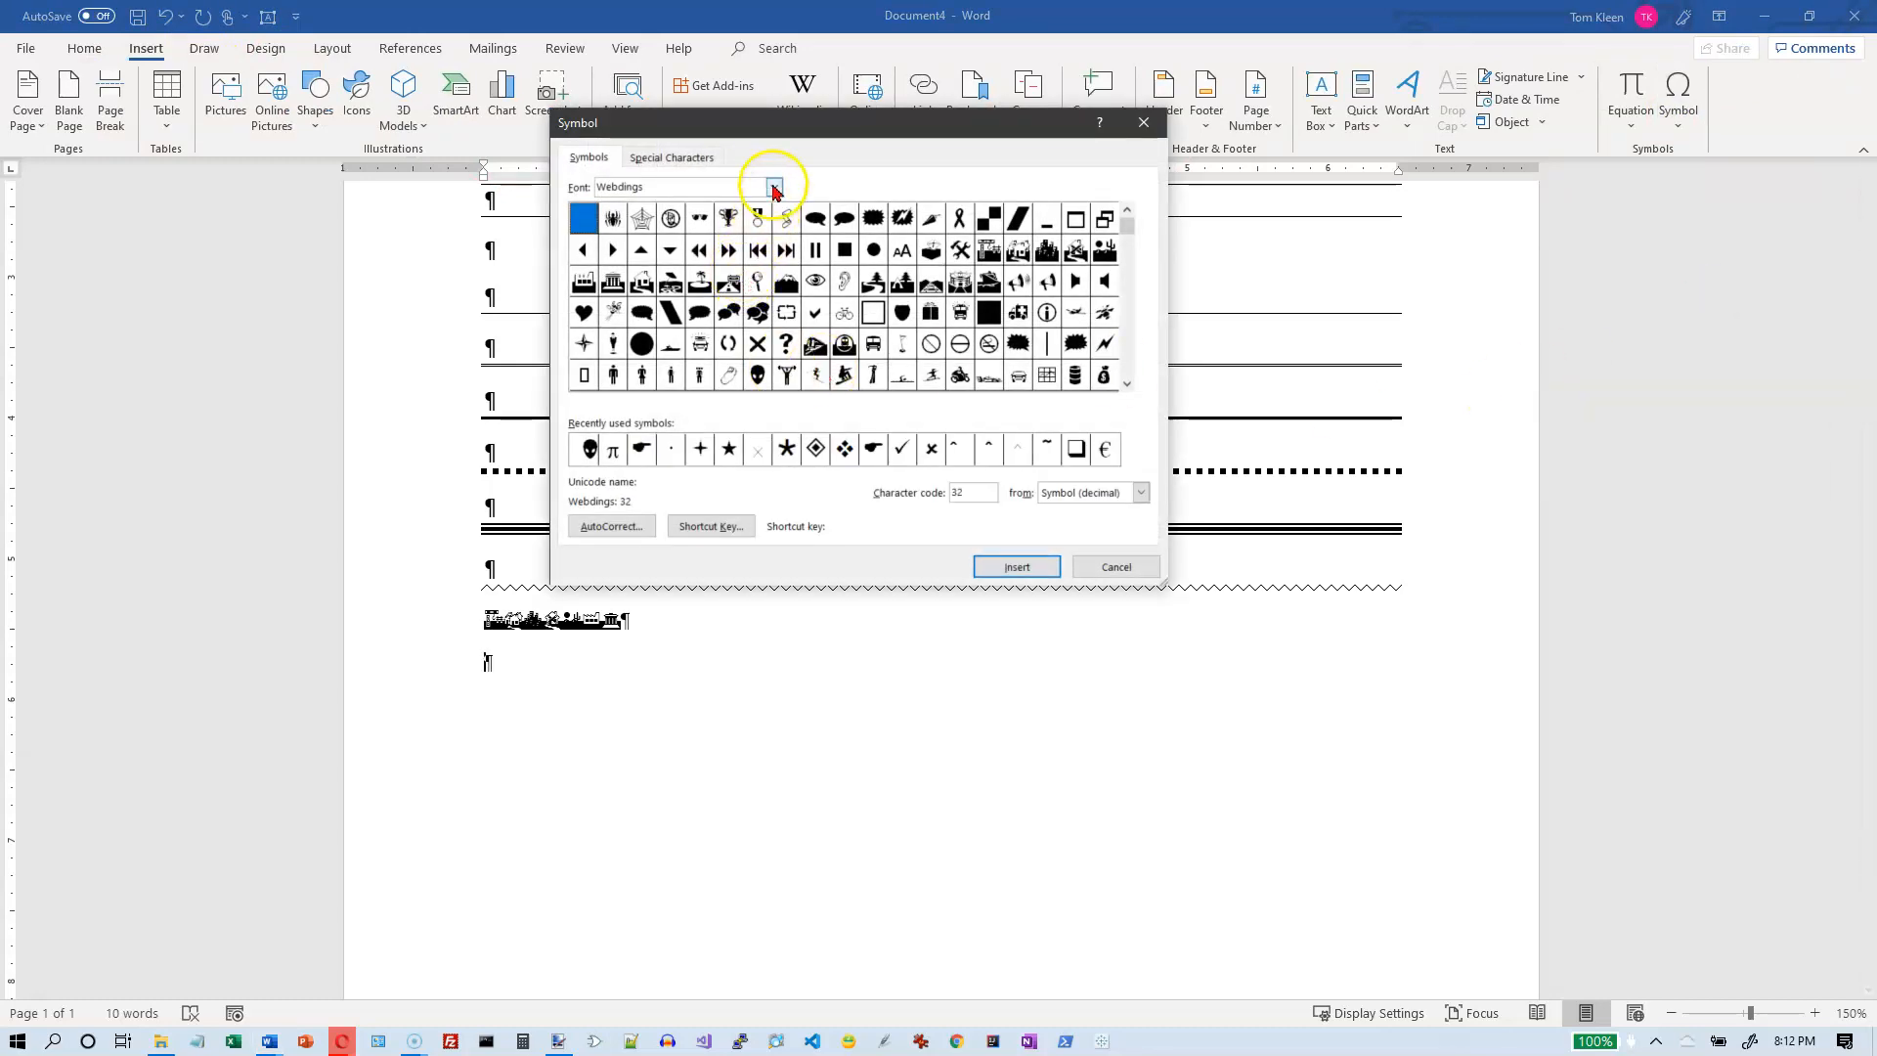
pyautogui.click(774, 187)
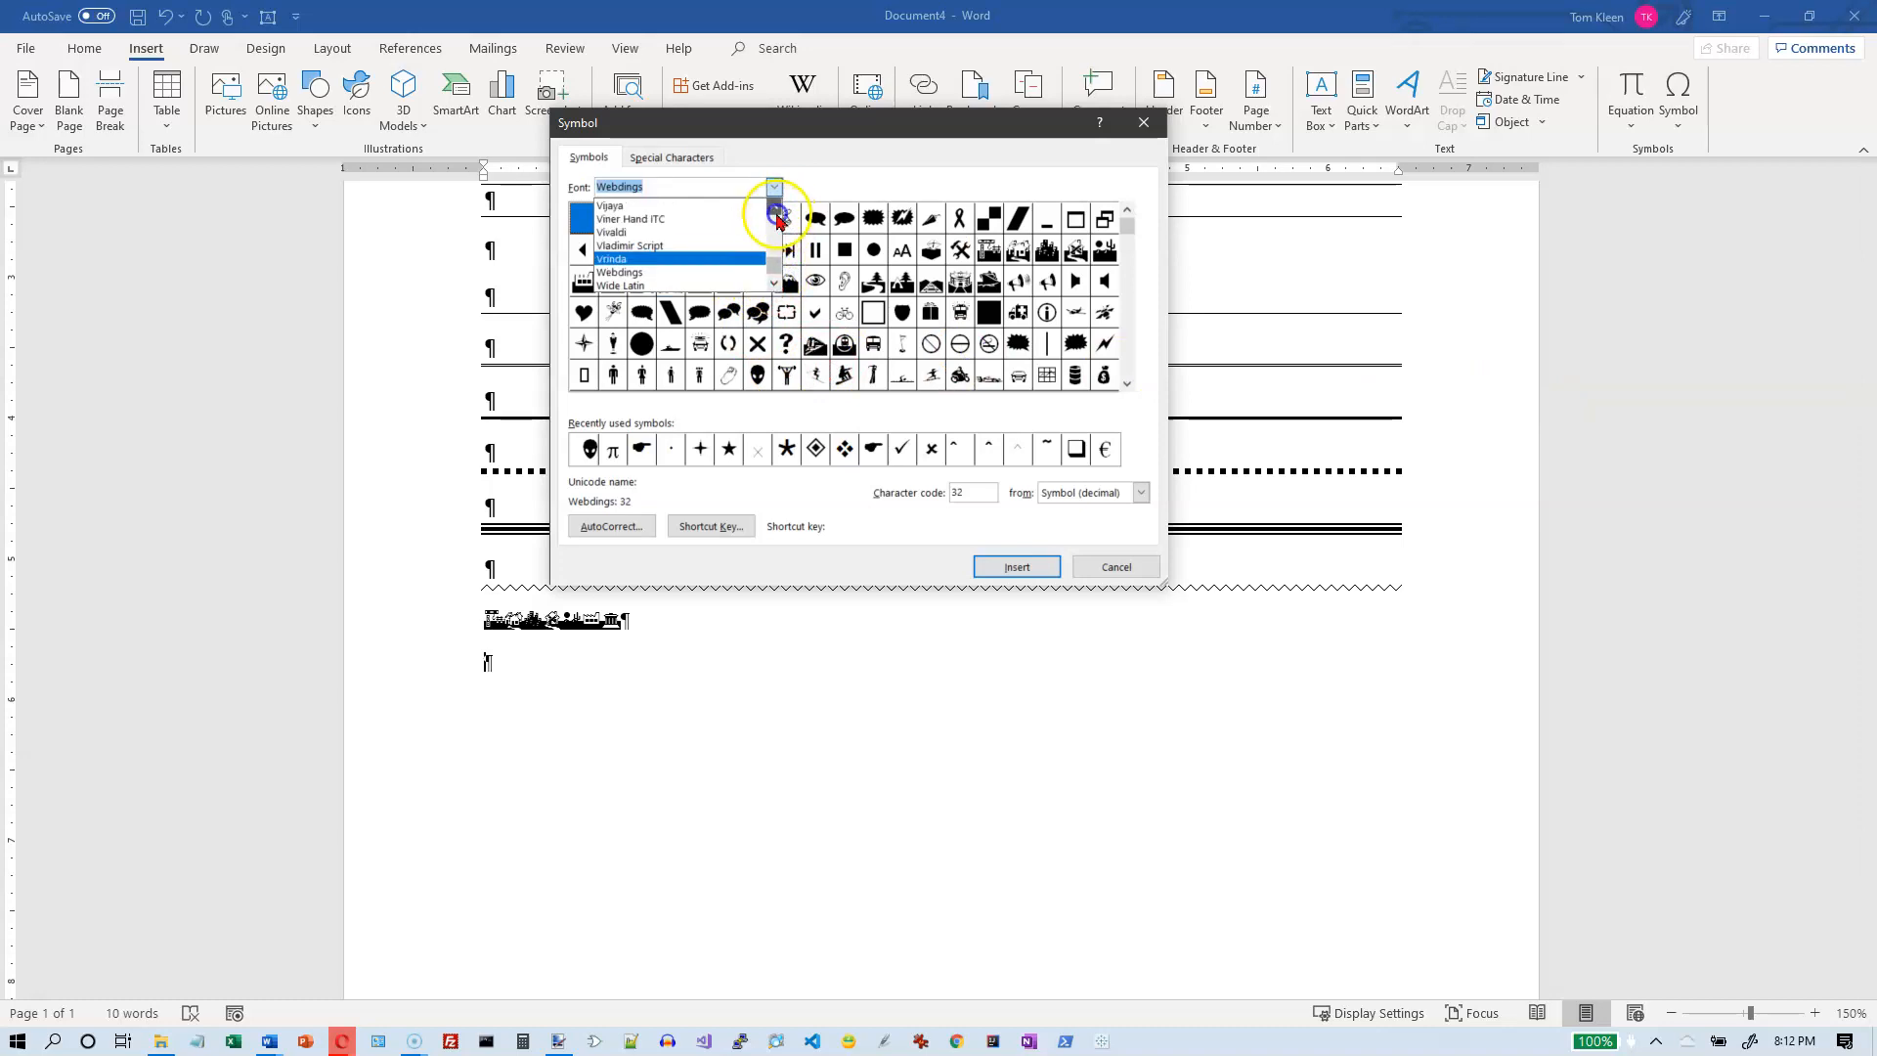
pyautogui.click(772, 217)
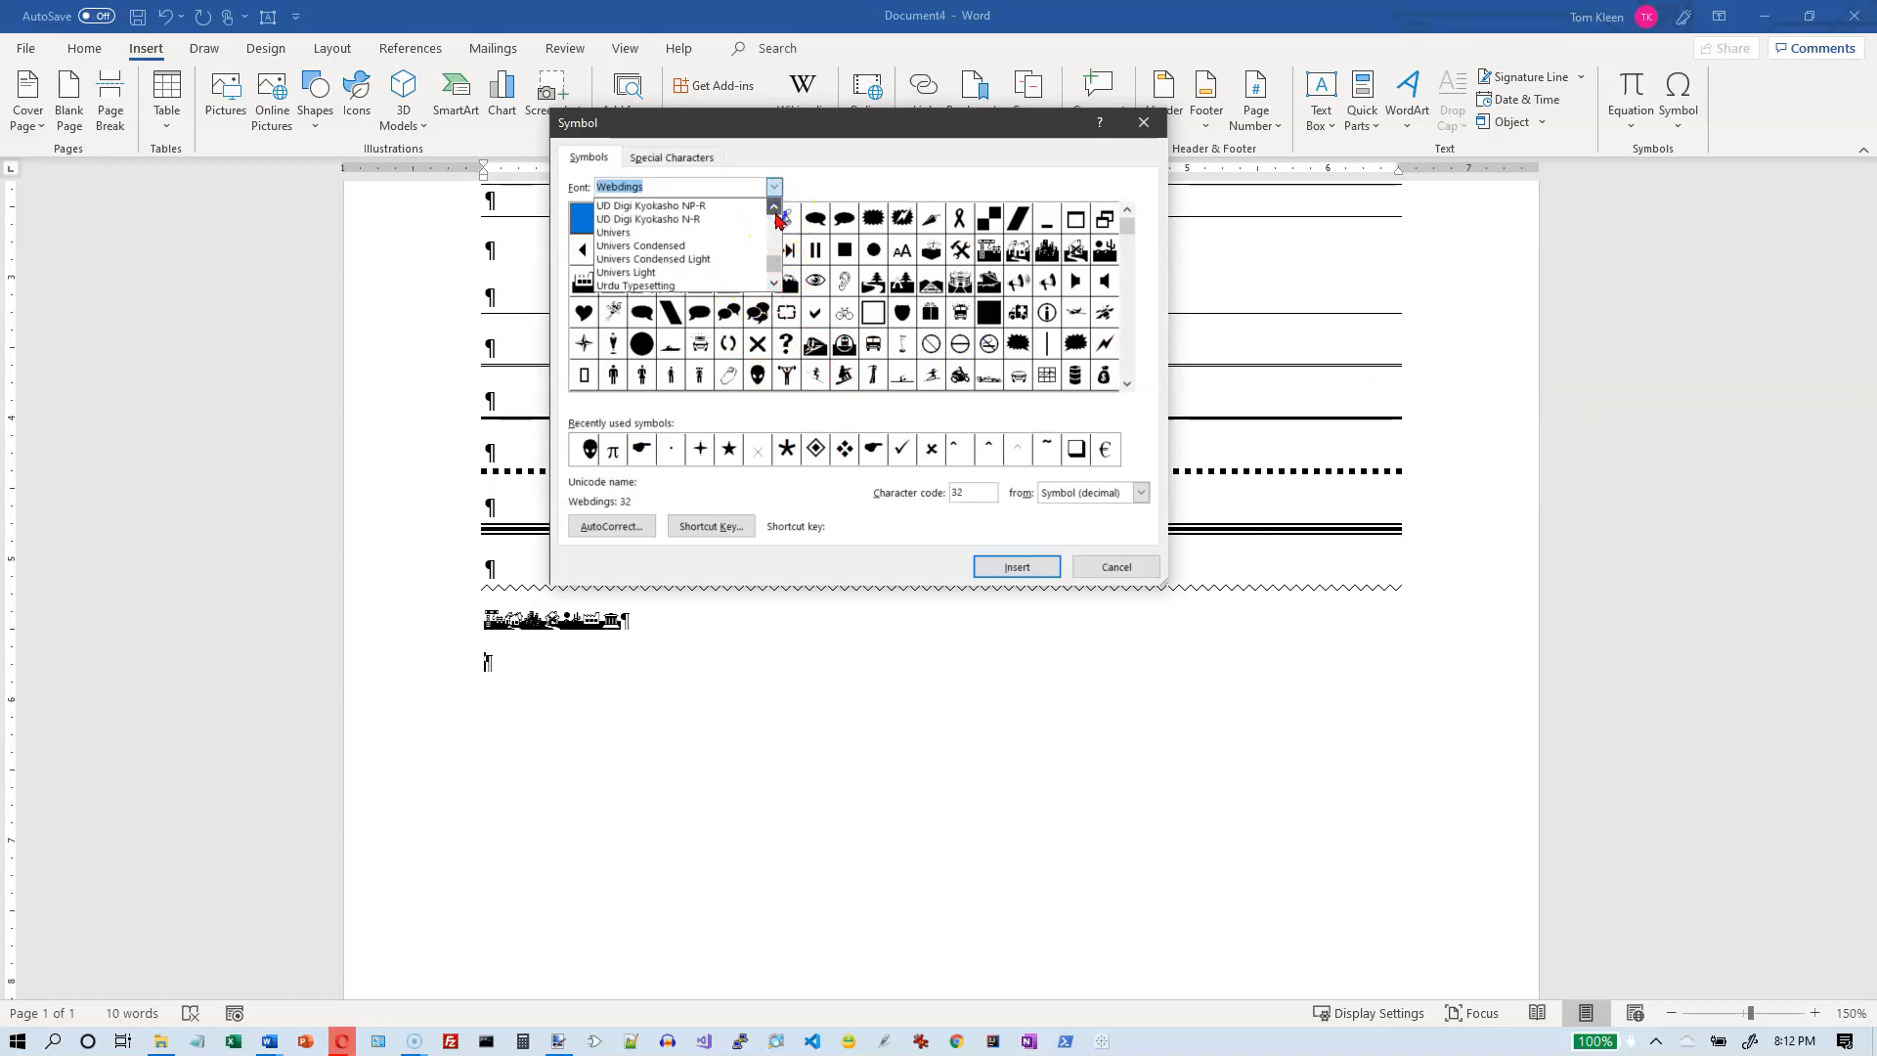
pyautogui.click(774, 214)
pyautogui.write('Symbol')
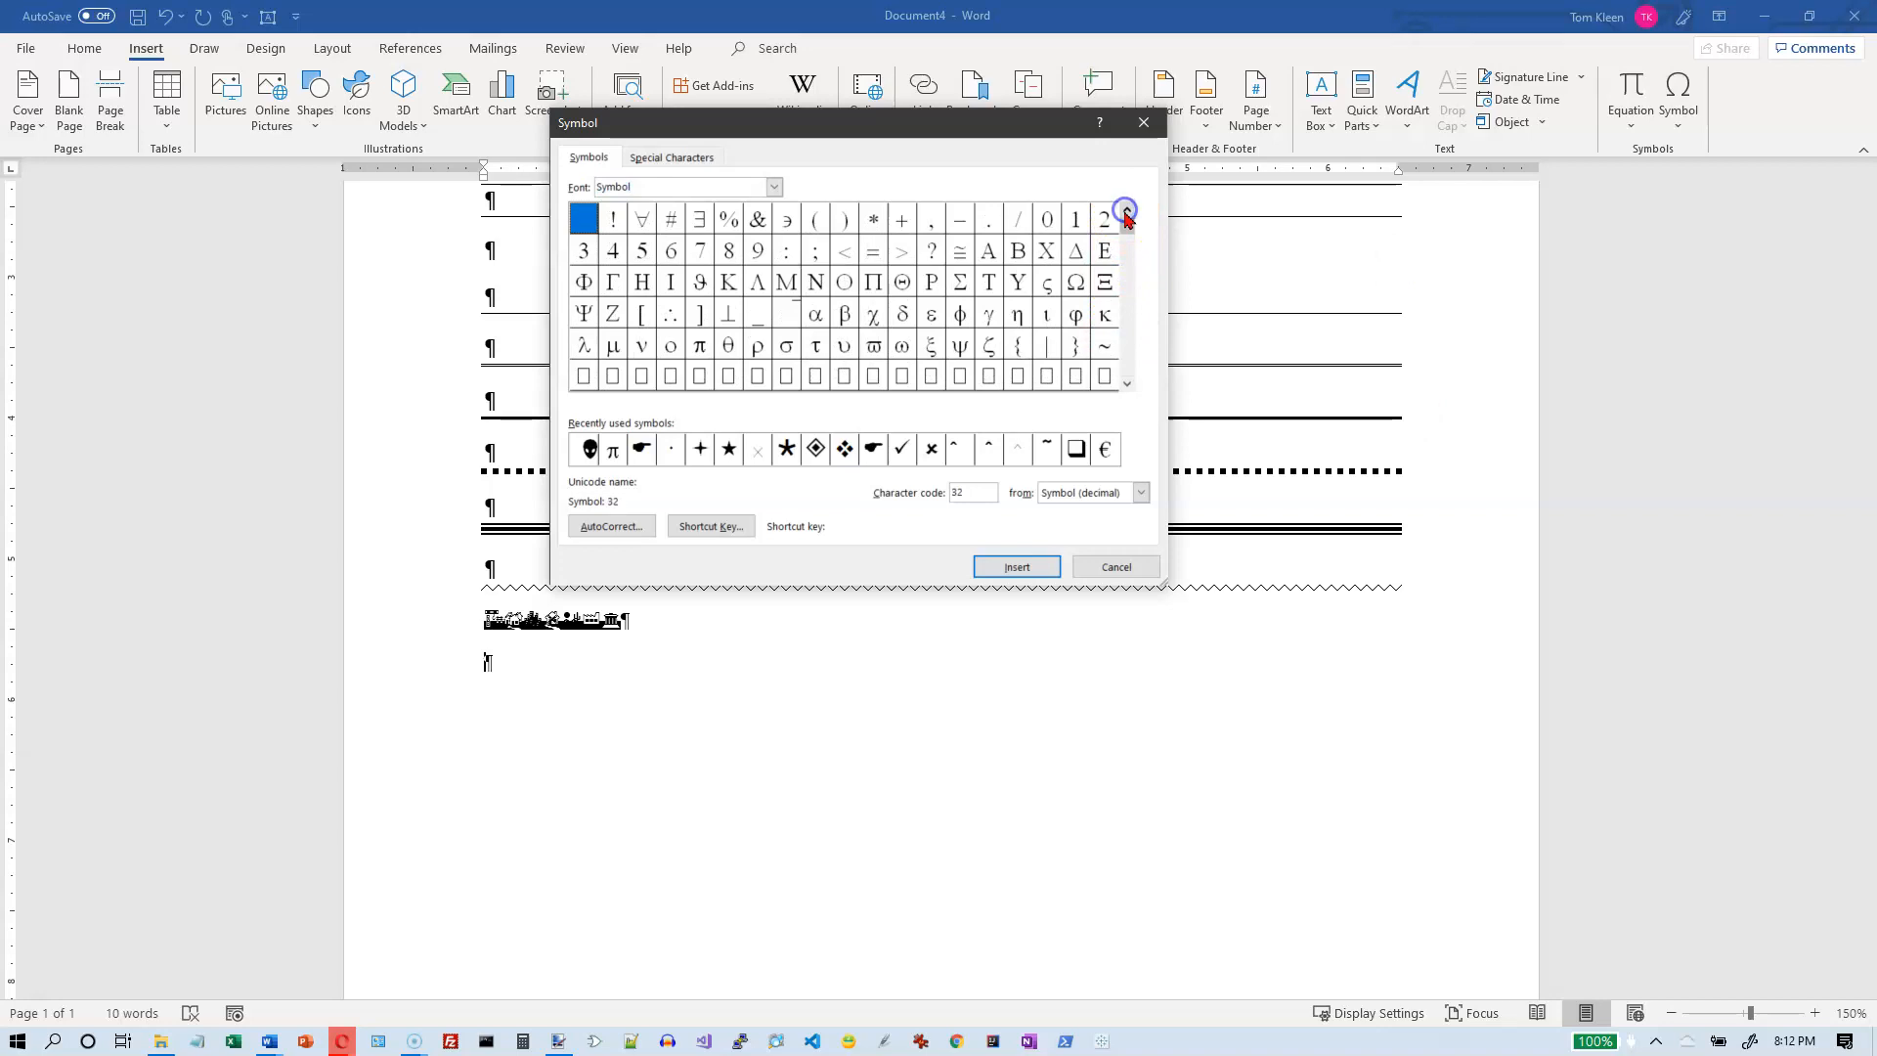
pyautogui.click(773, 187)
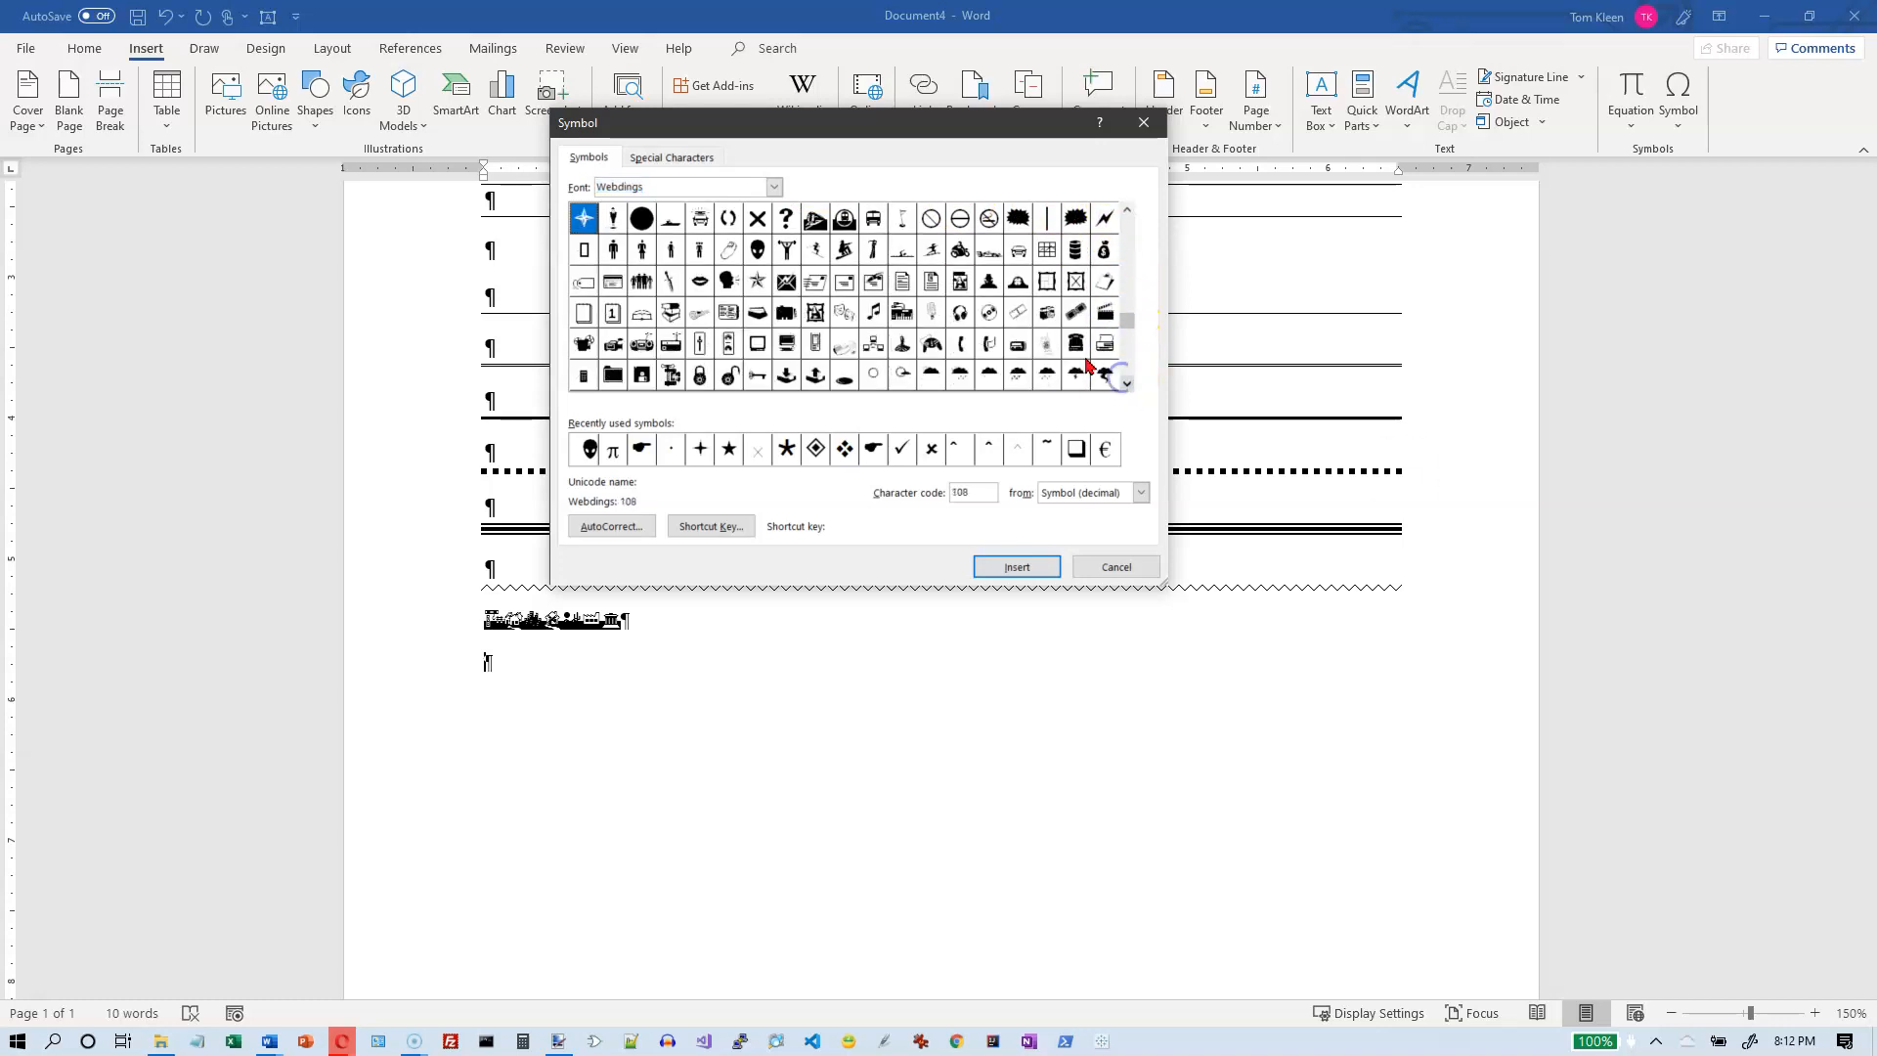
pyautogui.click(774, 188)
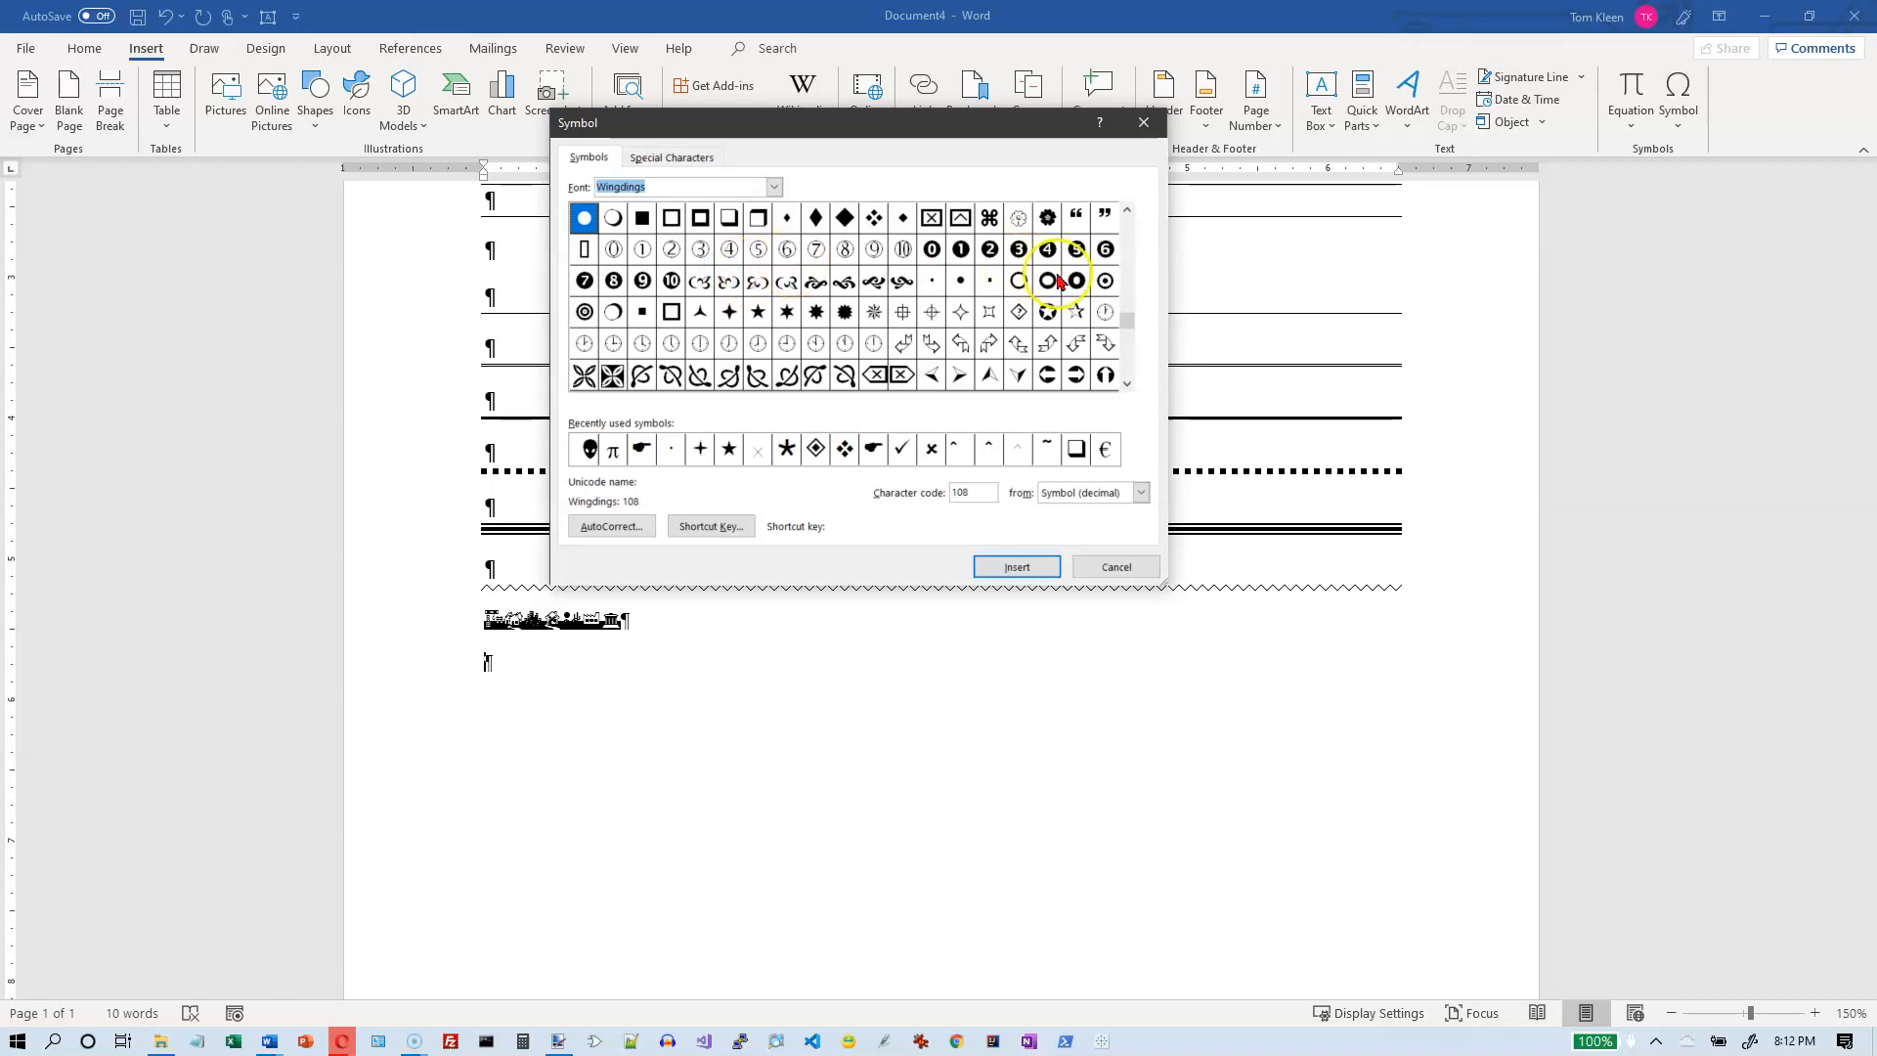
pyautogui.click(772, 188)
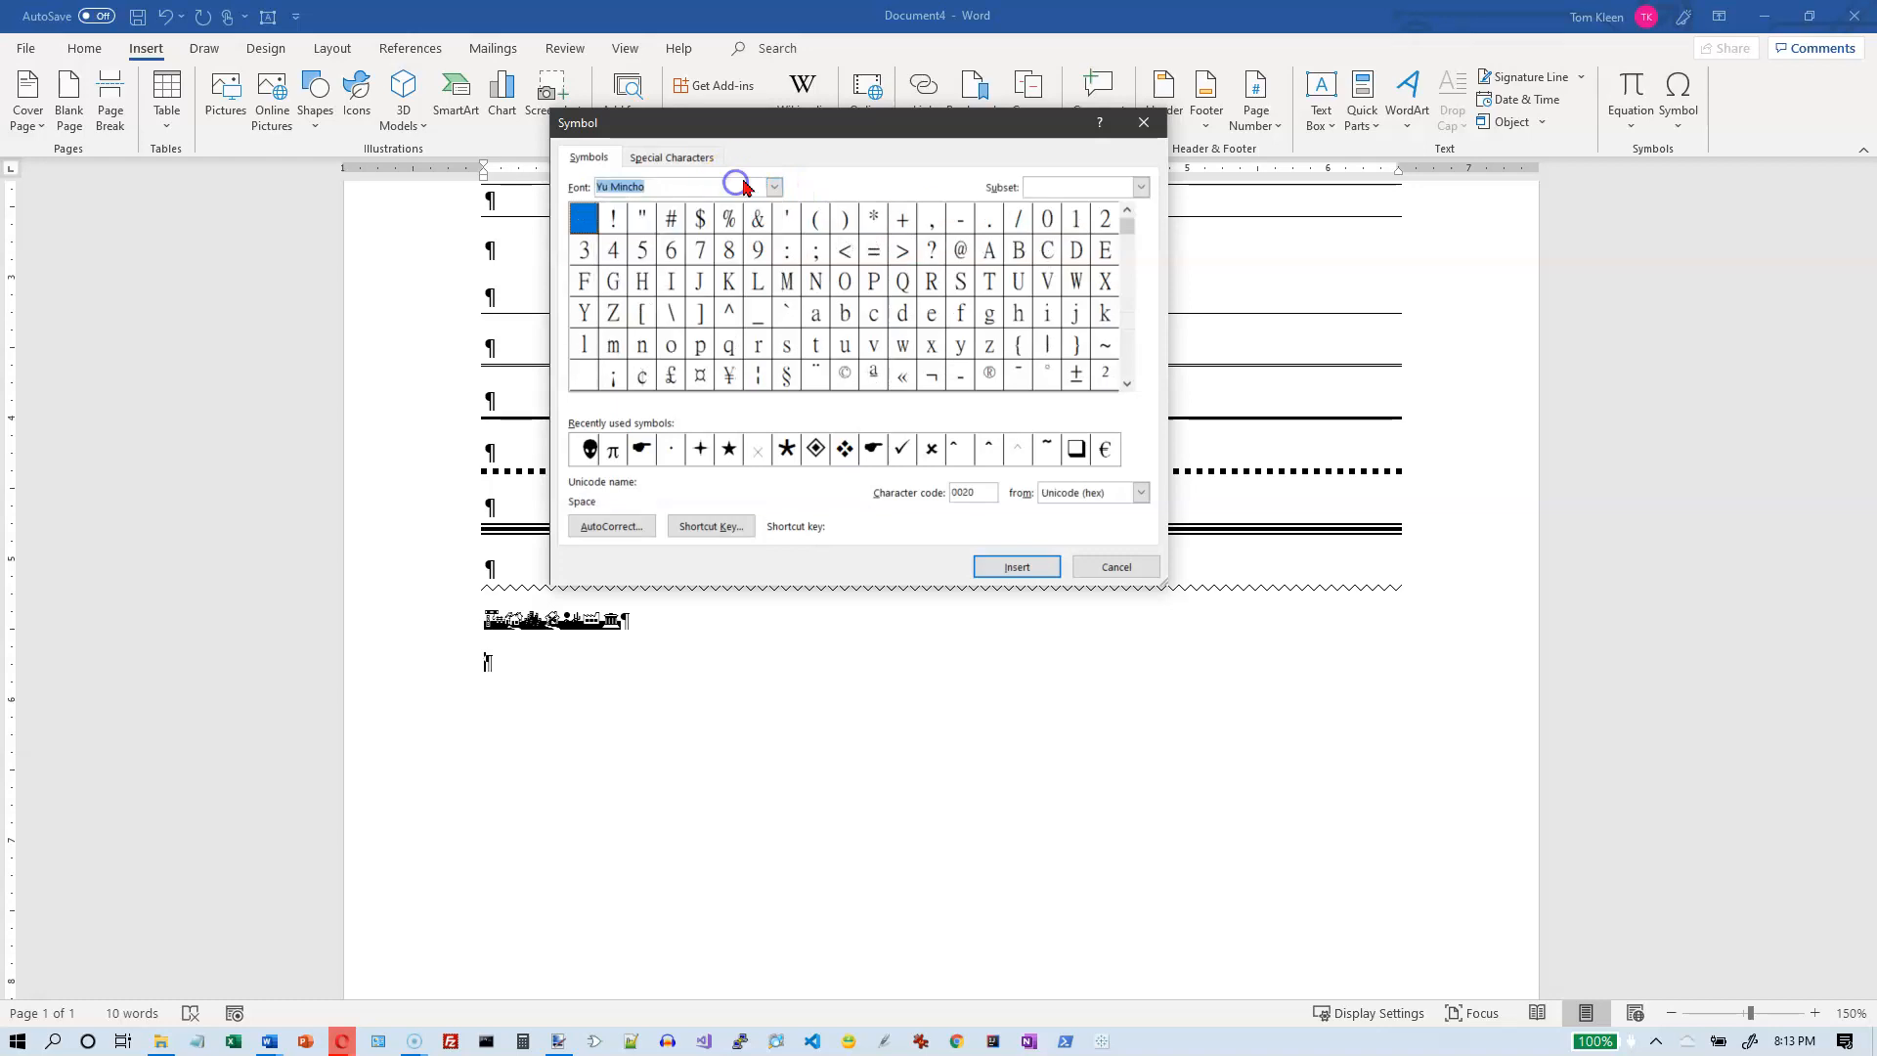
pyautogui.click(775, 188)
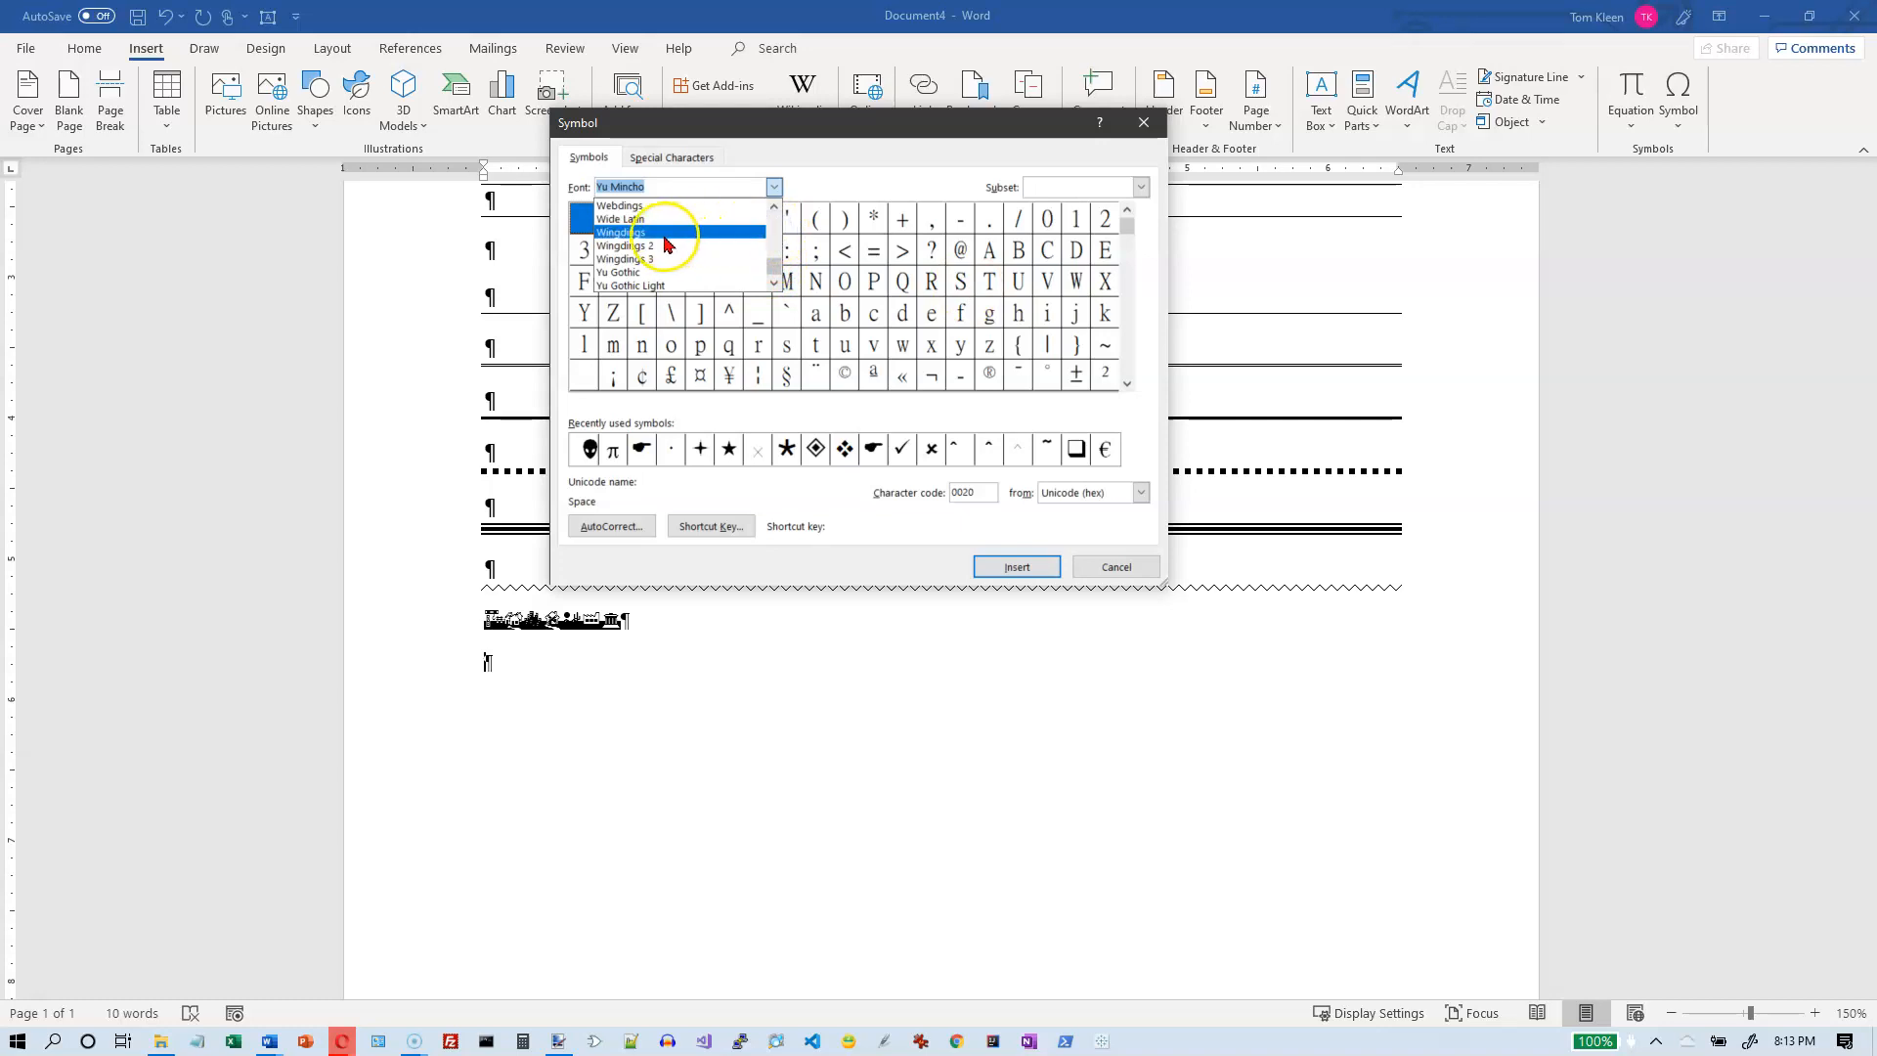
pyautogui.click(619, 231)
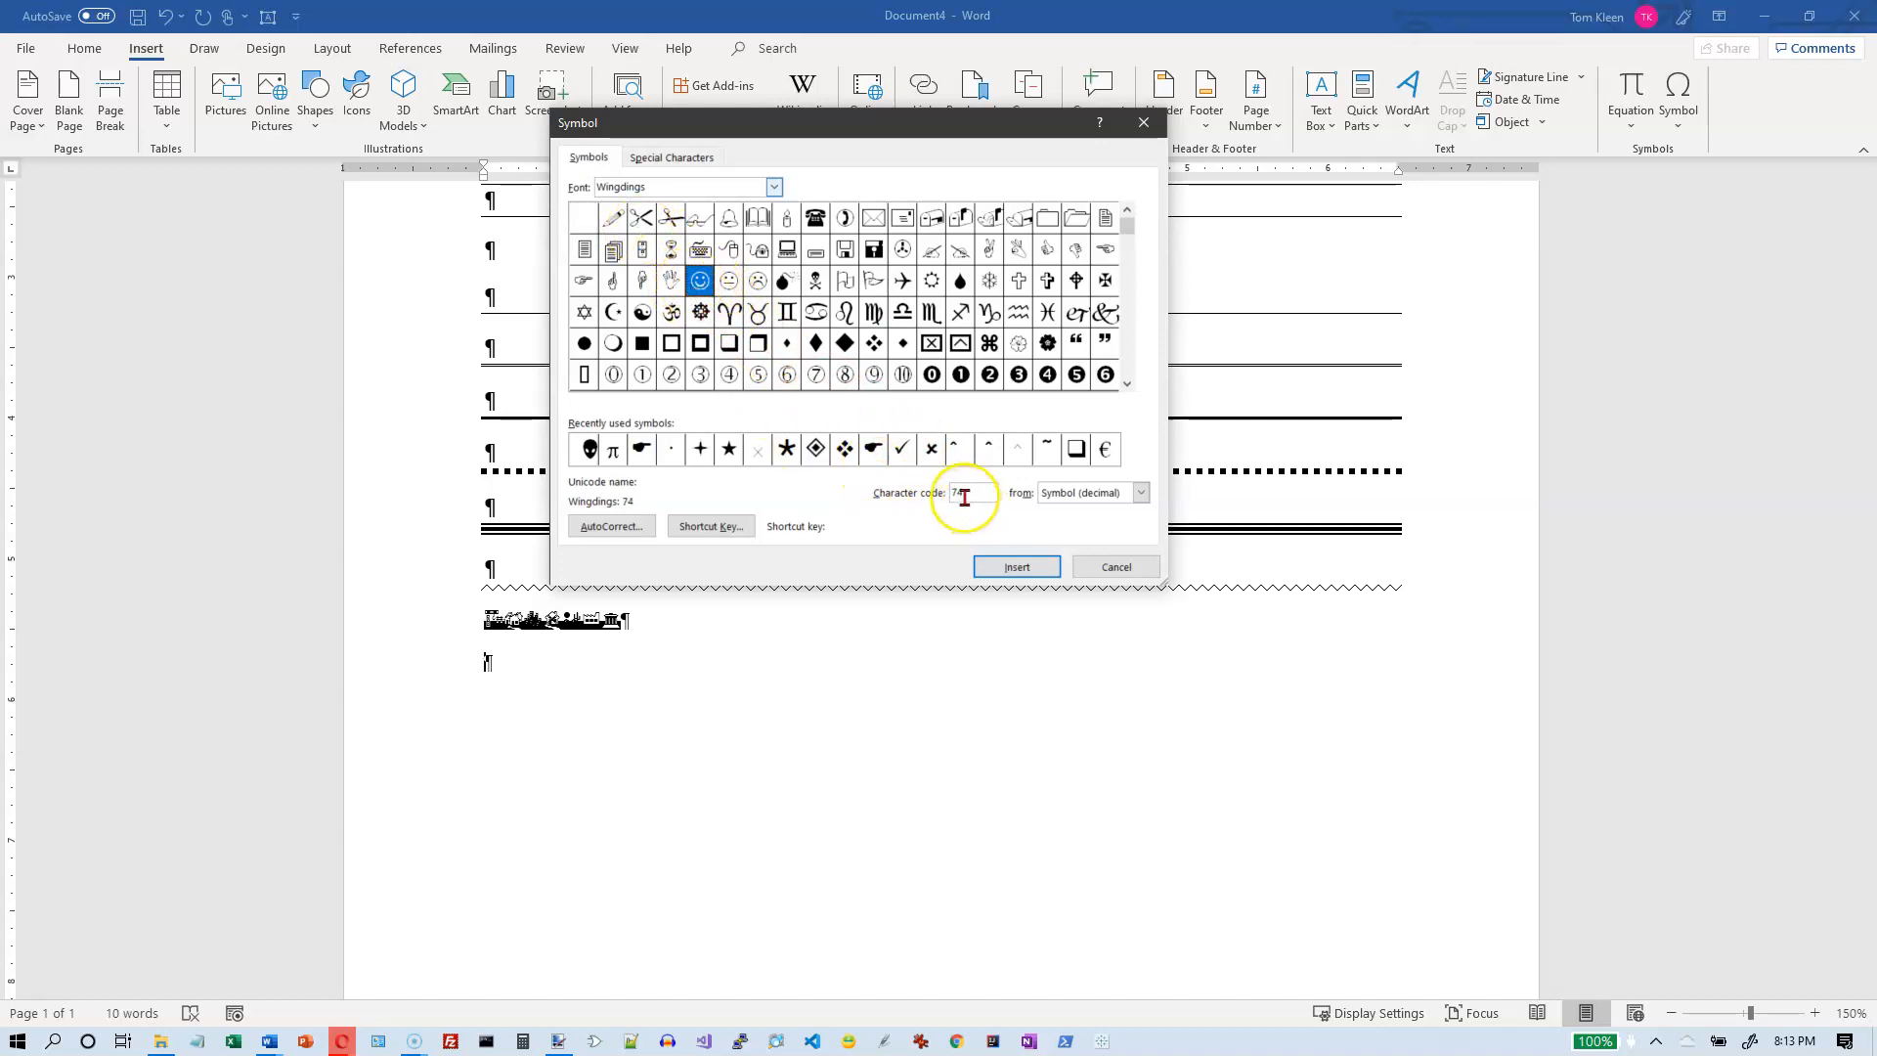
pyautogui.click(700, 279)
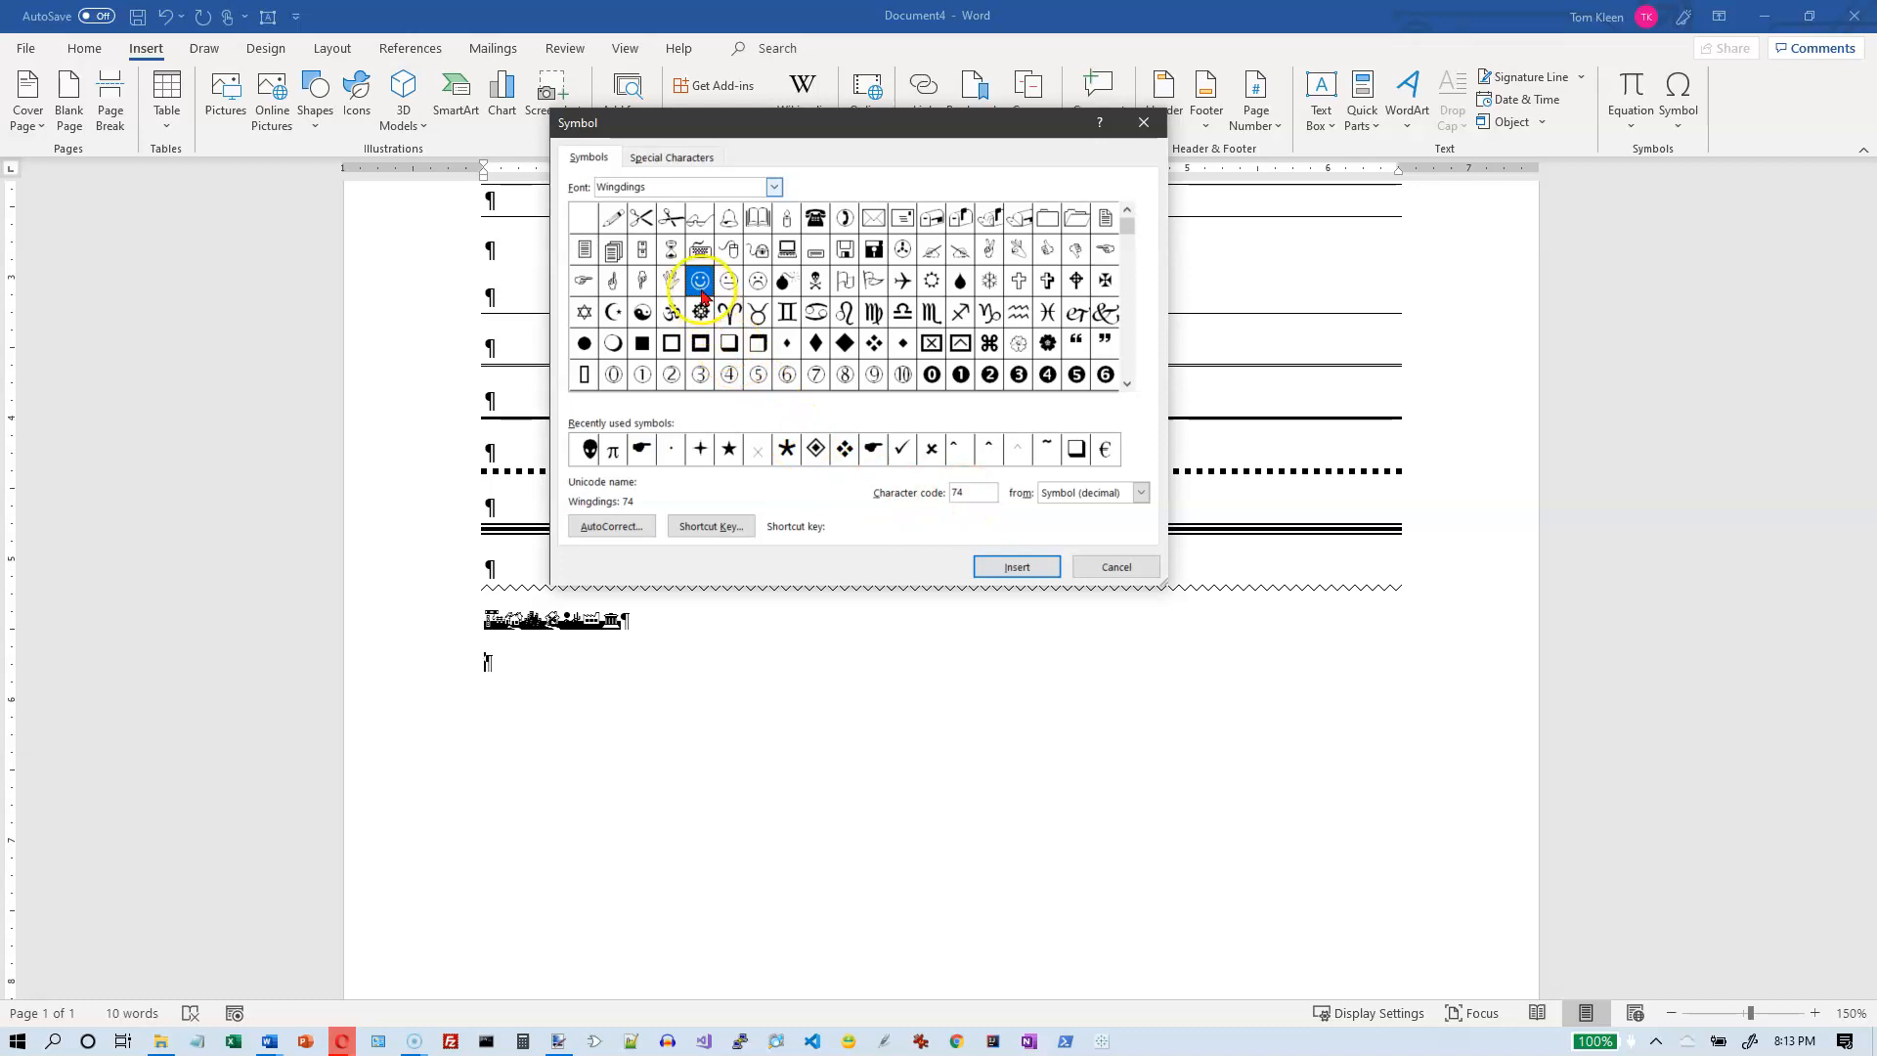
pyautogui.click(729, 279)
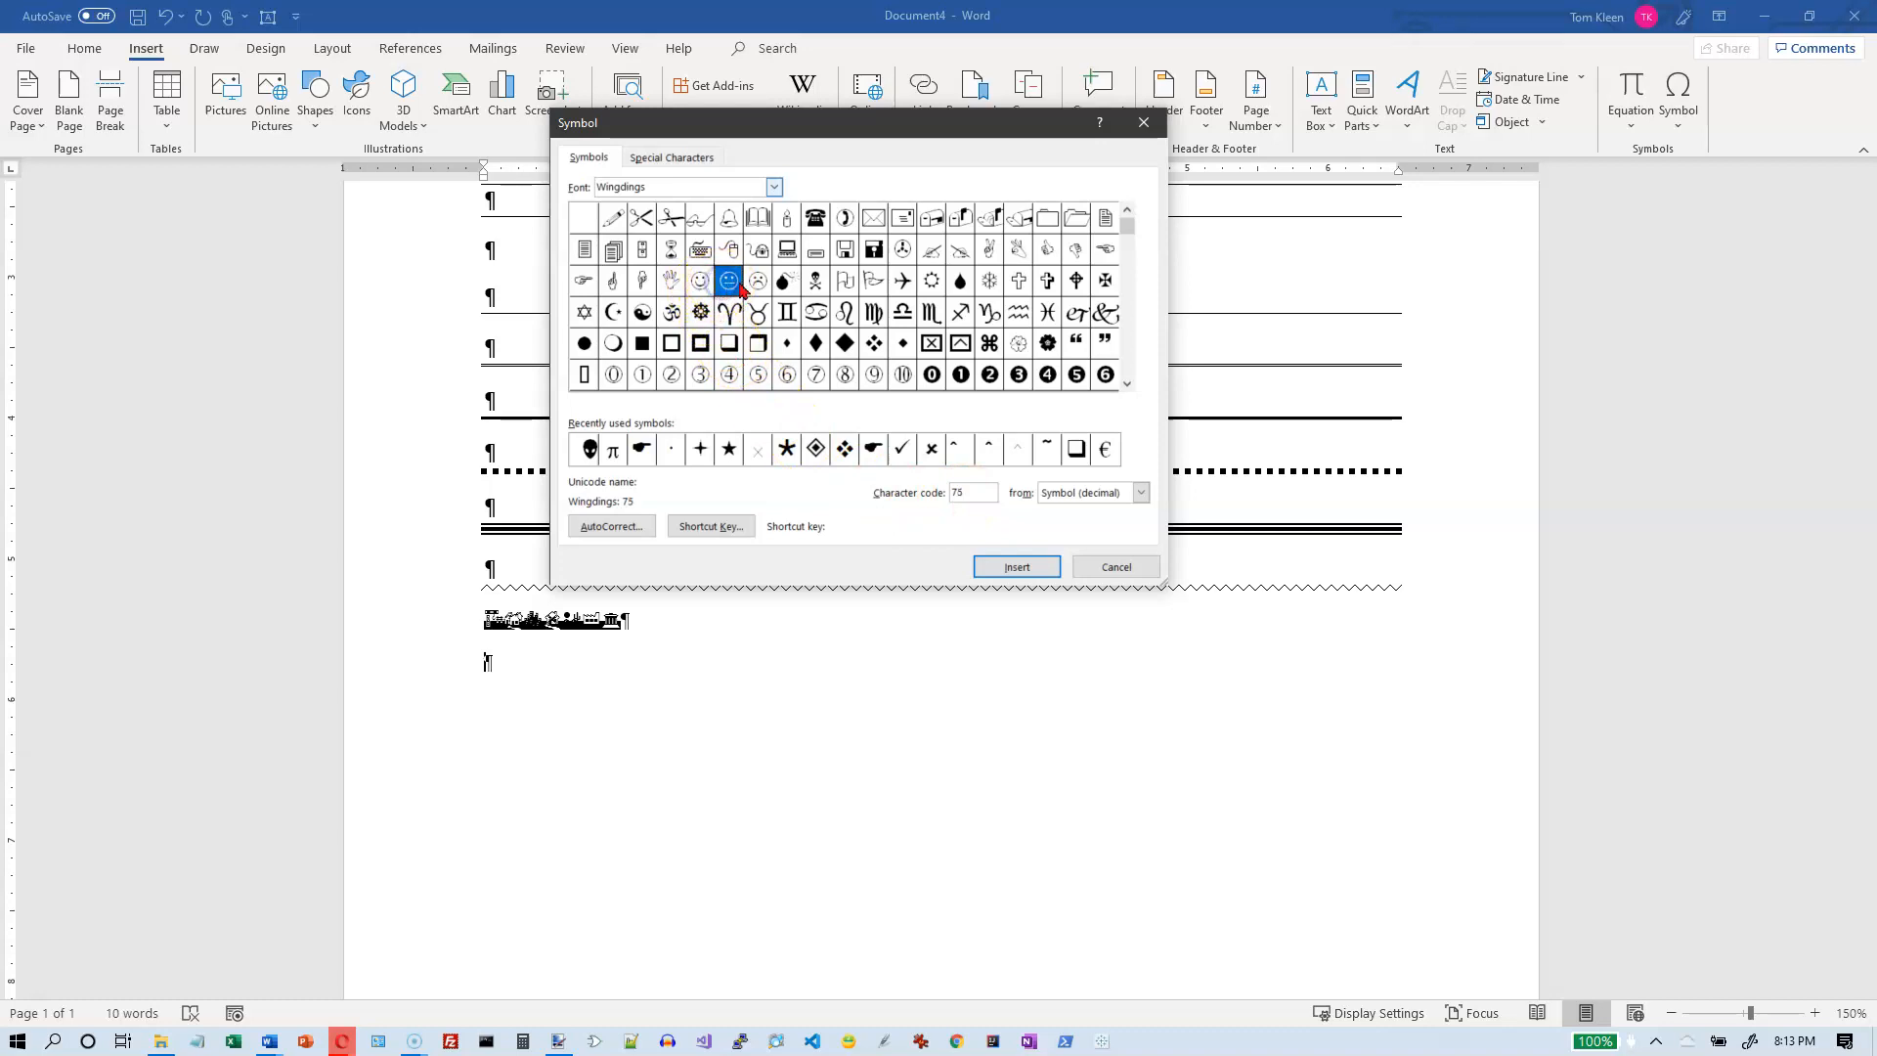
pyautogui.click(584, 217)
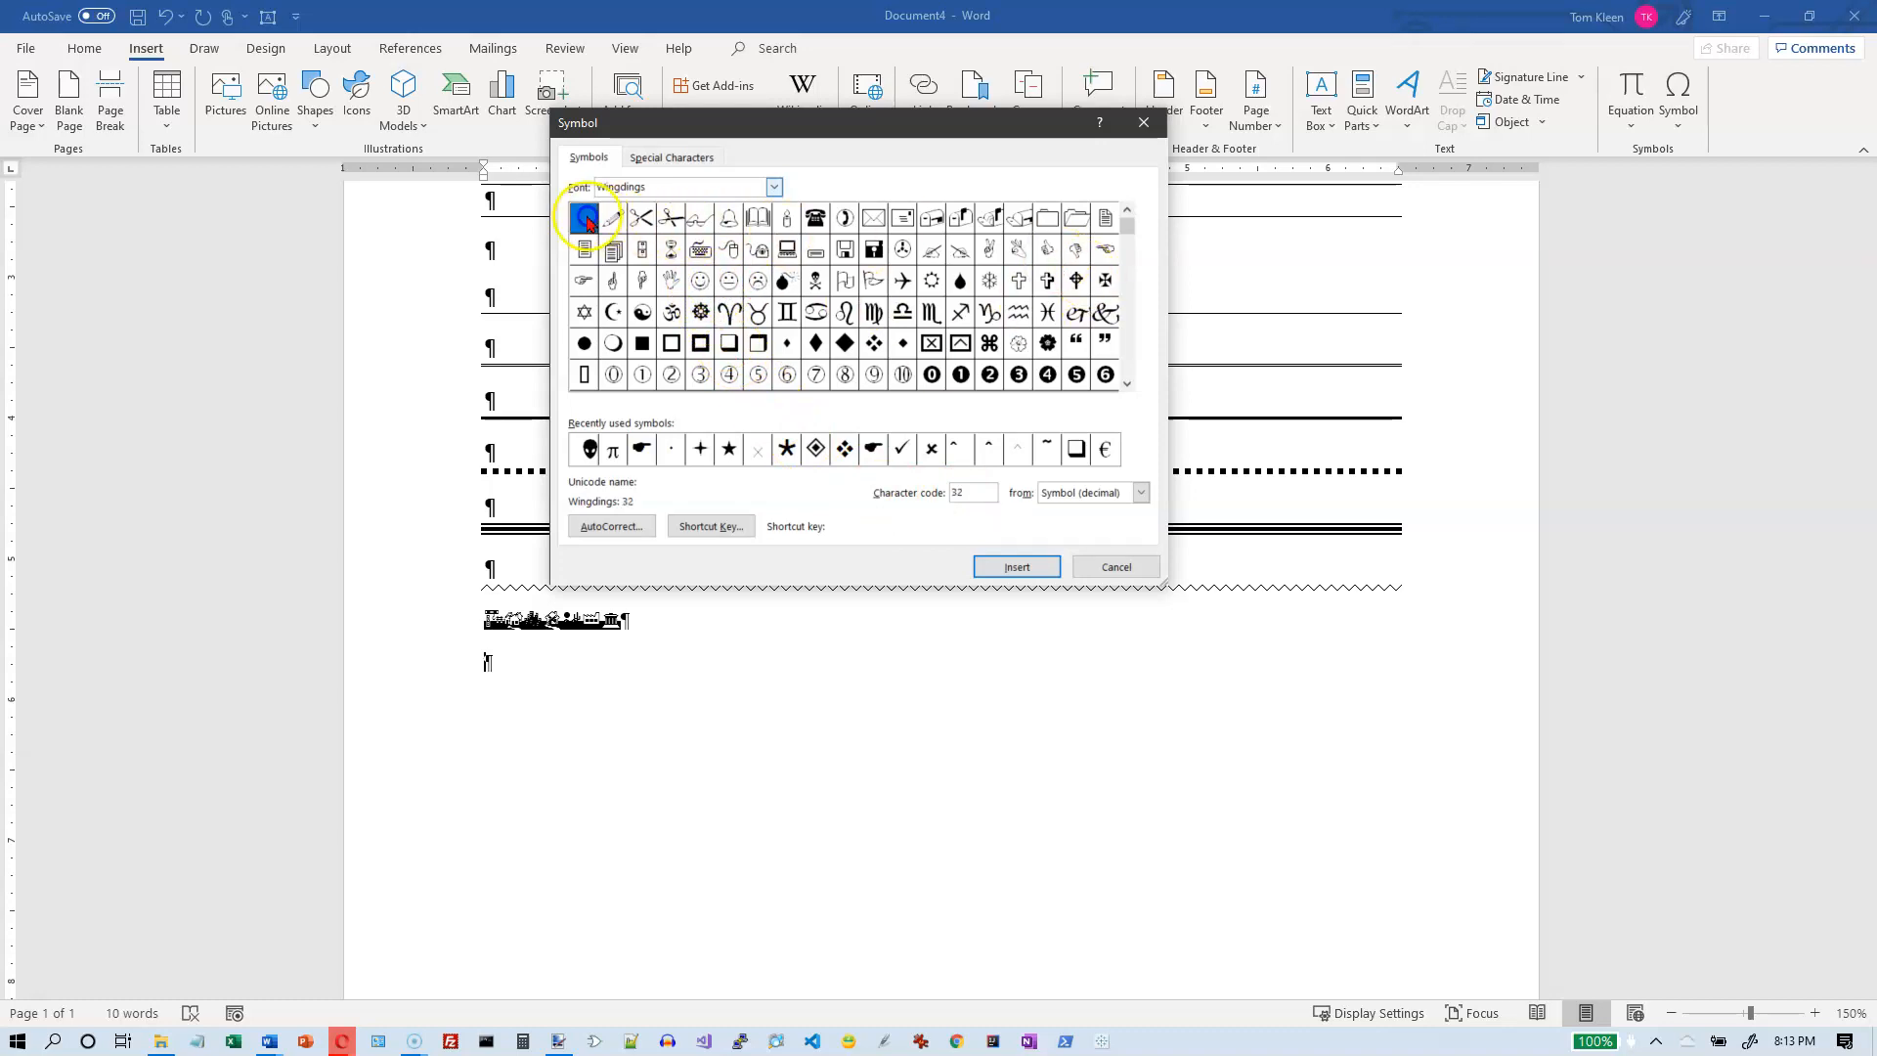